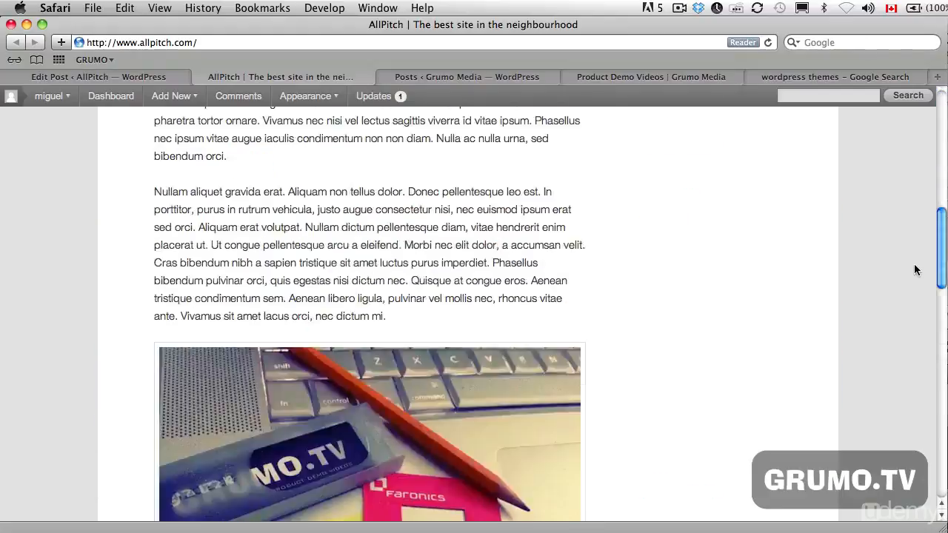
# - Go to Appearance > Themes and scroll to the Available Themes showing SmallBiz and Twenty Ten
pyautogui.scroll(3)
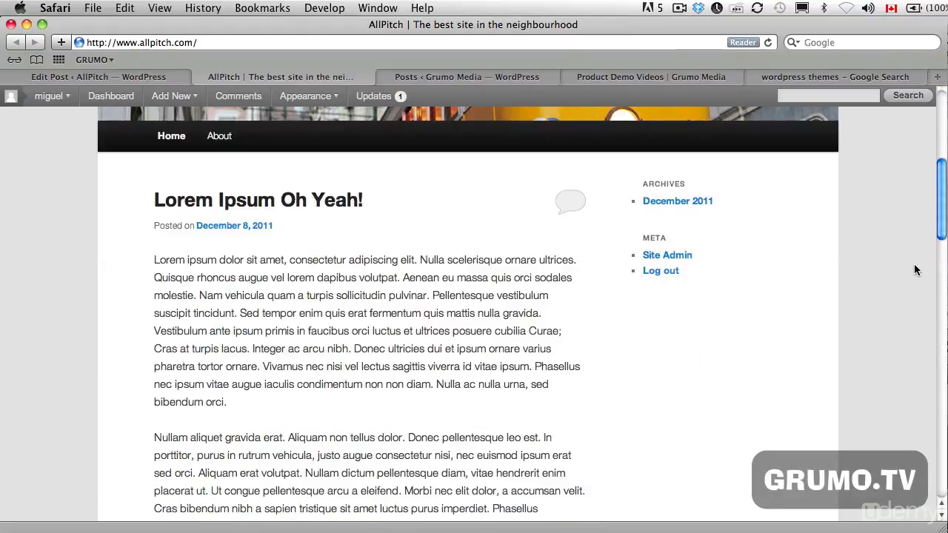
pyautogui.scroll(3)
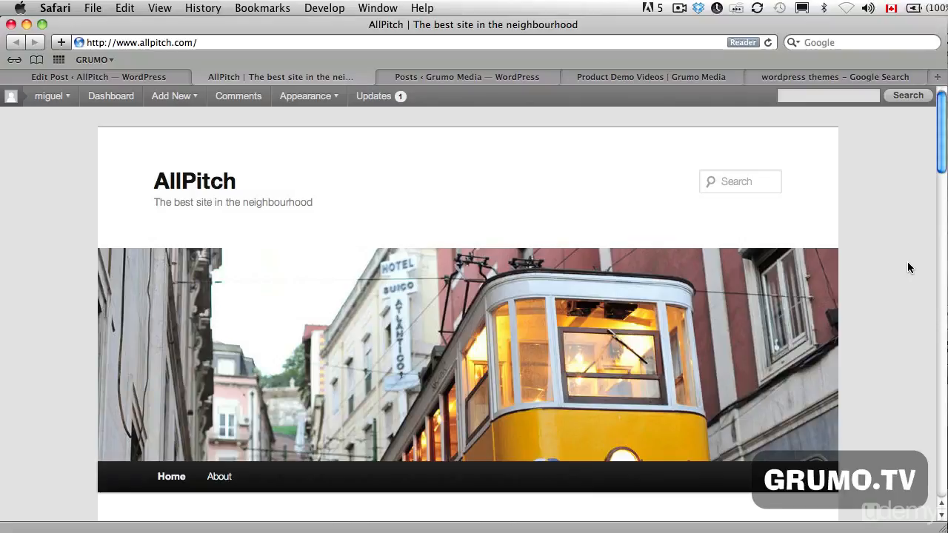
pyautogui.moveTo(459, 130)
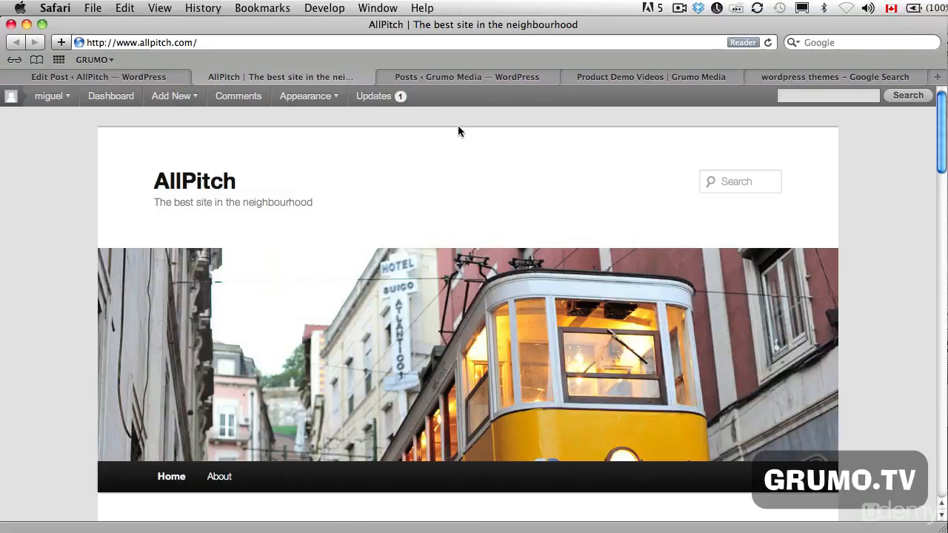
pyautogui.moveTo(133, 83)
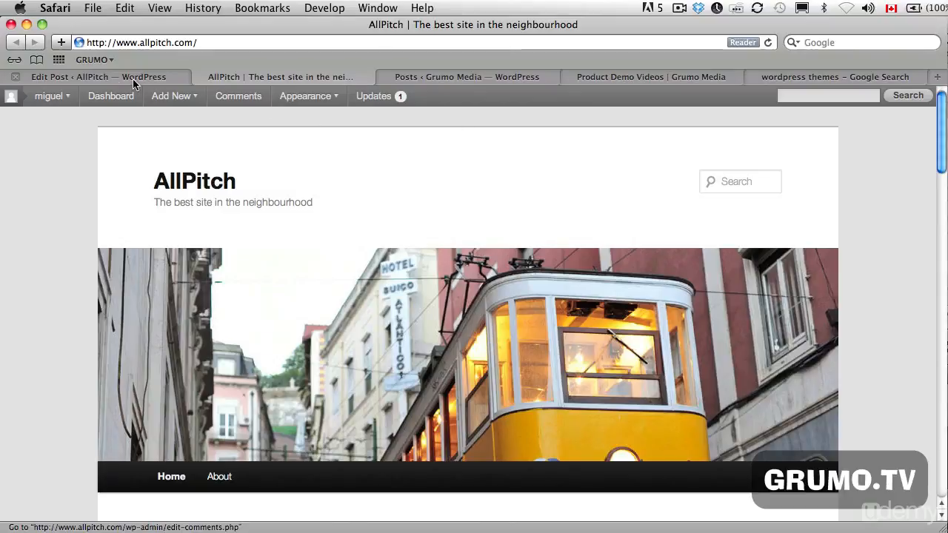
pyautogui.click(96, 77)
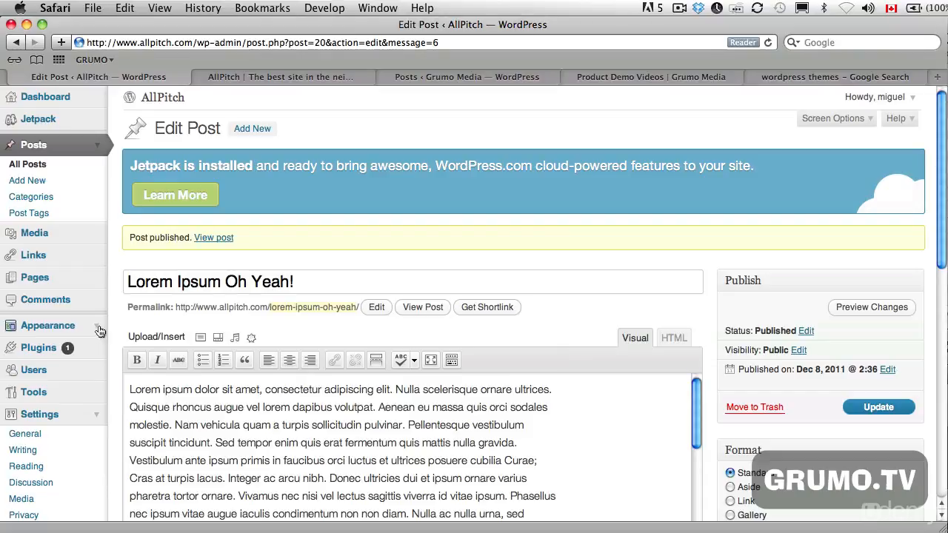
pyautogui.click(48, 326)
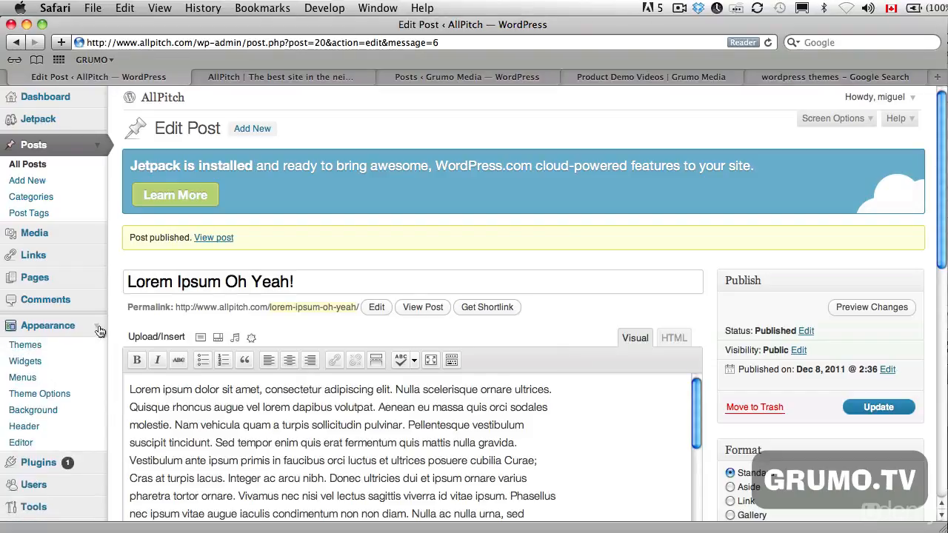
pyautogui.click(24, 344)
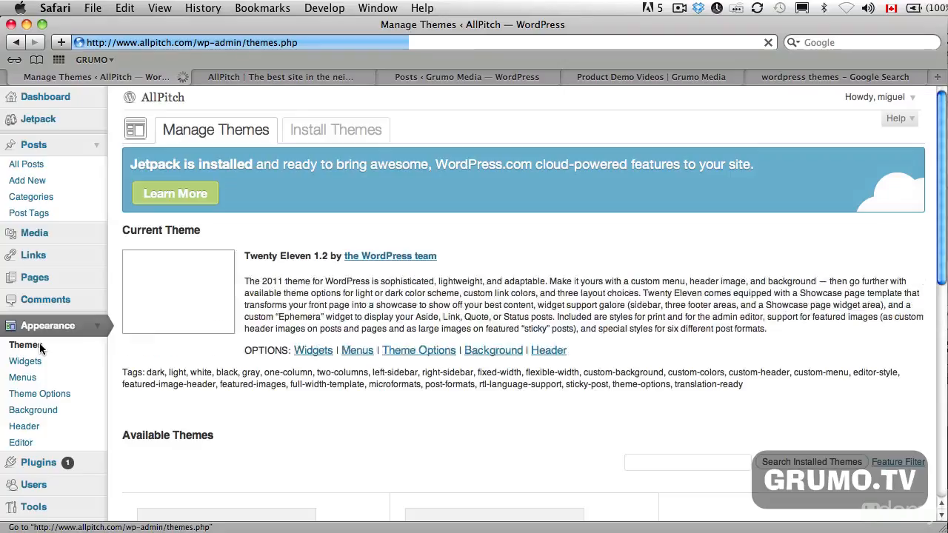
pyautogui.scroll(-3)
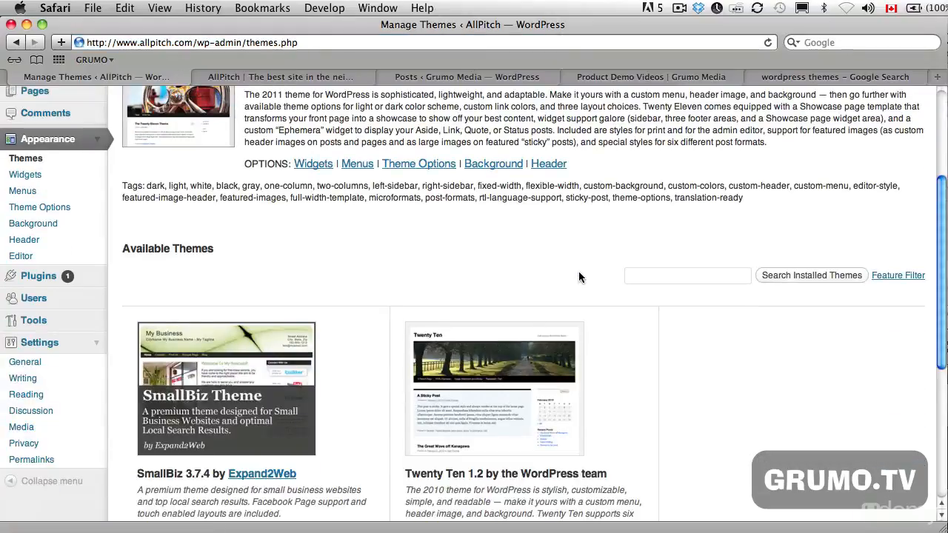
pyautogui.scroll(-3)
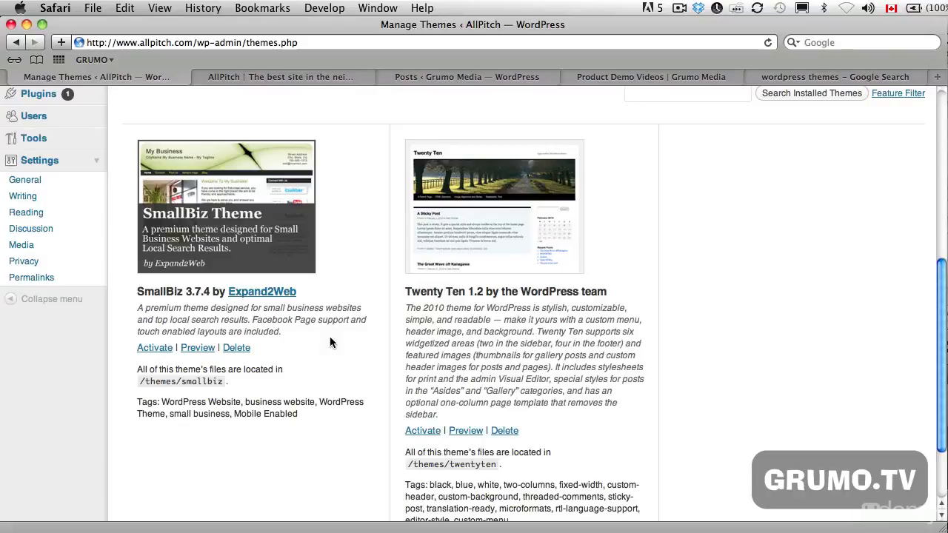
pyautogui.moveTo(197, 348)
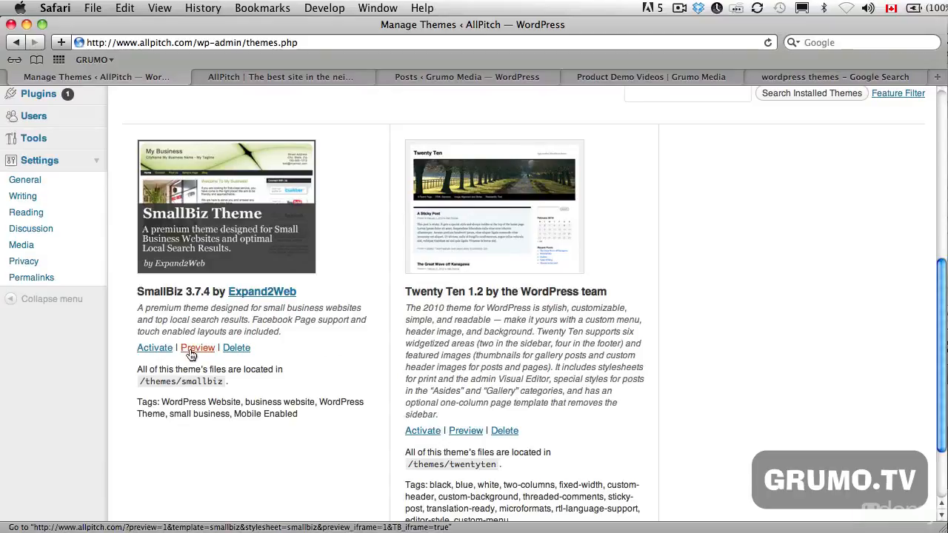
# - Preview SmallBiz 3.7.4, look through its demo page, and activate it for AllPitch
pyautogui.click(197, 346)
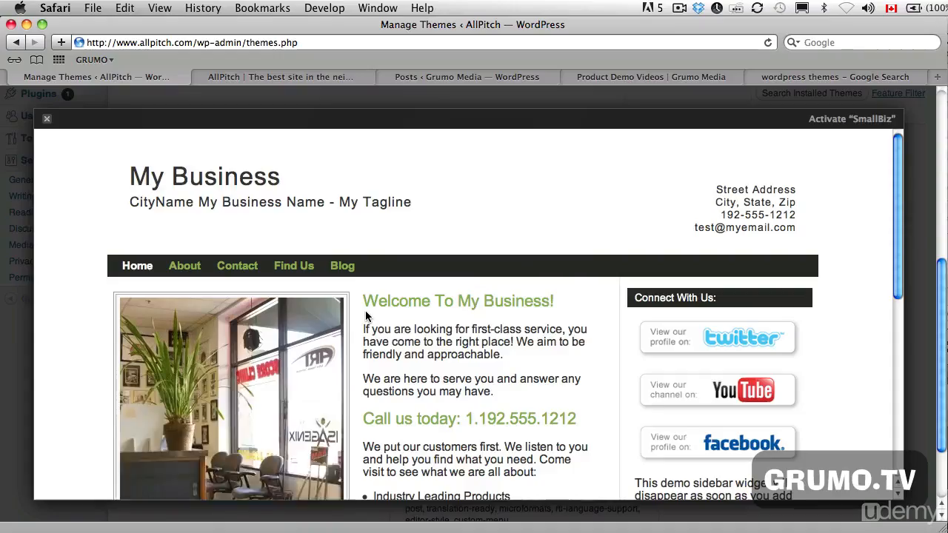
pyautogui.scroll(-3)
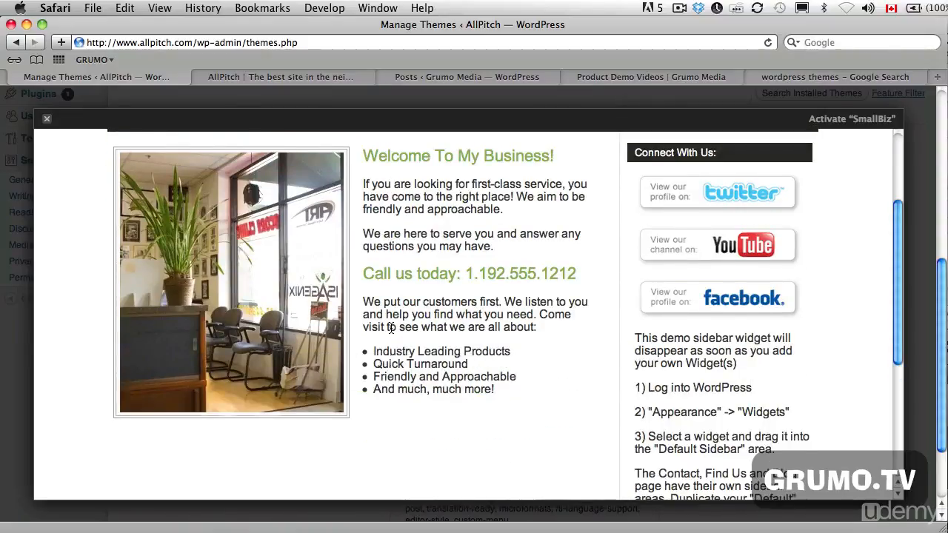
pyautogui.scroll(3)
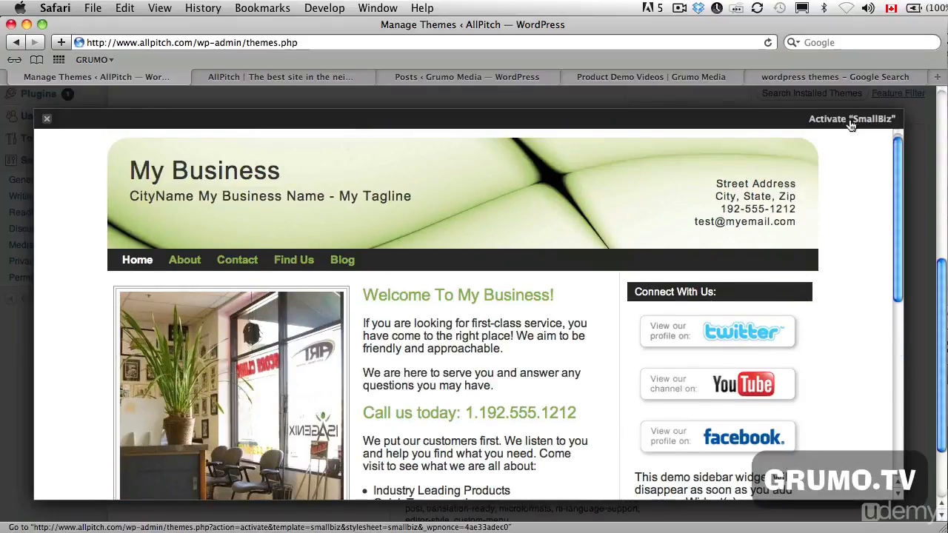
pyautogui.click(852, 118)
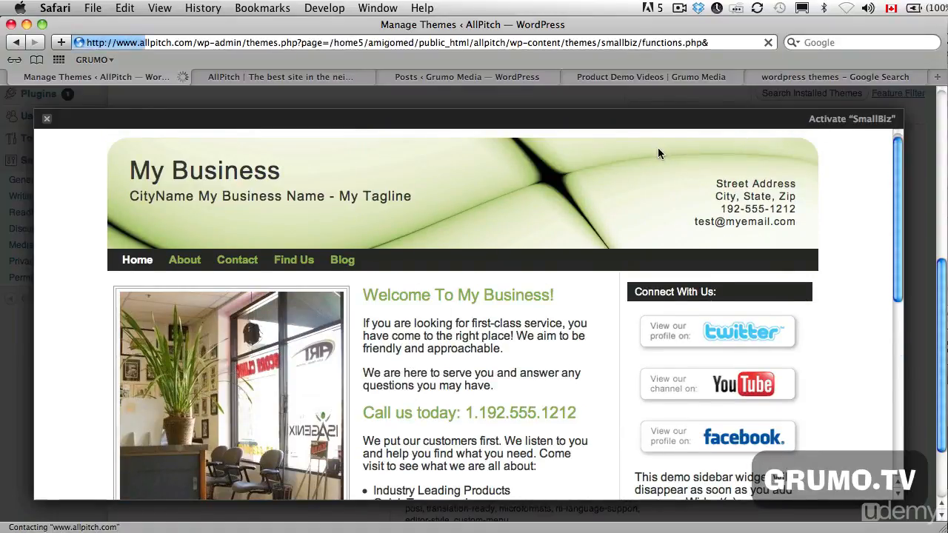
# - Scroll through the SmallBiz Options panel's Getting Started, header graphic and business information sections
pyautogui.click(852, 119)
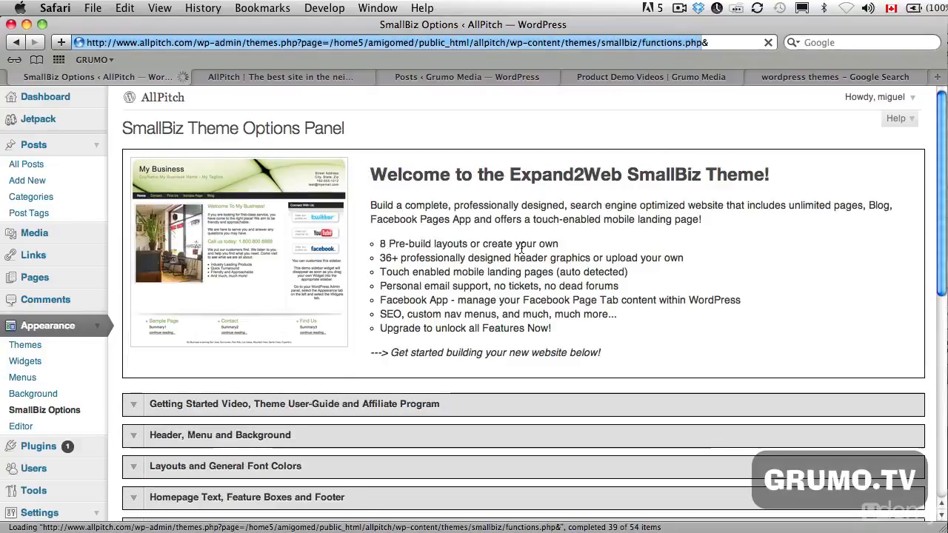
pyautogui.scroll(-3)
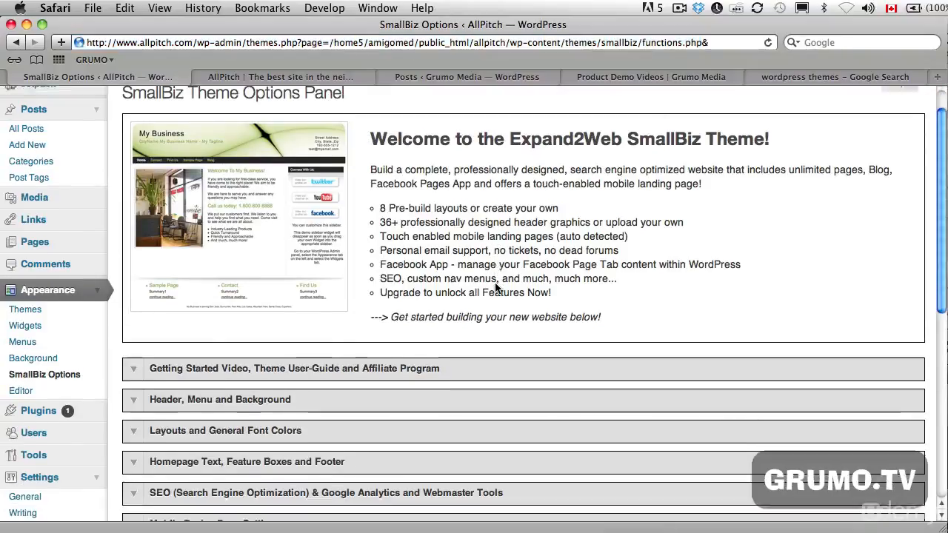
pyautogui.scroll(-3)
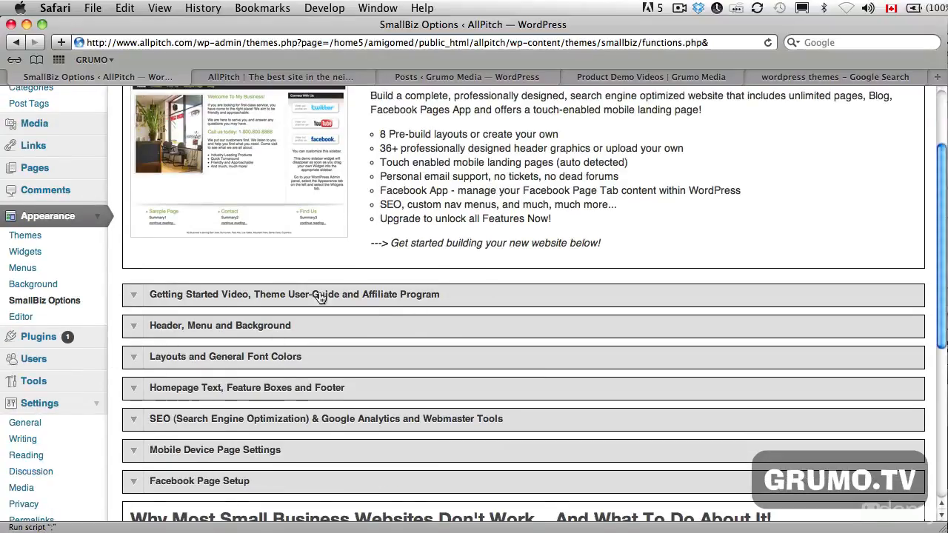
pyautogui.scroll(-3)
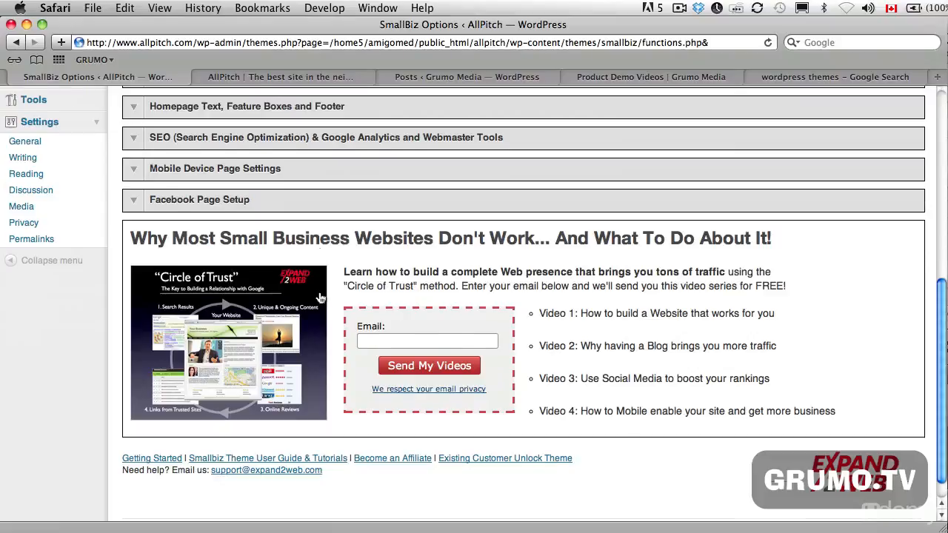
pyautogui.scroll(3)
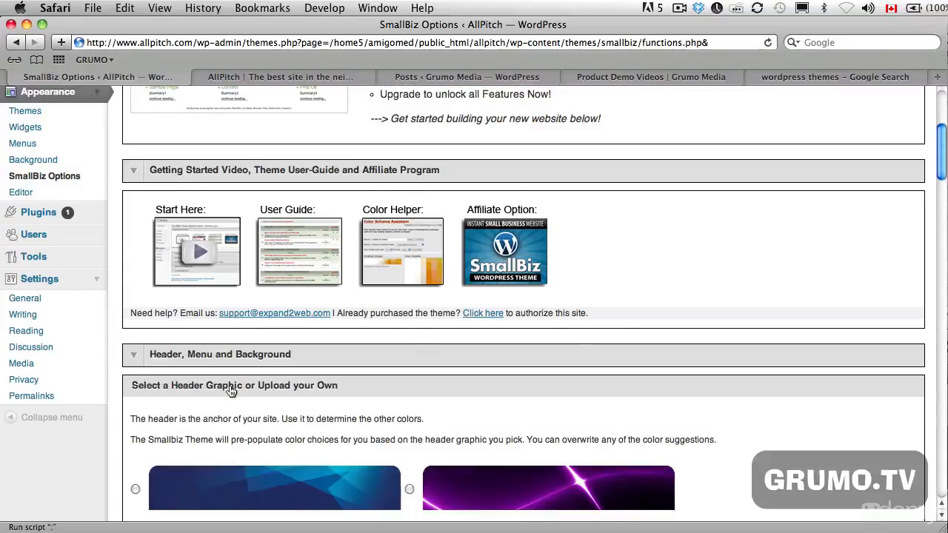
pyautogui.scroll(-3)
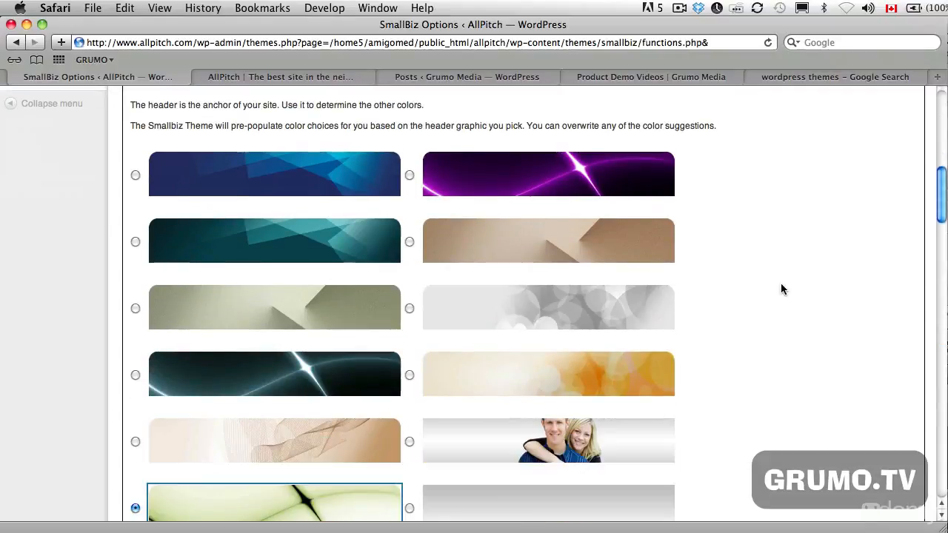
pyautogui.scroll(-3)
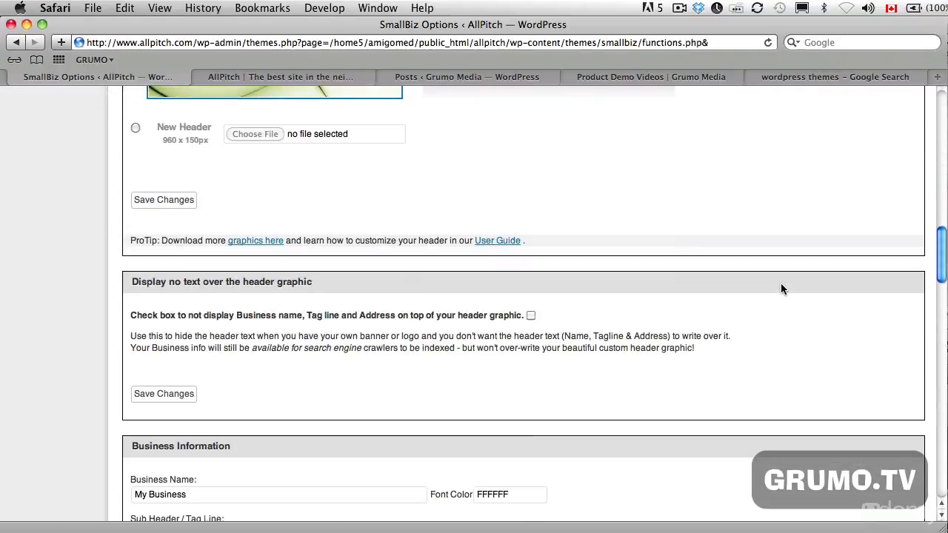
pyautogui.scroll(3)
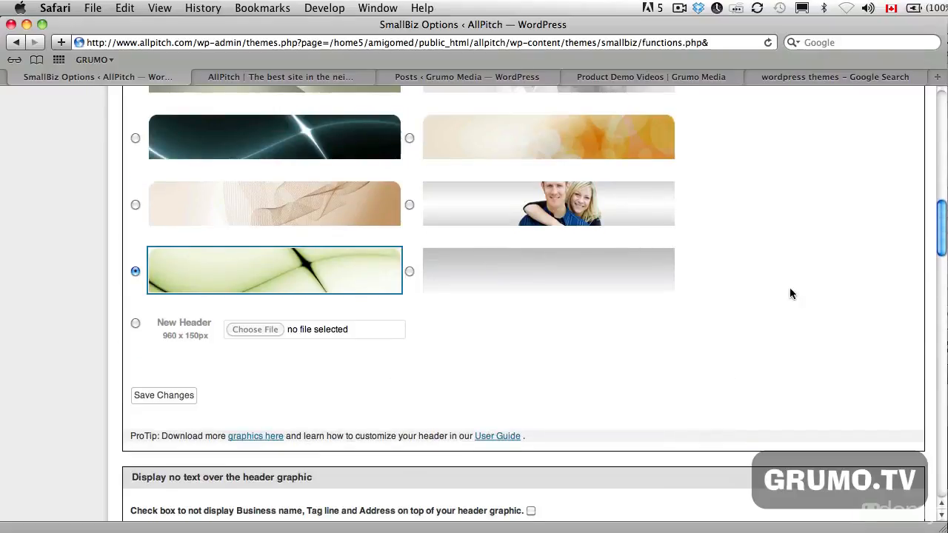
pyautogui.scroll(3)
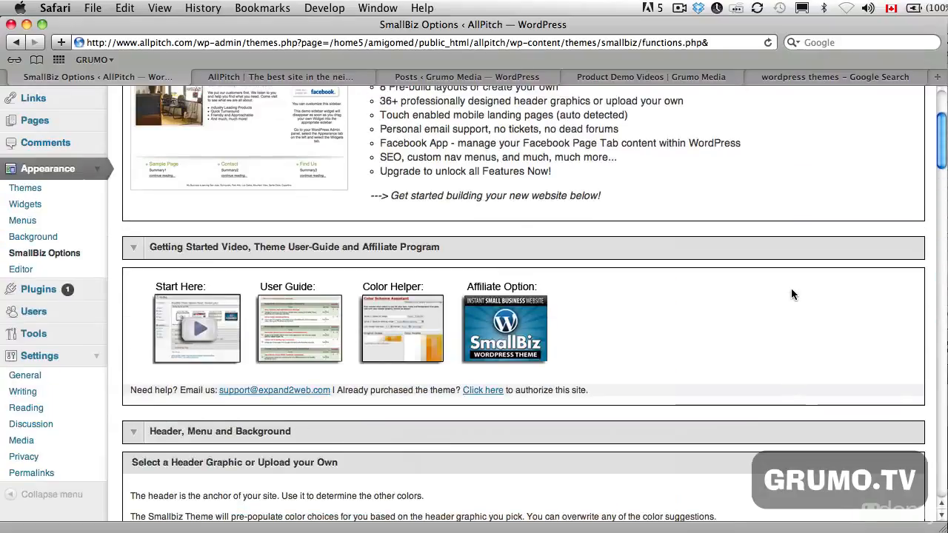
pyautogui.scroll(3)
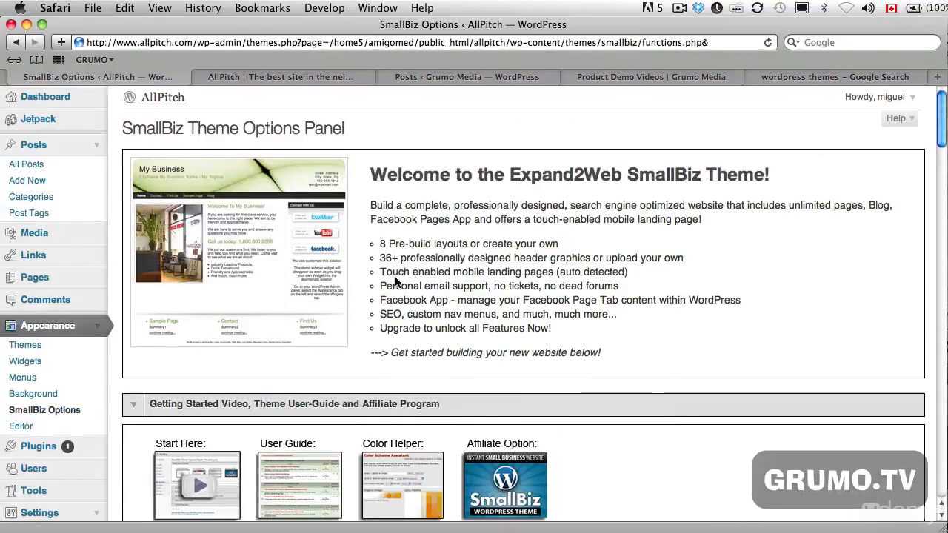
# - Reload the live AllPitch home page in the SmallBiz theme and view its Blog page
pyautogui.click(279, 77)
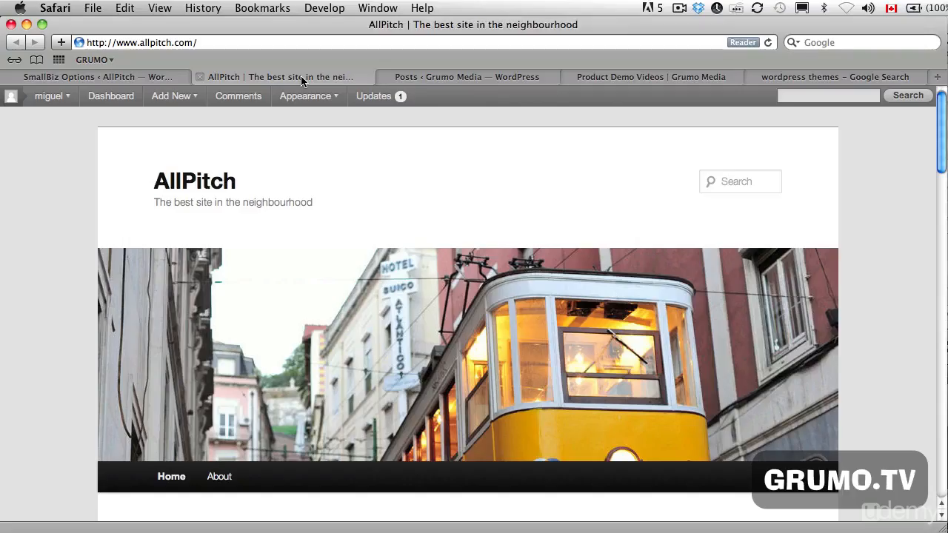
pyautogui.click(194, 181)
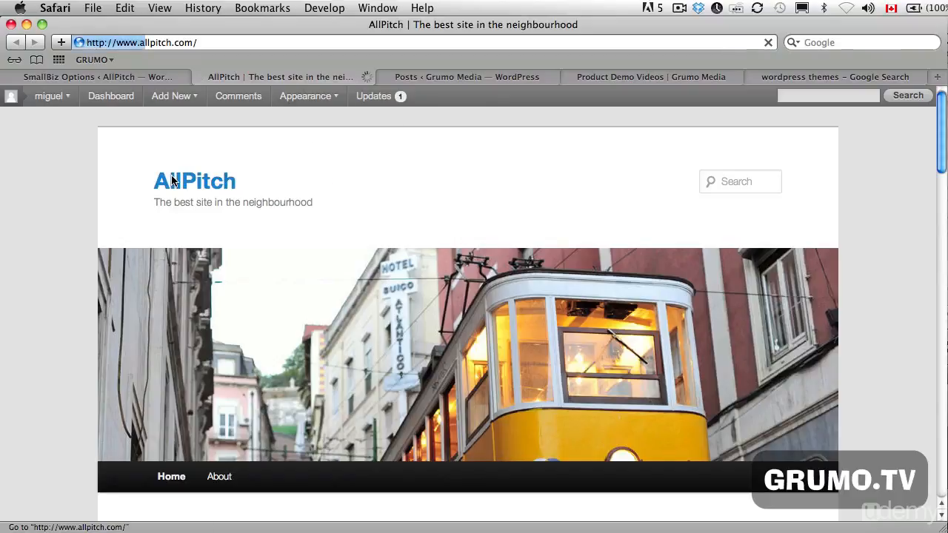
pyautogui.click(194, 181)
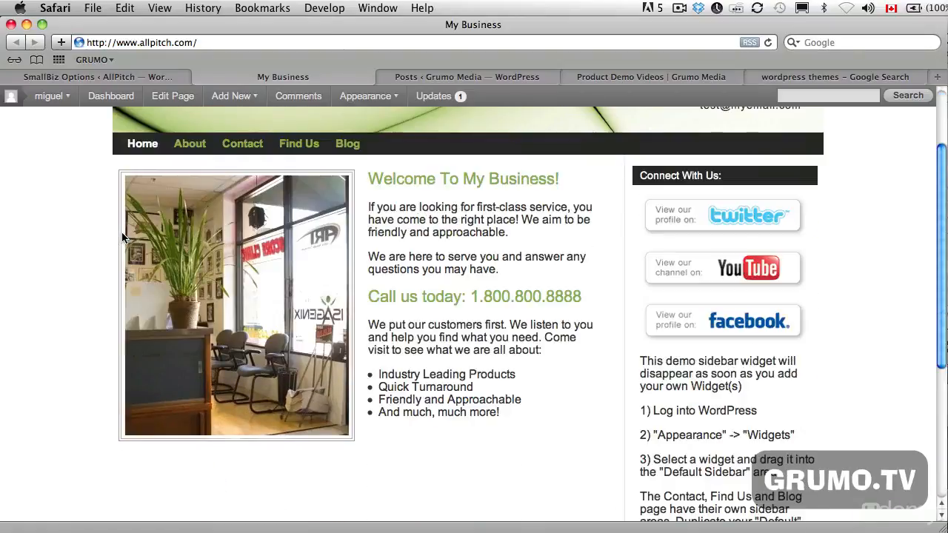
pyautogui.scroll(-3)
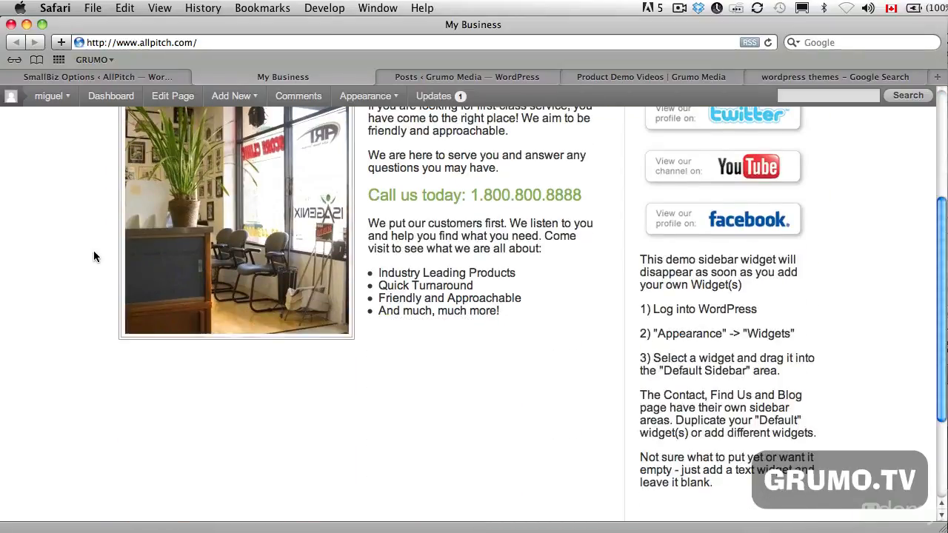
pyautogui.scroll(3)
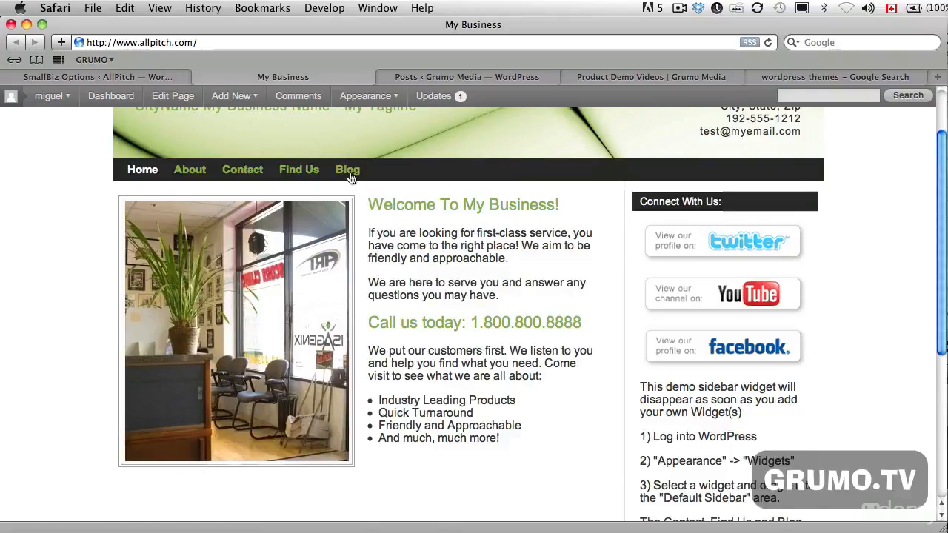
pyautogui.click(347, 169)
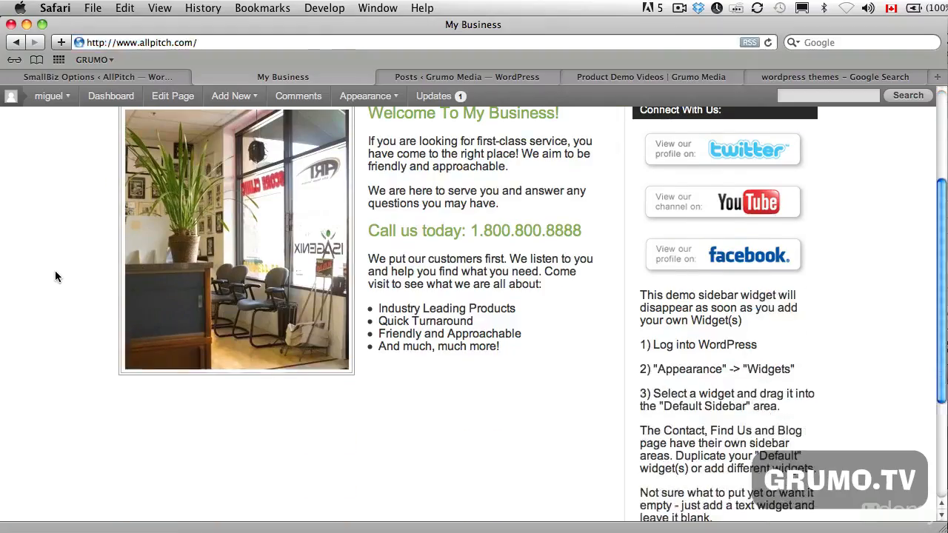
pyautogui.scroll(3)
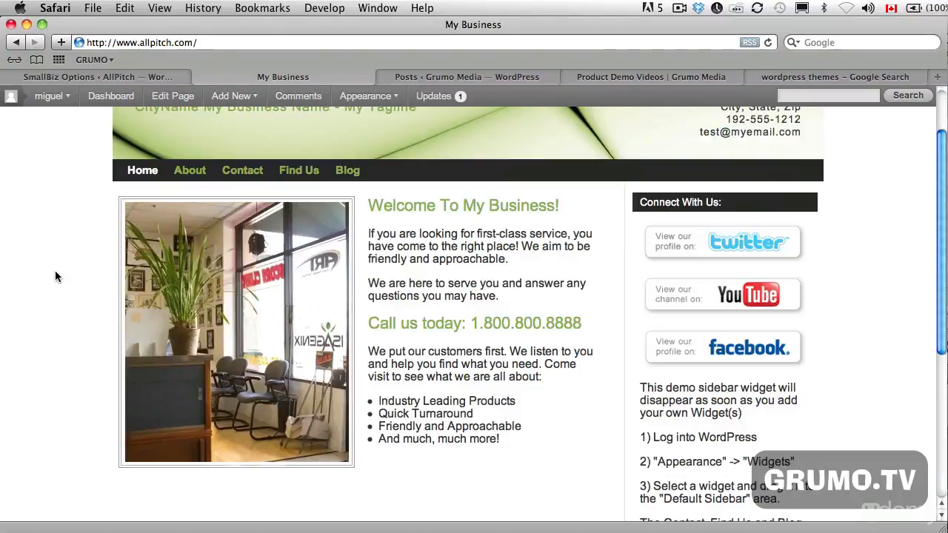
pyautogui.scroll(3)
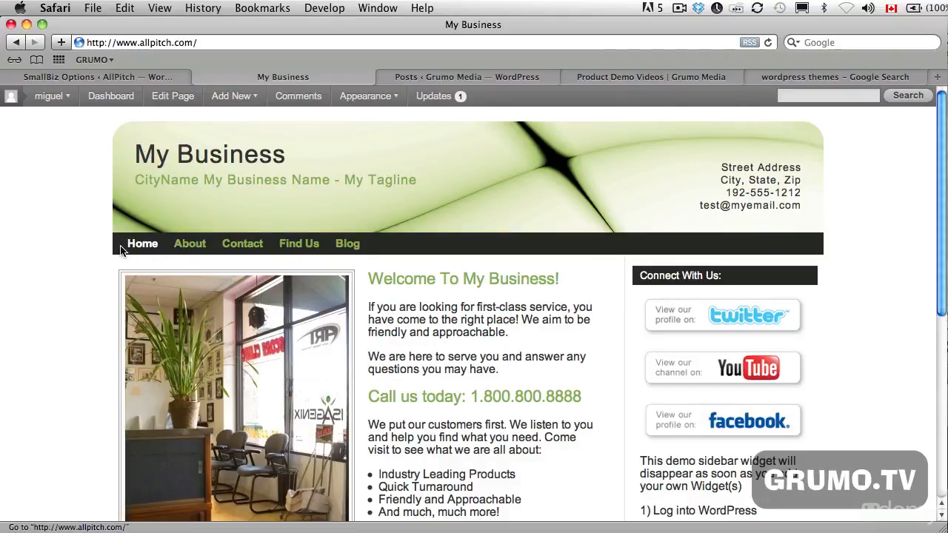
pyautogui.moveTo(110, 269)
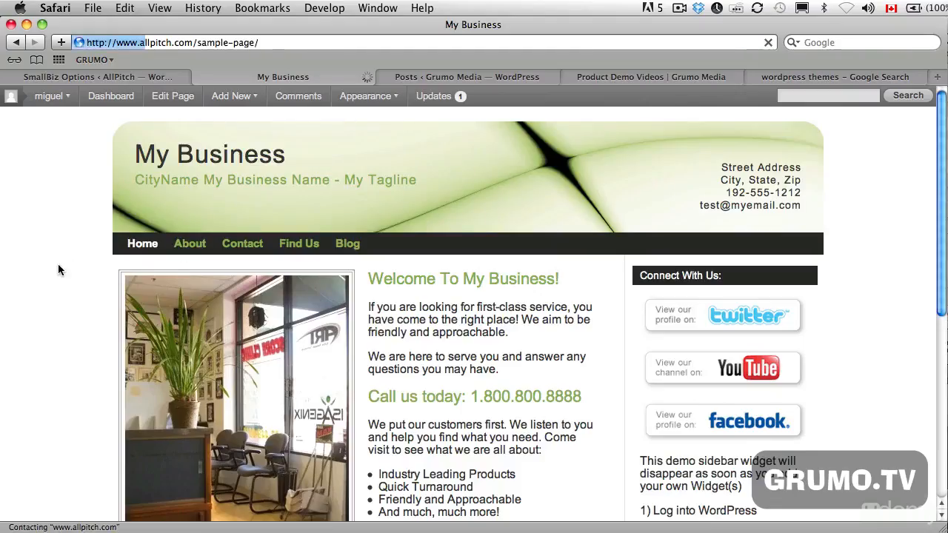
# - View the live About page, then return to the dashboard themes list with SmallBiz 3.7.4 current
pyautogui.click(190, 243)
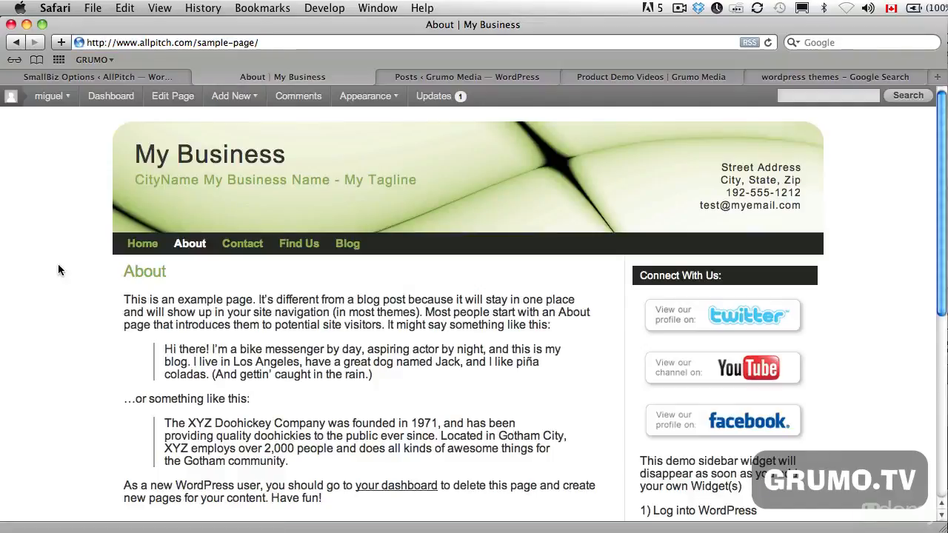
pyautogui.scroll(-3)
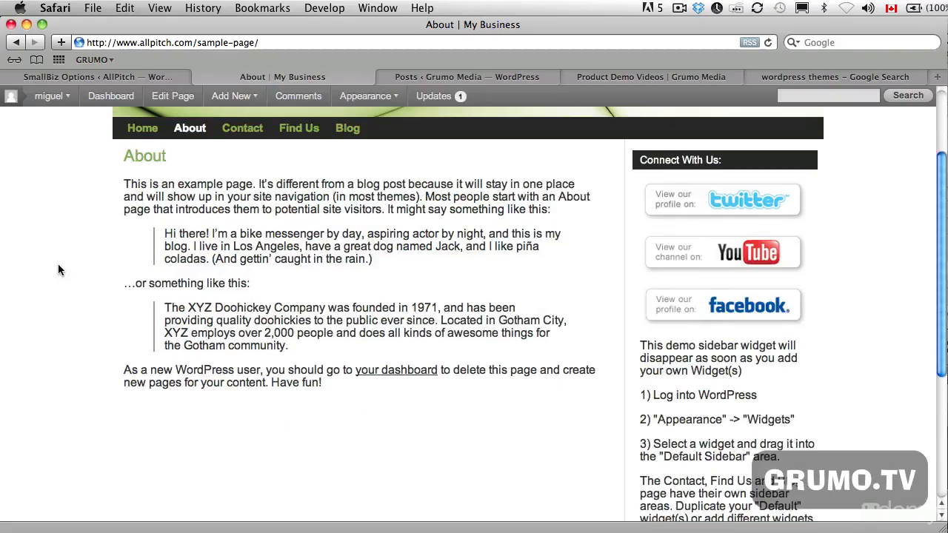
pyautogui.scroll(3)
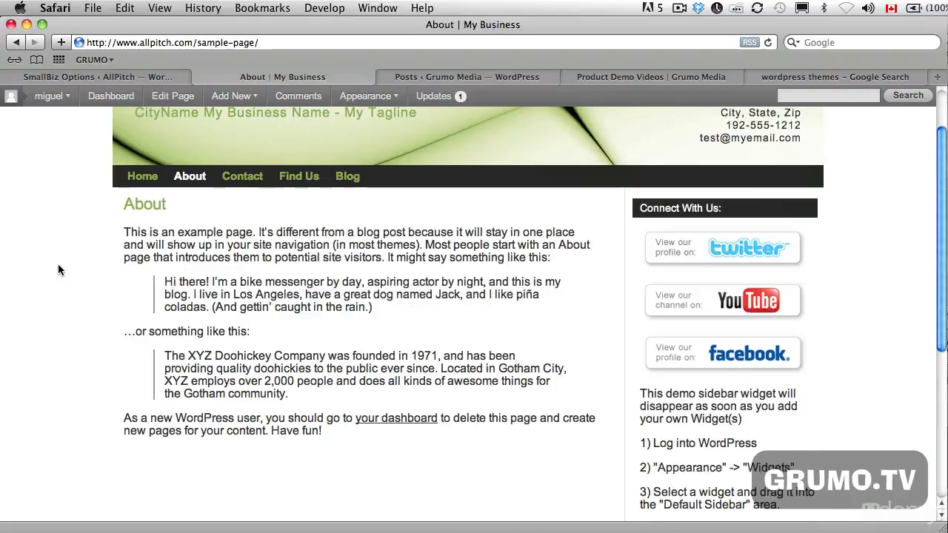
pyautogui.scroll(3)
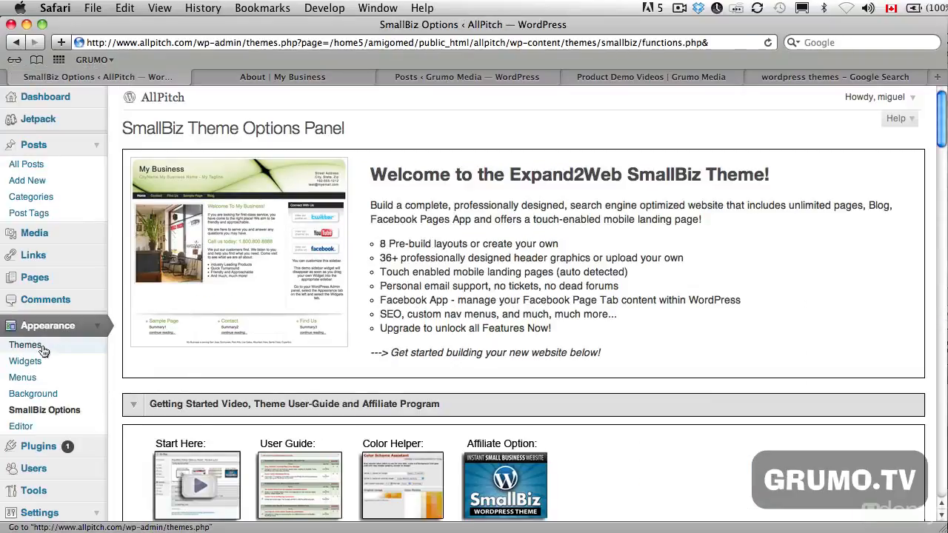
pyautogui.click(26, 345)
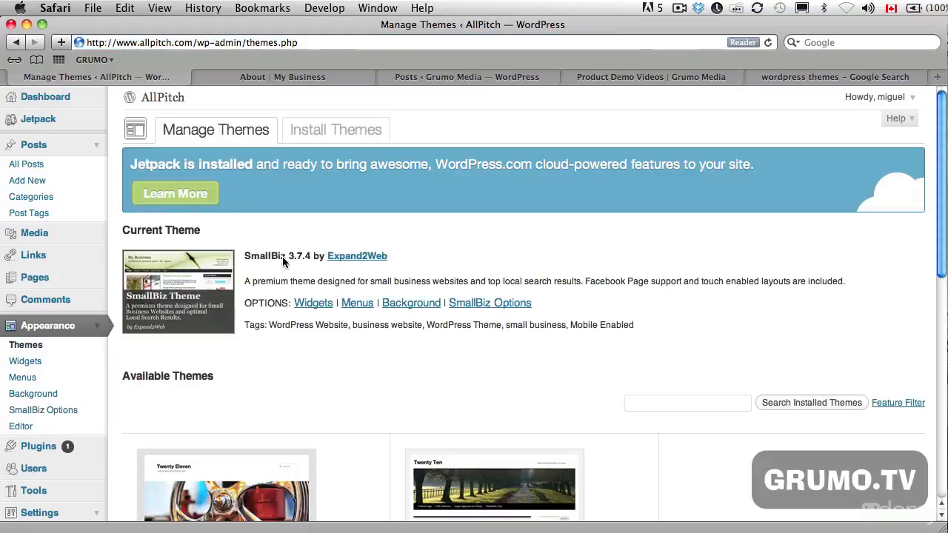
# - Search the Install Themes directory for 'dark' and scroll through results like Pixel, Pyrmont V2 and Motion
pyautogui.click(336, 131)
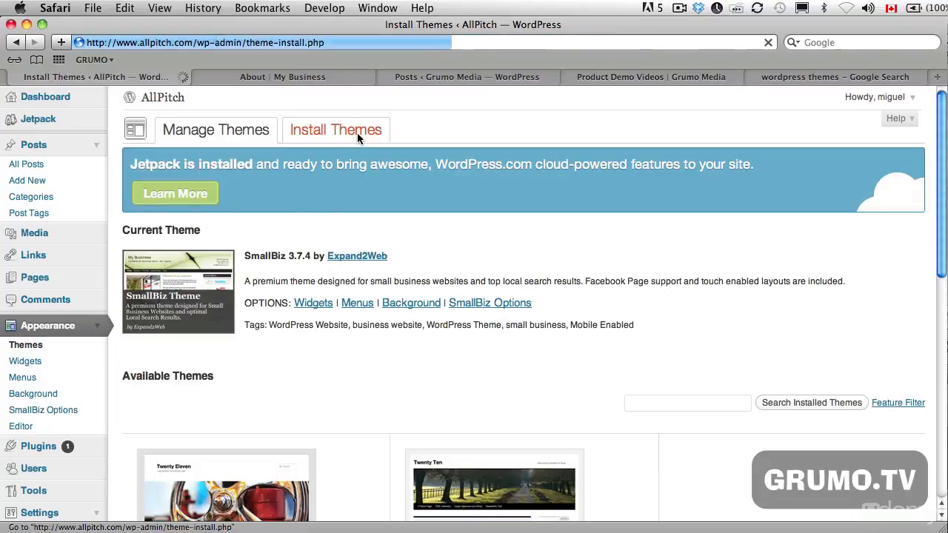
pyautogui.click(335, 131)
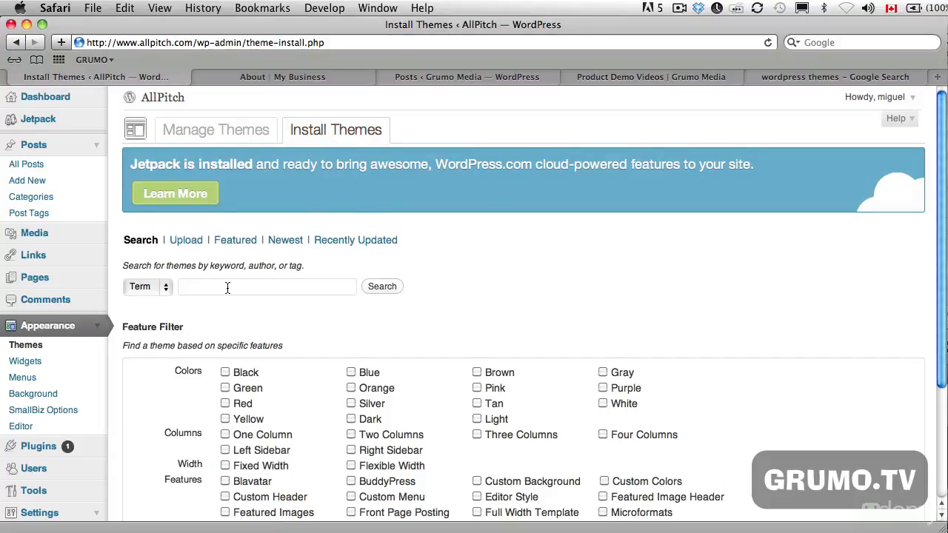
pyautogui.click(267, 288)
pyautogui.write('dark')
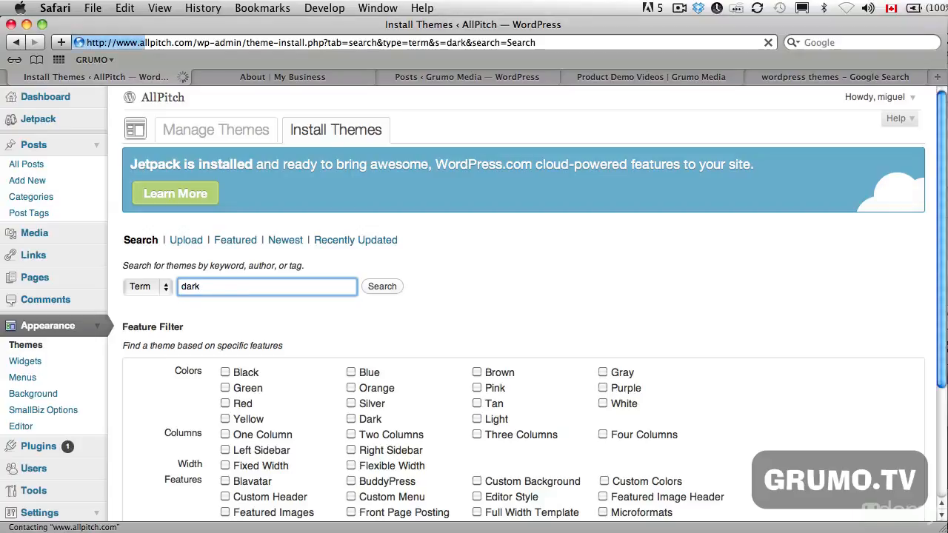
pyautogui.click(382, 286)
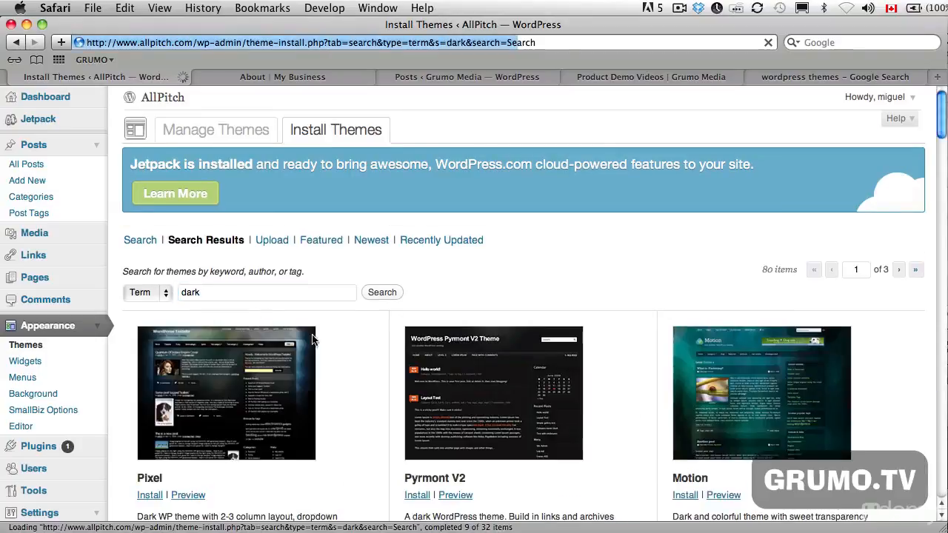
pyautogui.scroll(-3)
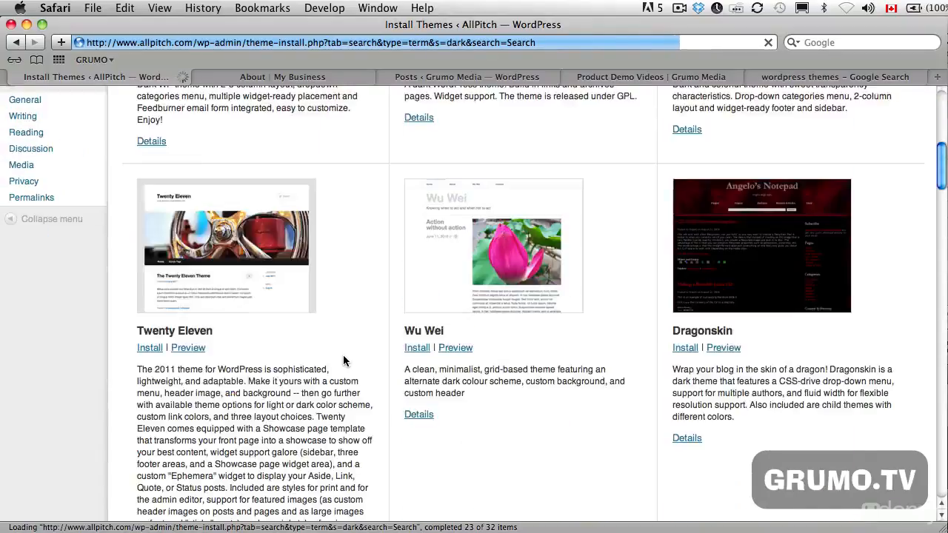
pyautogui.scroll(-3)
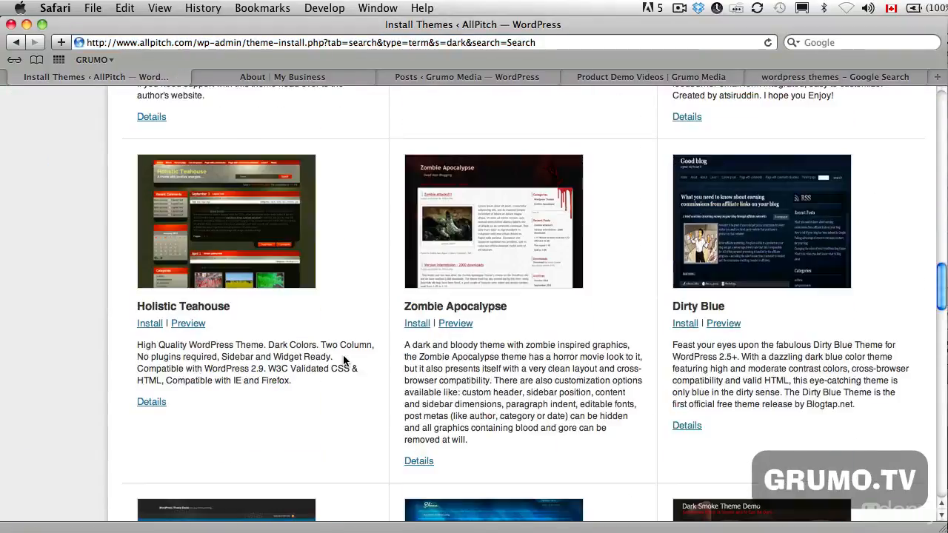
pyautogui.scroll(-3)
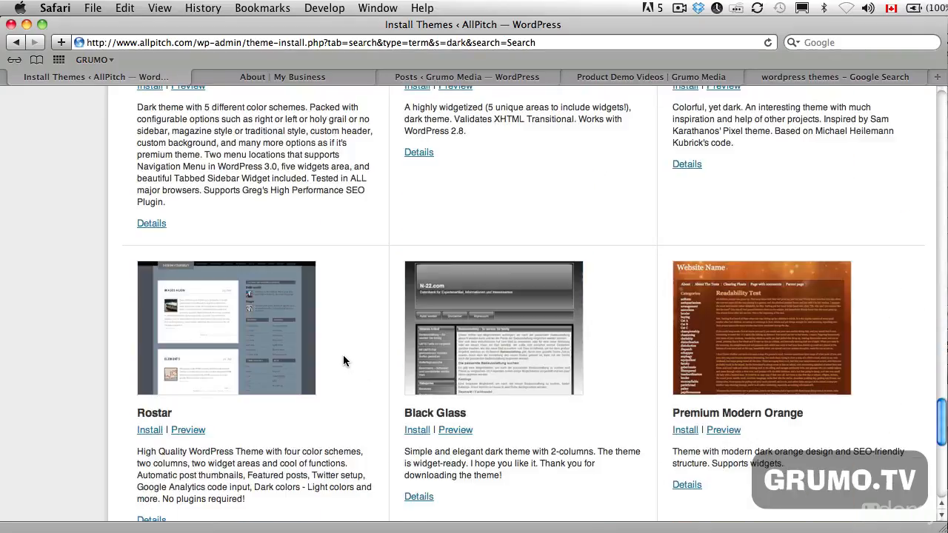
pyautogui.scroll(3)
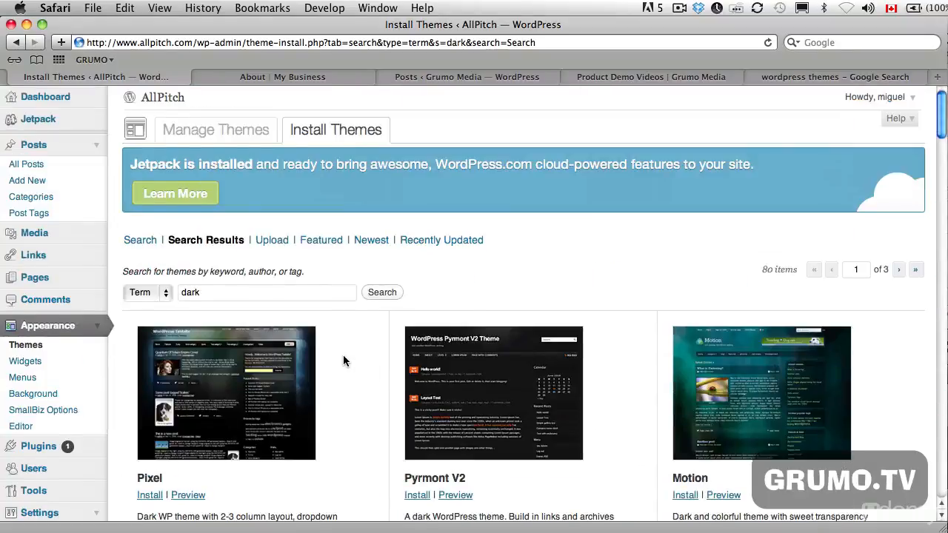
pyautogui.scroll(-3)
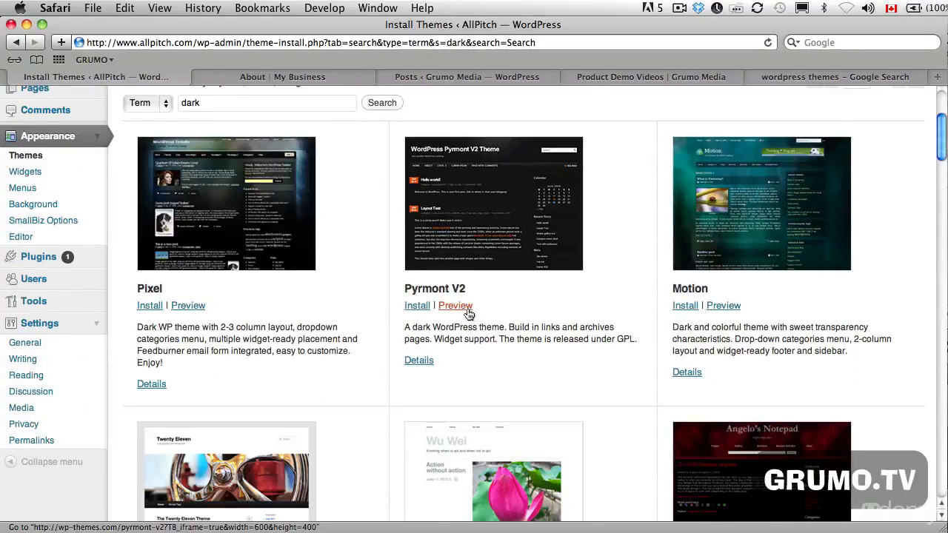
pyautogui.moveTo(723, 305)
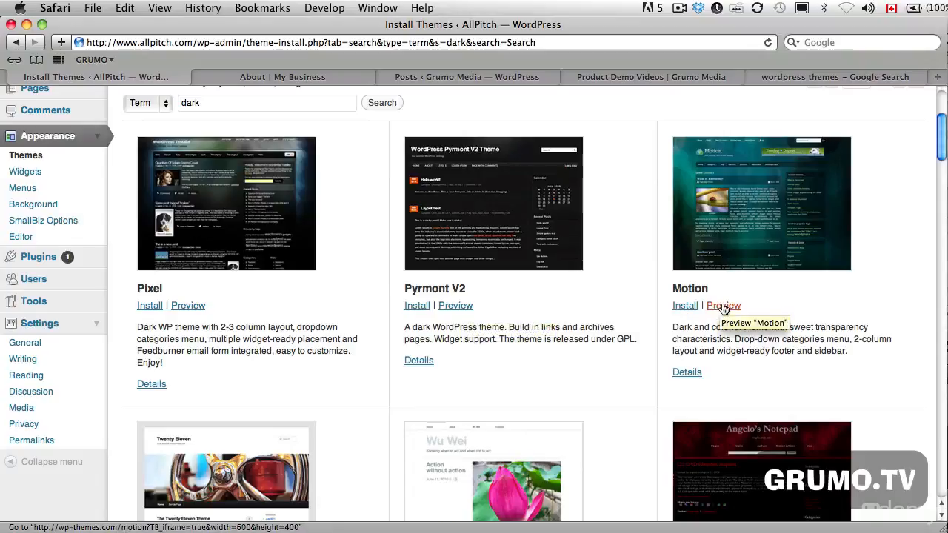
# - Preview the Motion theme from the search results and close the preview
pyautogui.click(723, 305)
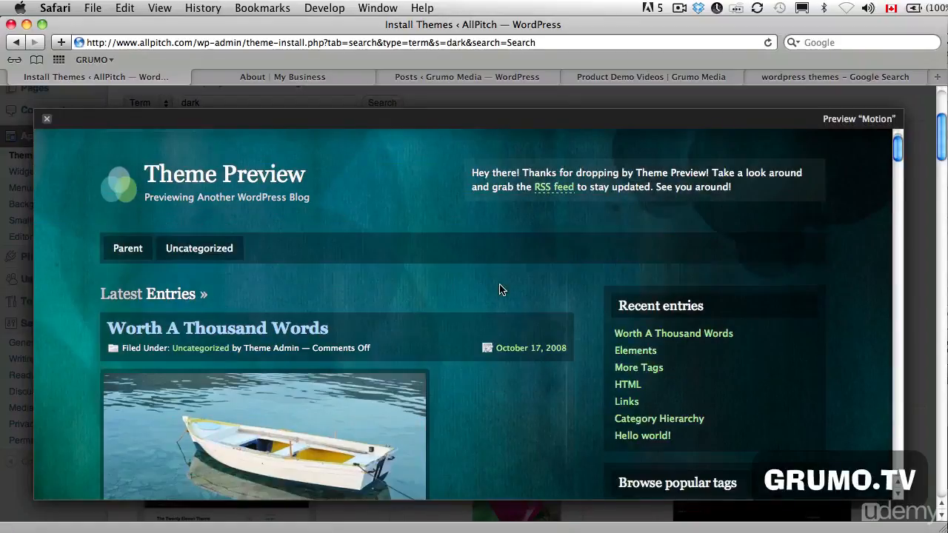
pyautogui.scroll(-3)
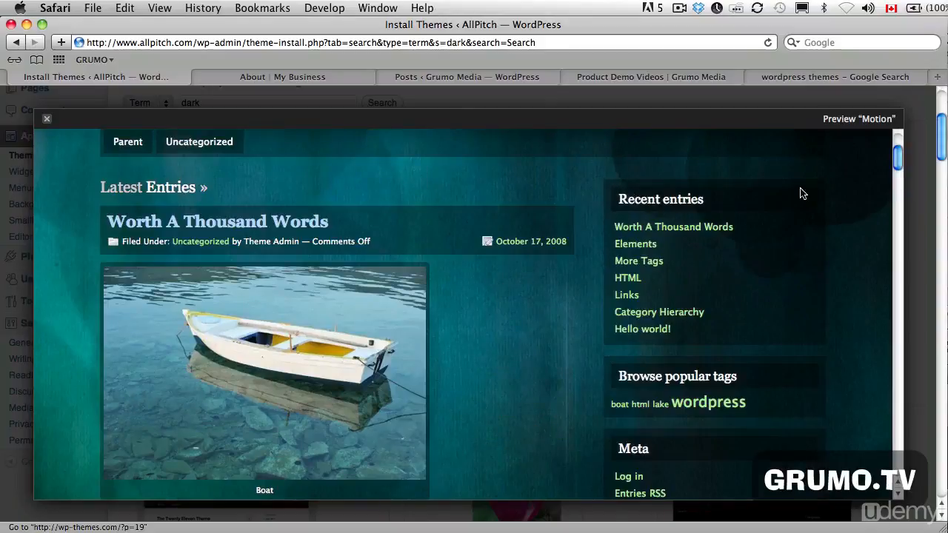
pyautogui.moveTo(398, 172)
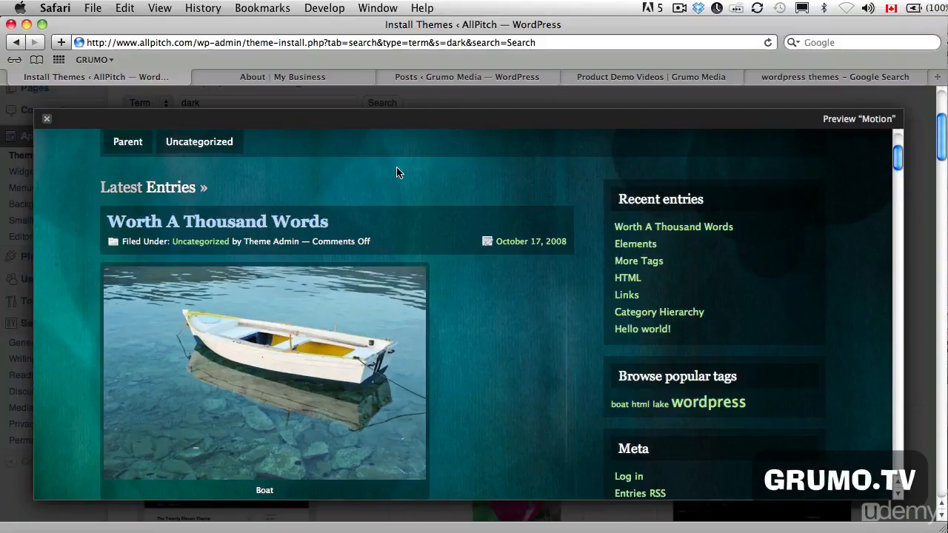
pyautogui.moveTo(46, 118)
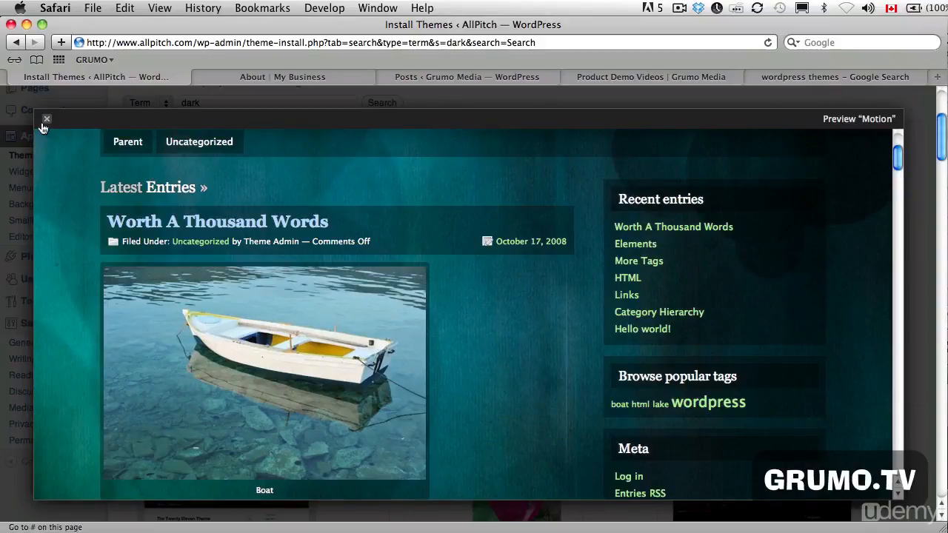
pyautogui.click(46, 119)
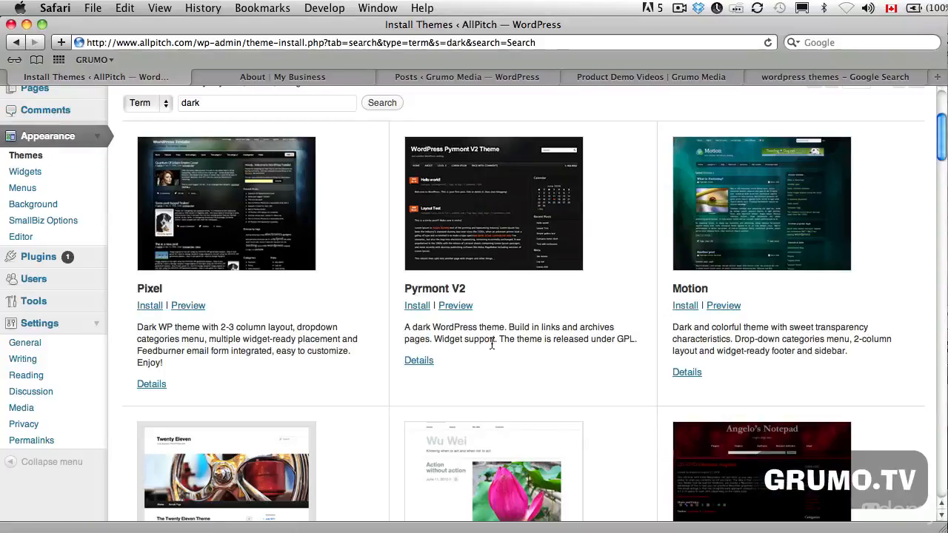
# - Install Motion 1.1.6 on the site, confirming Install Now in the dialog
pyautogui.click(684, 306)
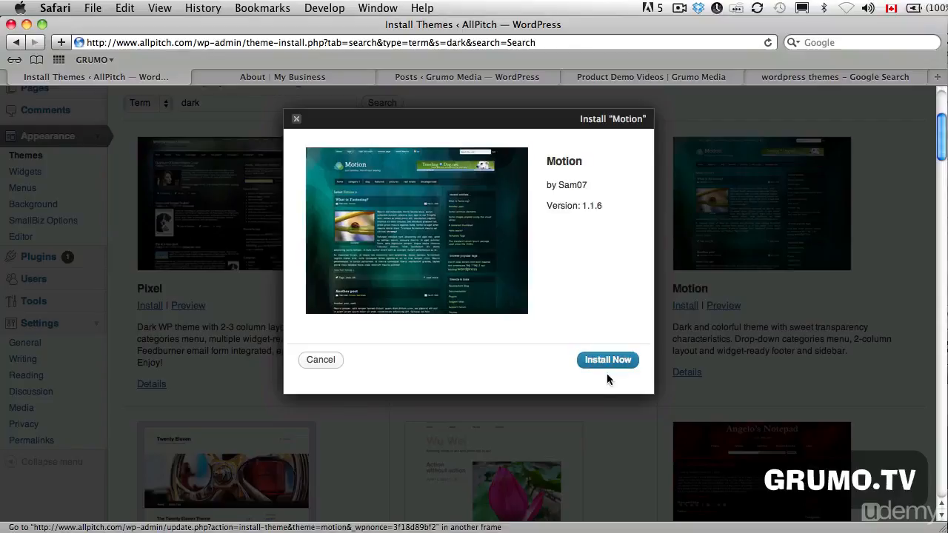
pyautogui.click(607, 360)
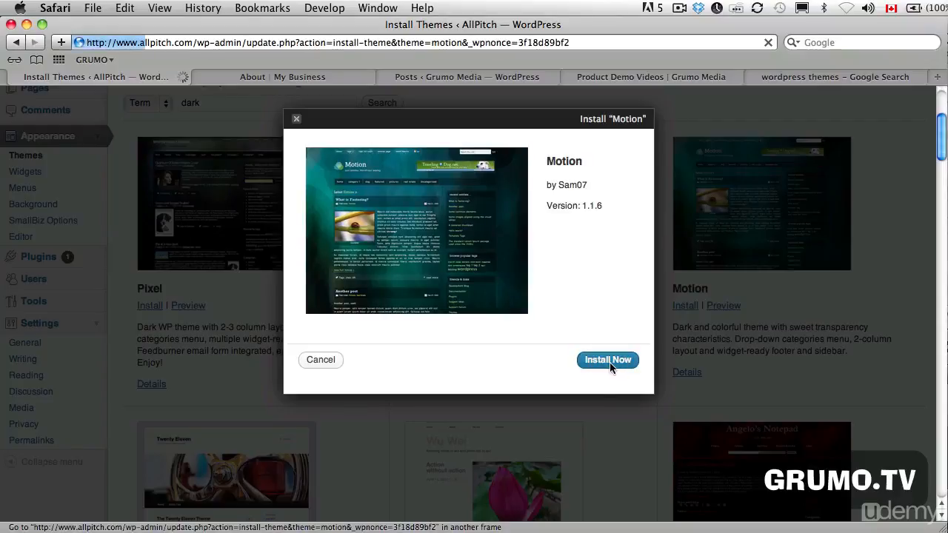
pyautogui.click(607, 360)
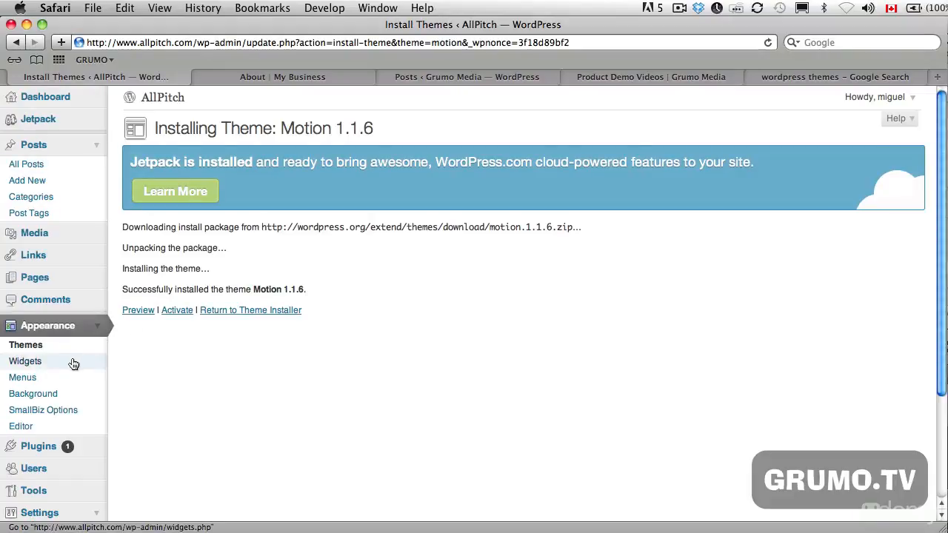
pyautogui.click(25, 344)
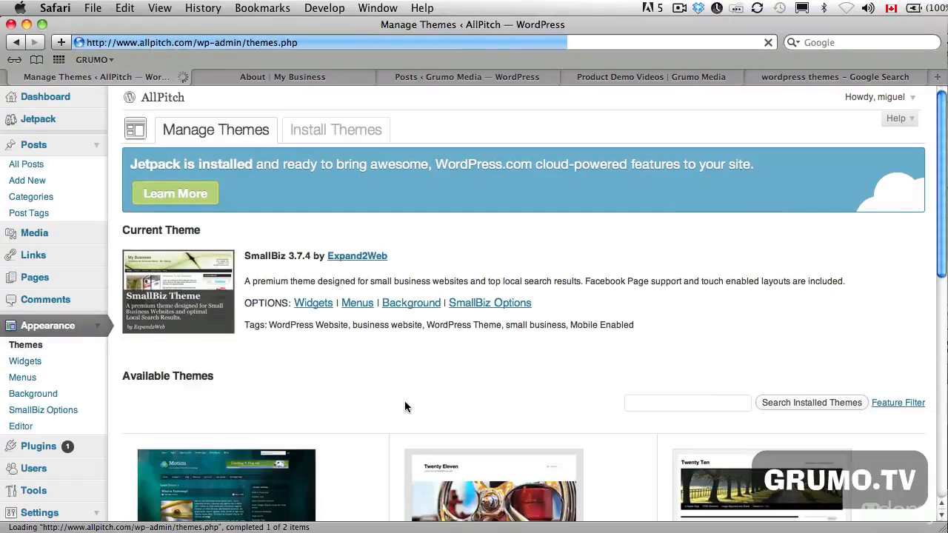
pyautogui.scroll(-3)
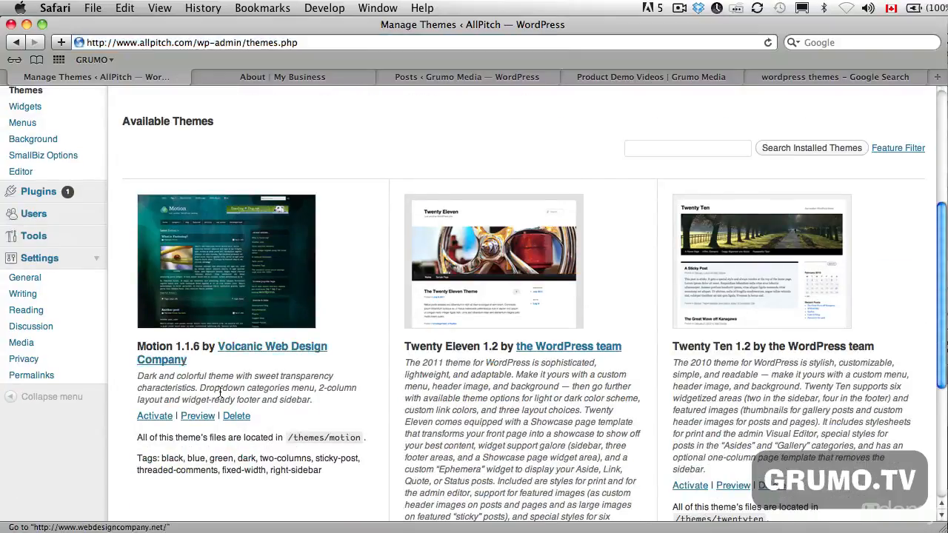
pyautogui.moveTo(197, 415)
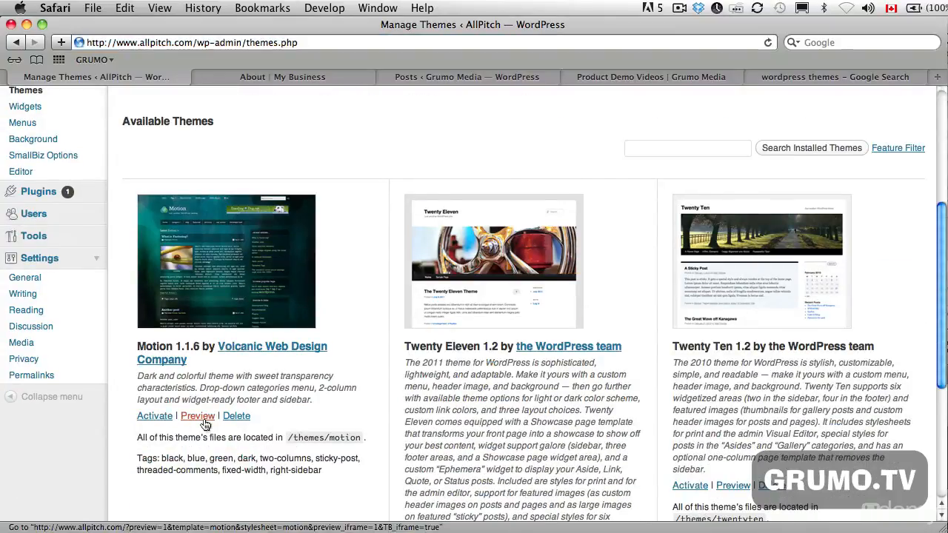
pyautogui.click(197, 415)
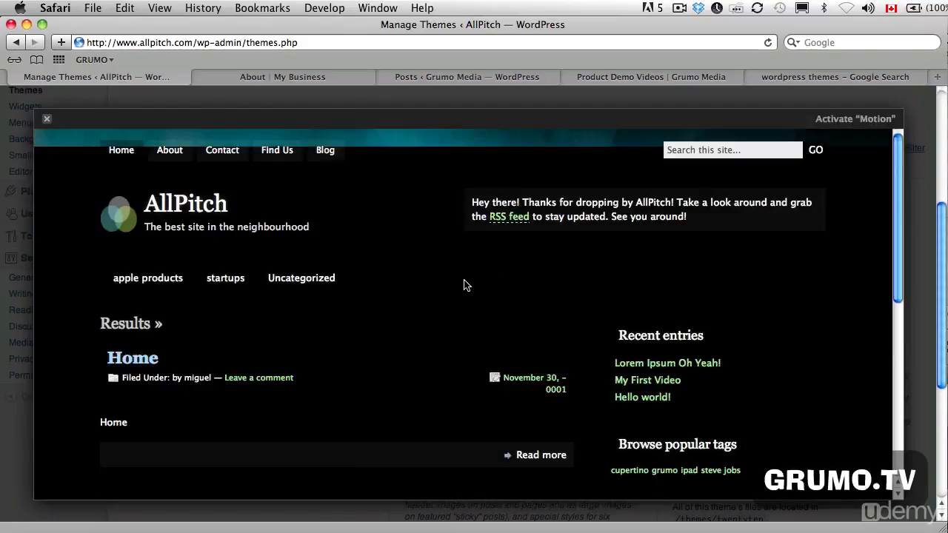
pyautogui.scroll(-3)
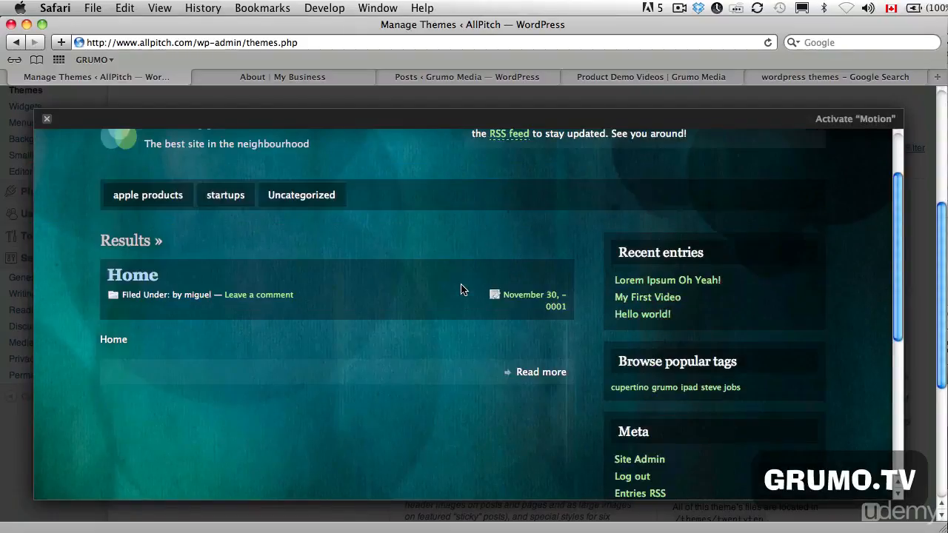
pyautogui.scroll(-3)
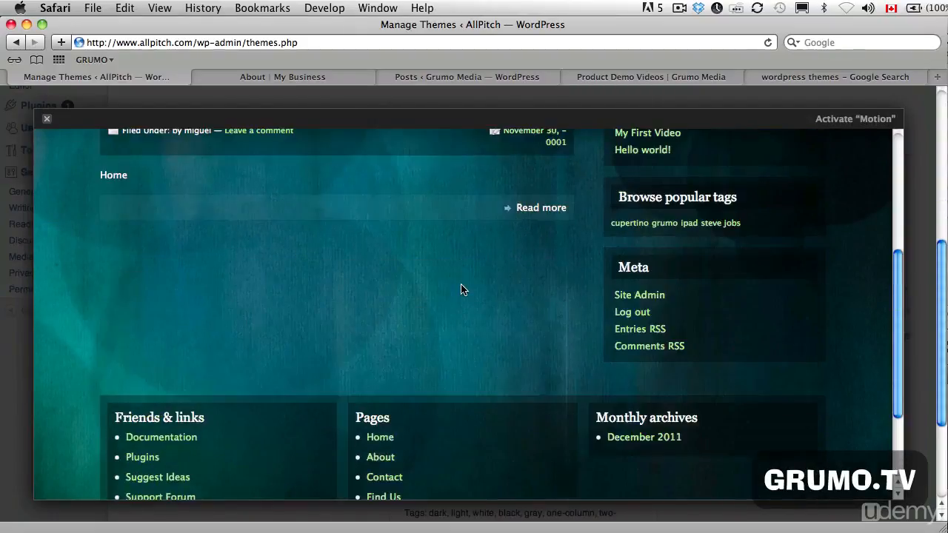
pyautogui.scroll(3)
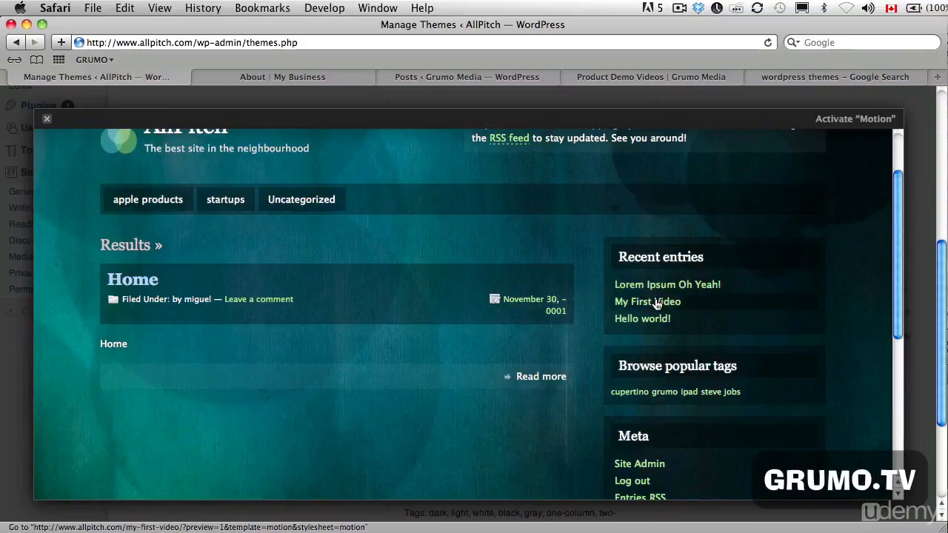
pyautogui.moveTo(647, 302)
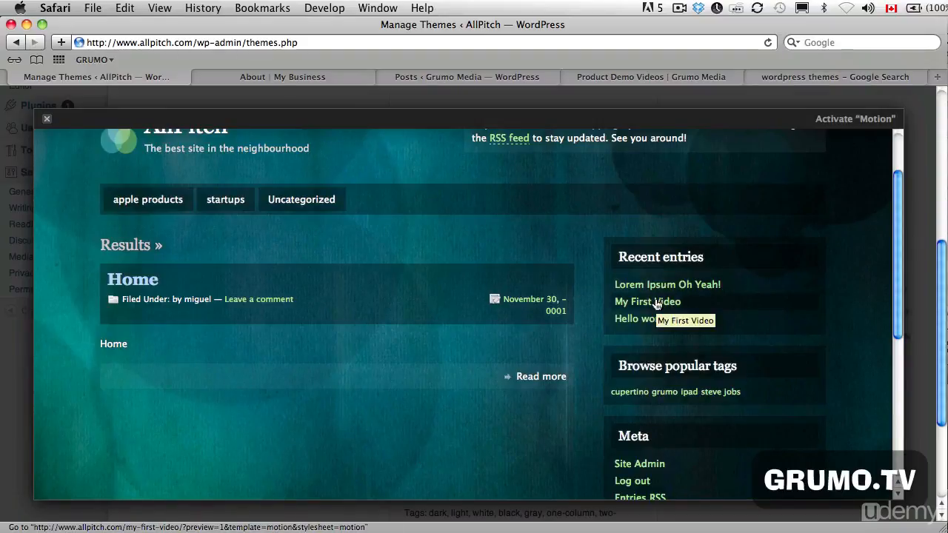
pyautogui.scroll(3)
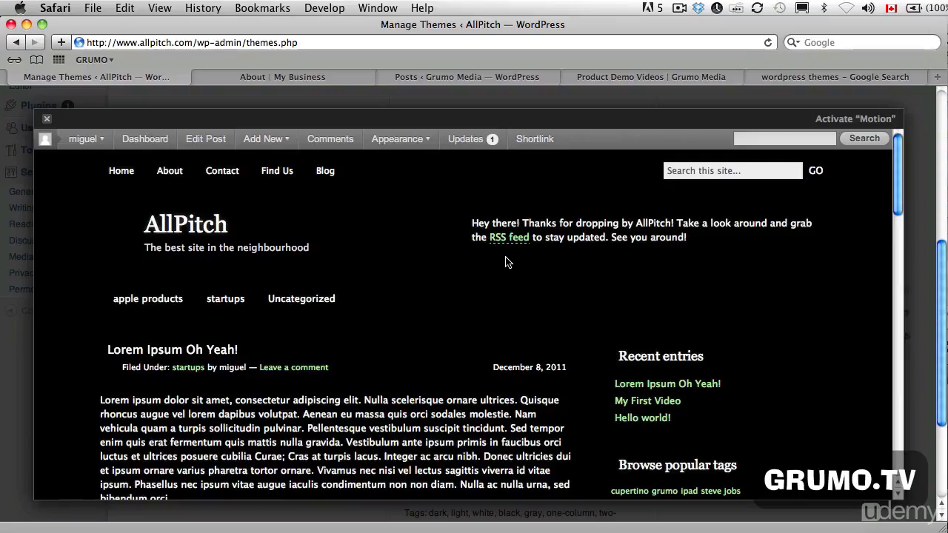
pyautogui.scroll(-3)
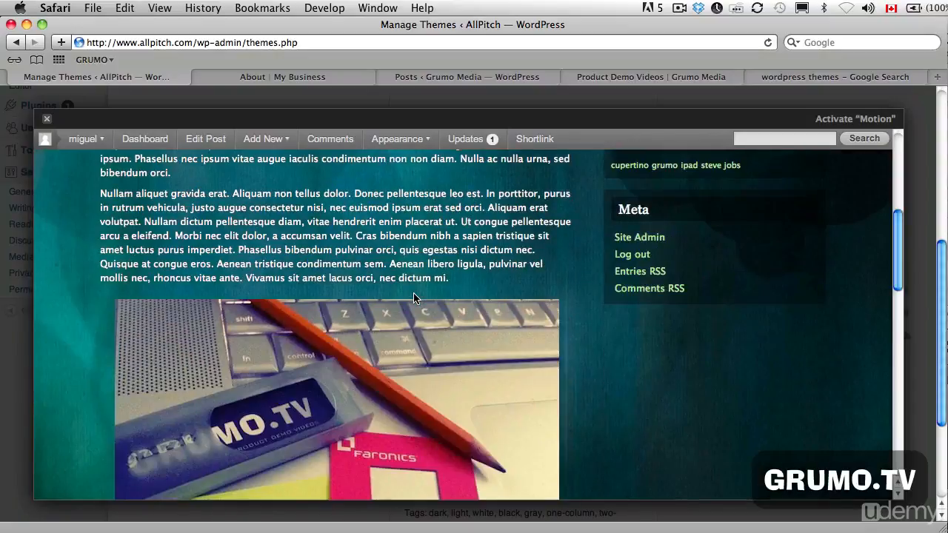
pyautogui.scroll(-3)
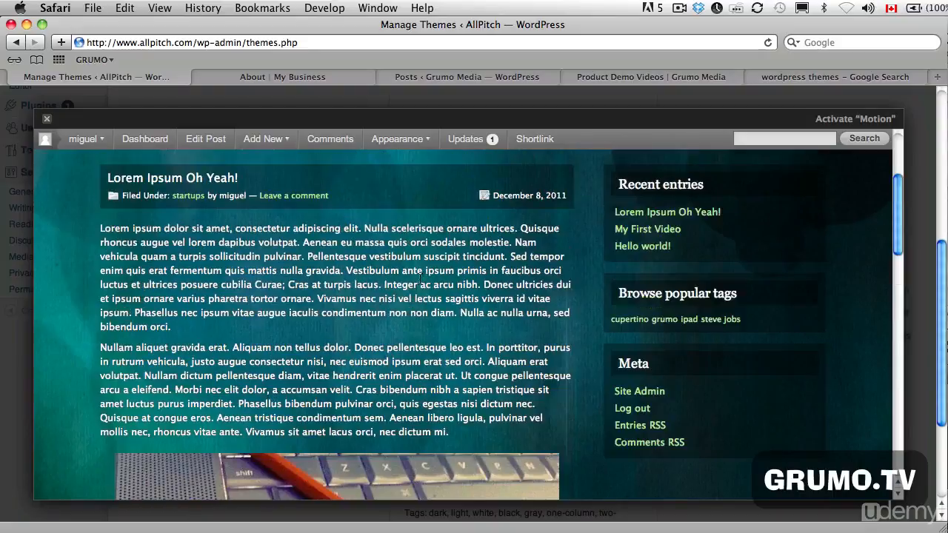
pyautogui.scroll(-3)
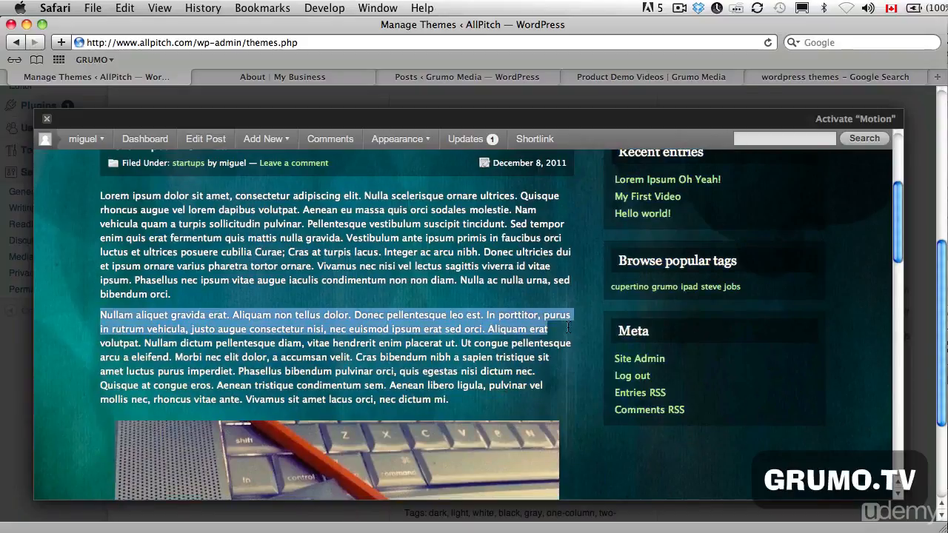
pyautogui.scroll(-3)
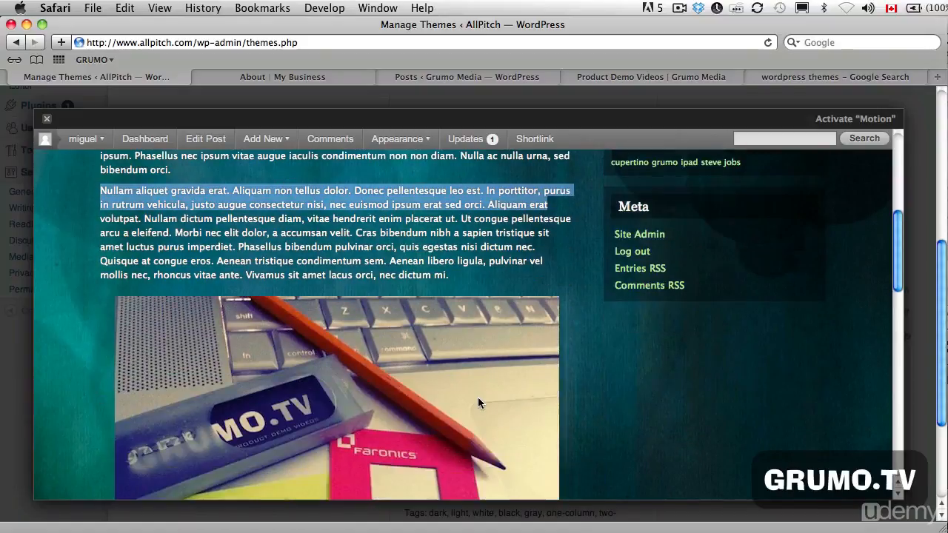
pyautogui.scroll(-3)
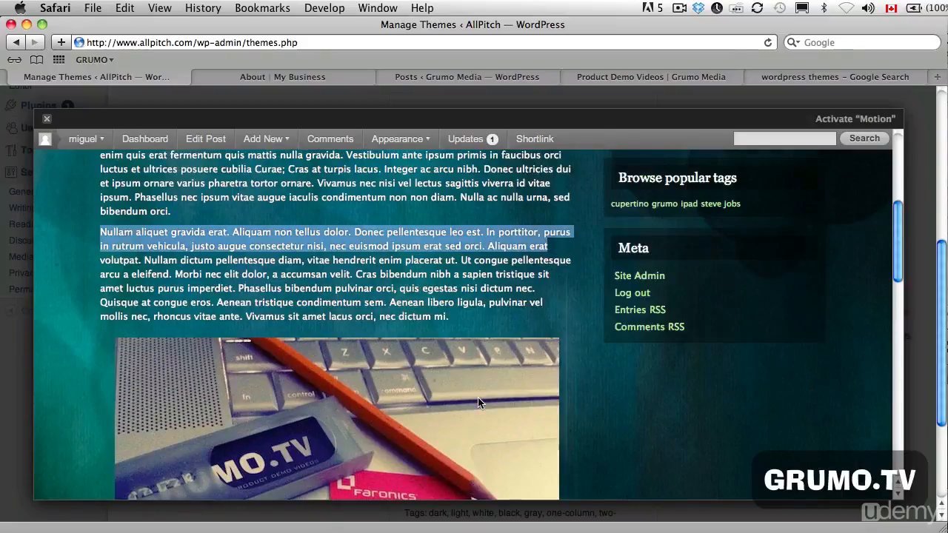
pyautogui.scroll(-3)
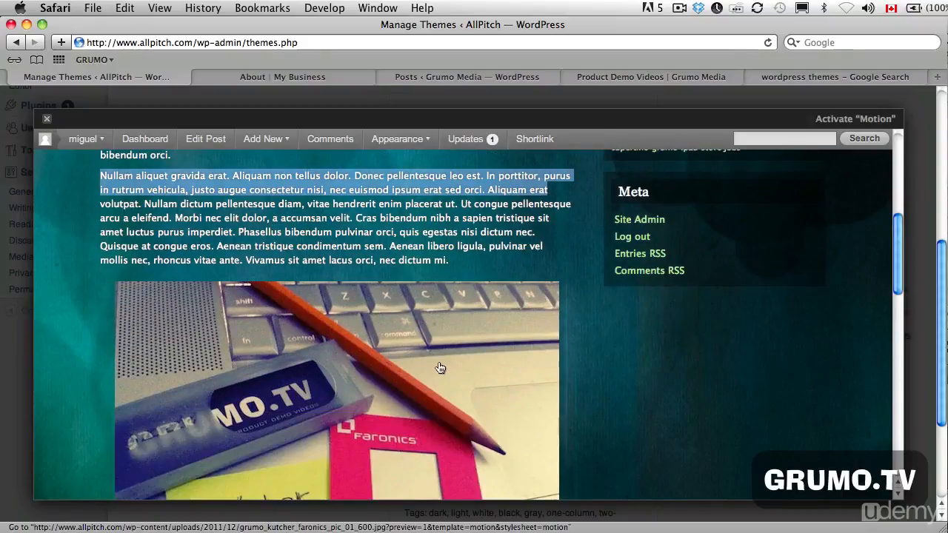
pyautogui.moveTo(164, 314)
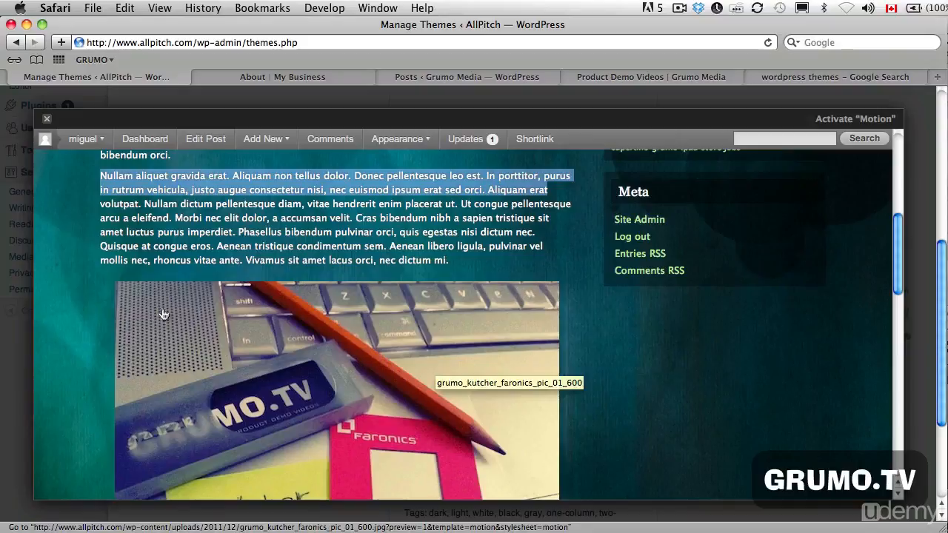
pyautogui.moveTo(110, 284)
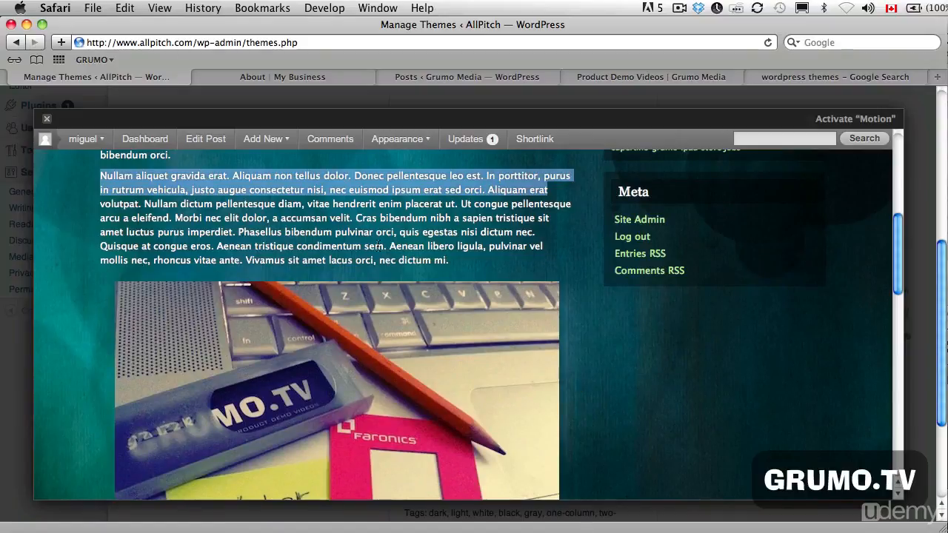
pyautogui.scroll(3)
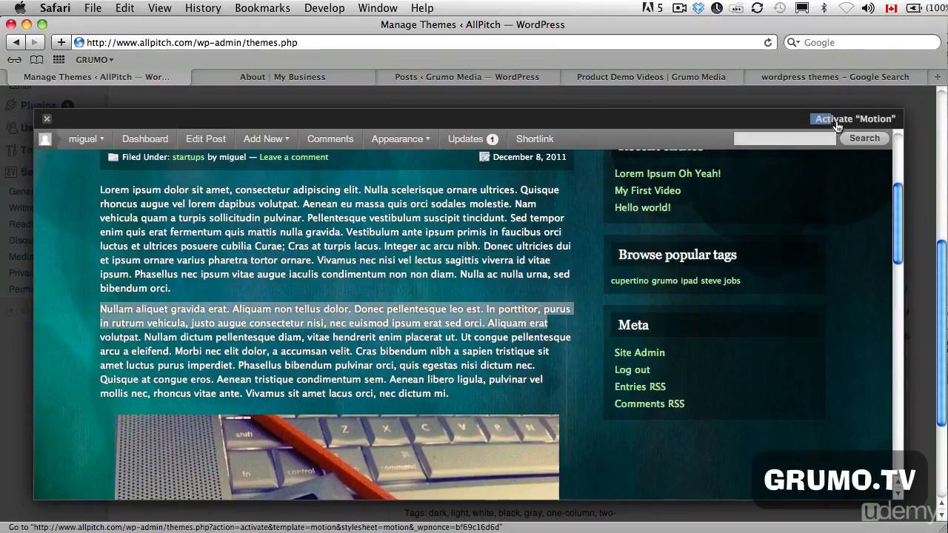
# - Activate Motion as the current theme and switch to the live About | My Business tab
pyautogui.click(853, 119)
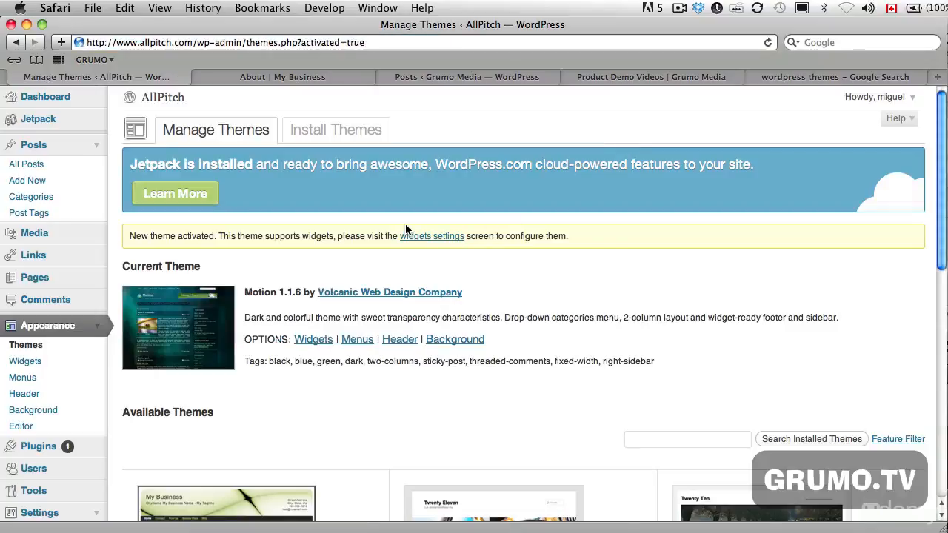
pyautogui.moveTo(303, 111)
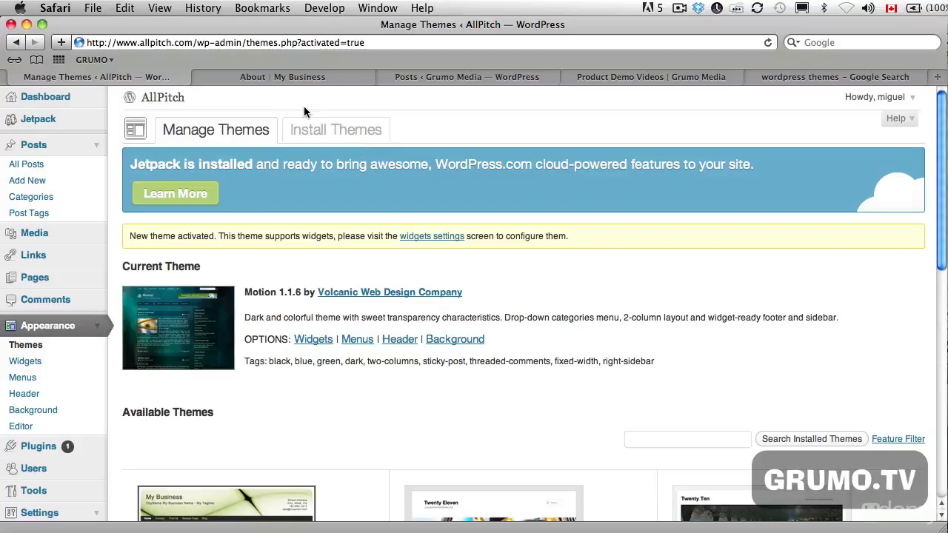
pyautogui.moveTo(299, 155)
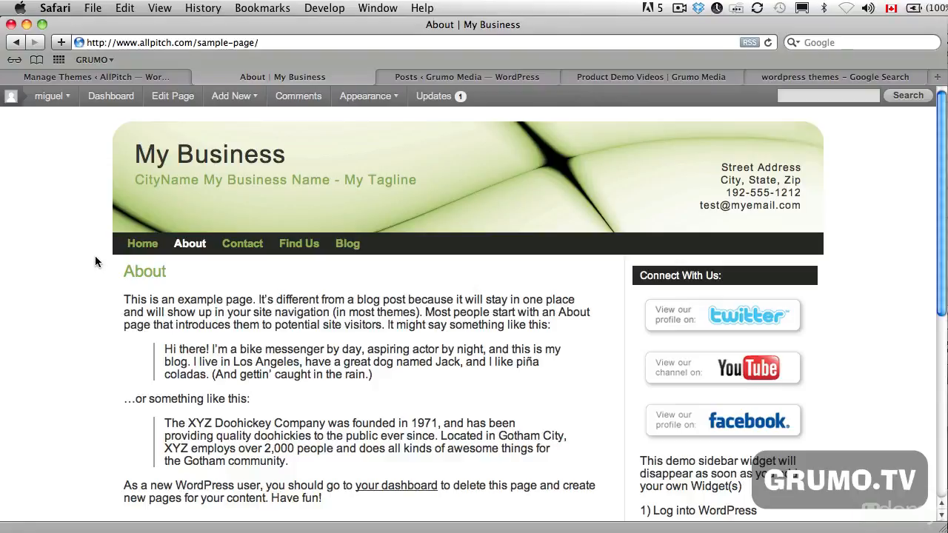
pyautogui.click(231, 95)
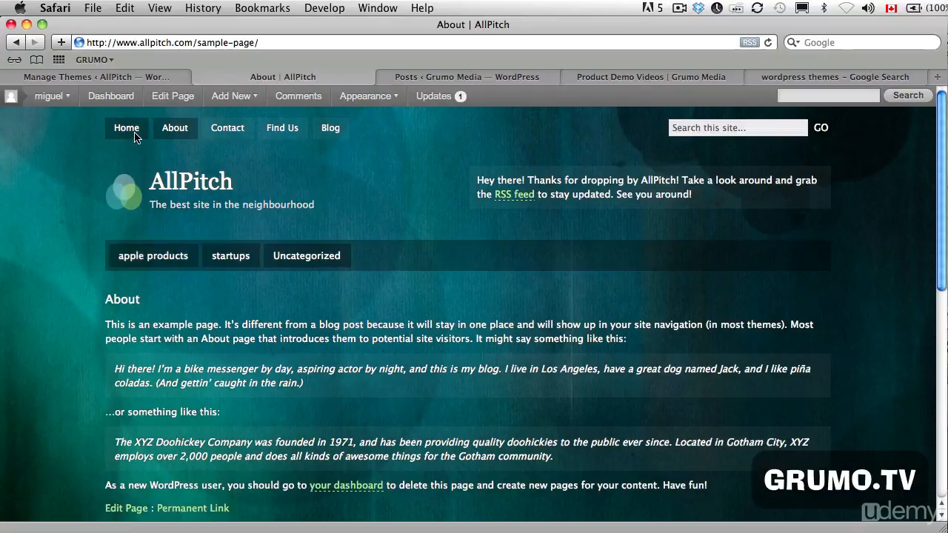
pyautogui.moveTo(81, 243)
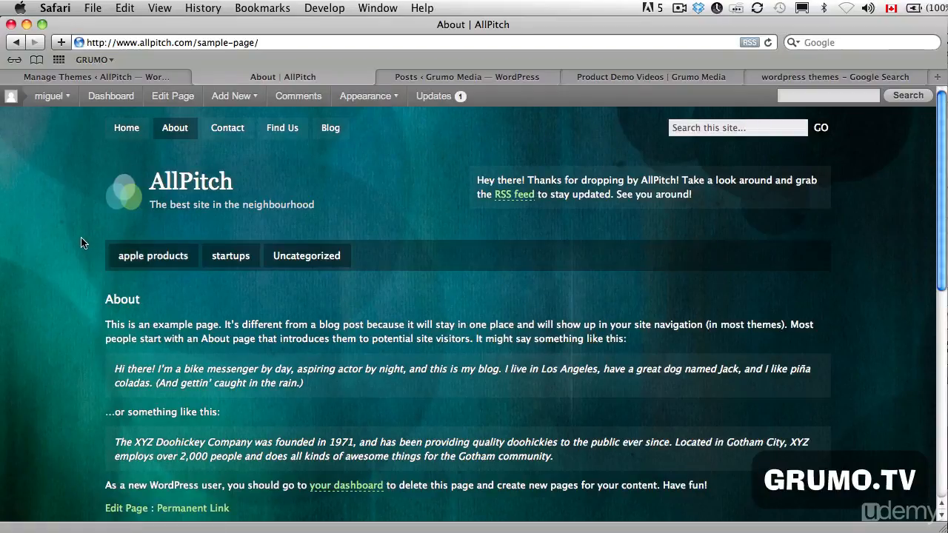
# - Open the Motion-styled home page and scroll through it
pyautogui.click(125, 128)
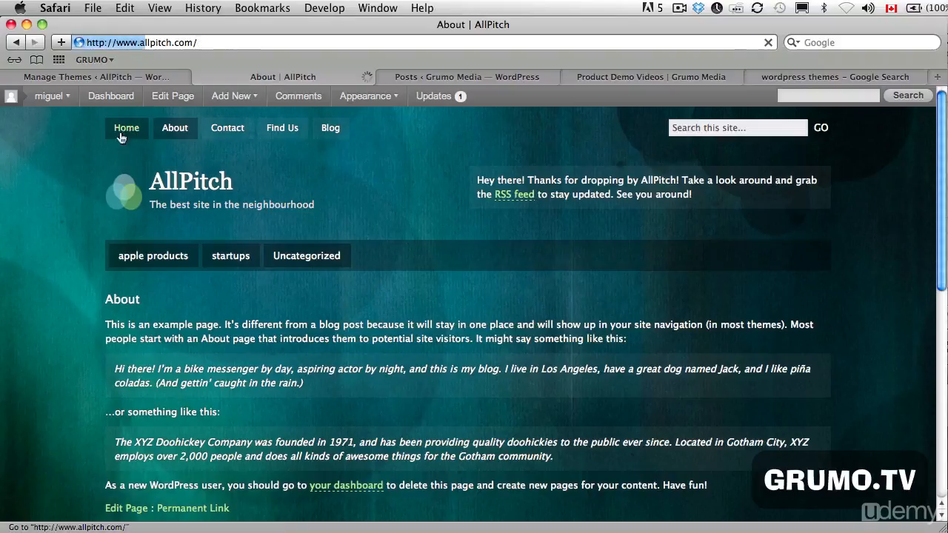
pyautogui.click(126, 127)
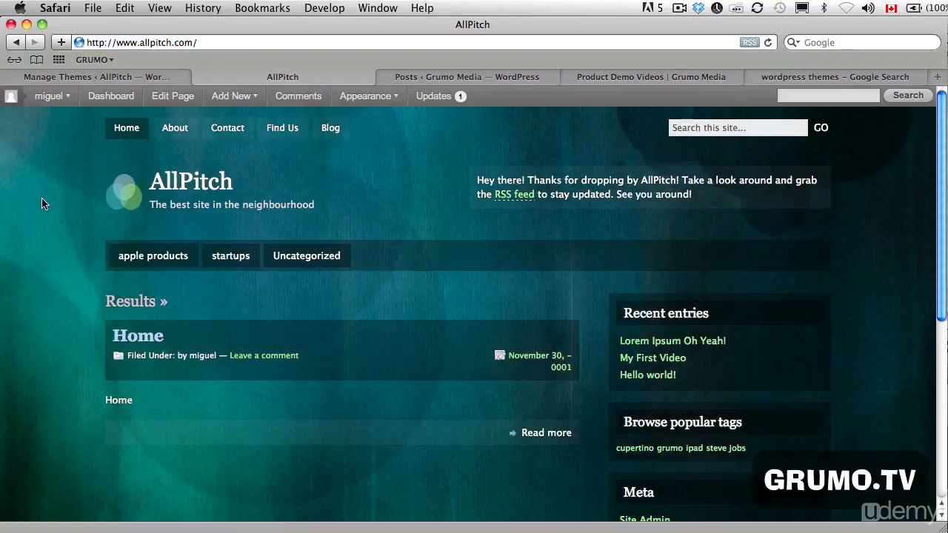
pyautogui.scroll(-3)
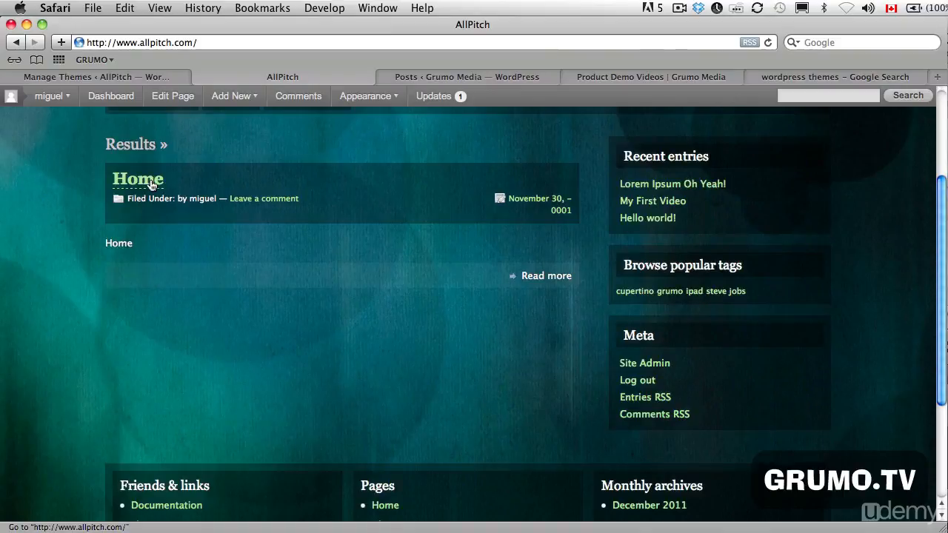
pyautogui.scroll(3)
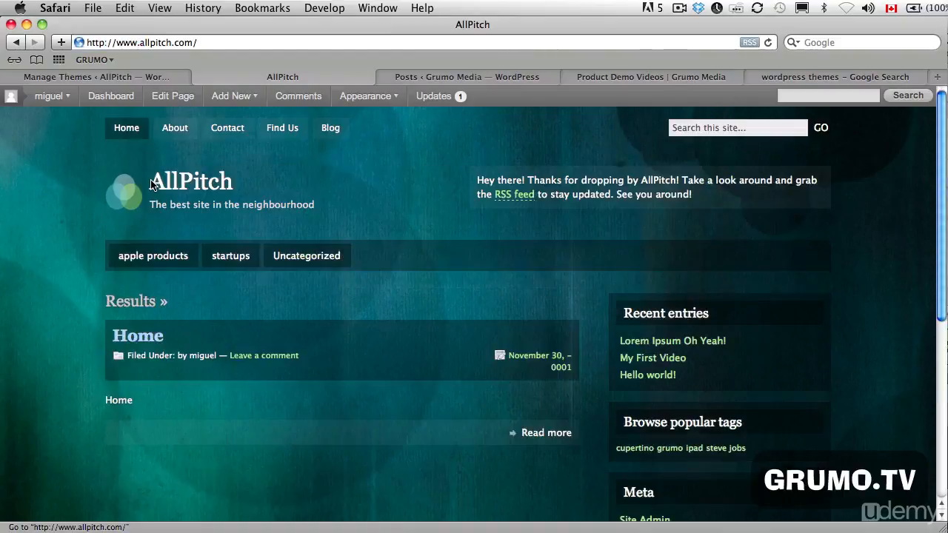
# - Open the Lorem Ipsum Oh Yeah! post and look over its text and image
pyautogui.click(672, 340)
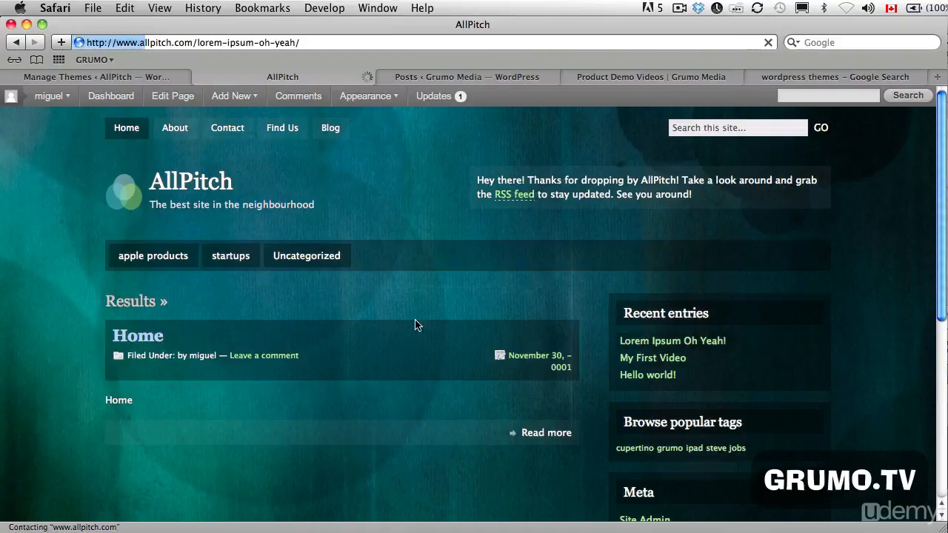
pyautogui.click(673, 341)
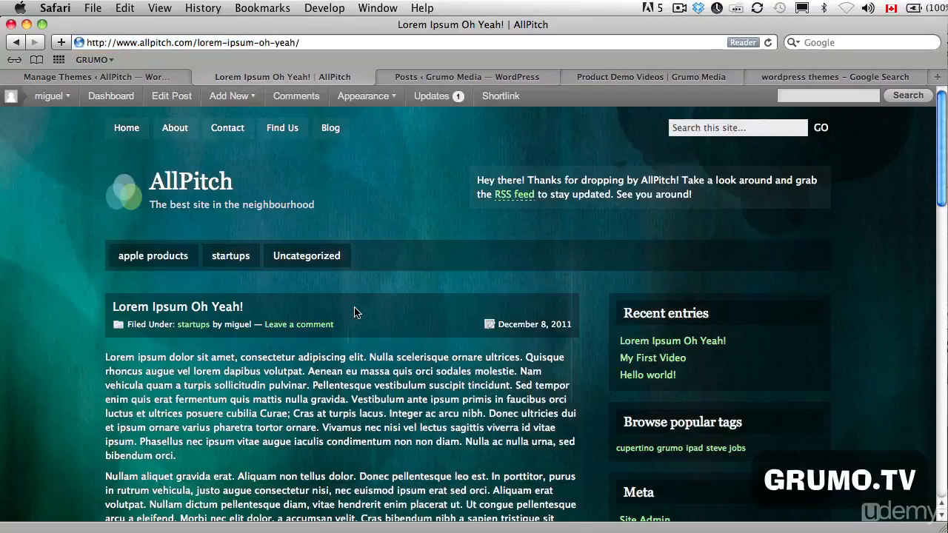
pyautogui.scroll(-3)
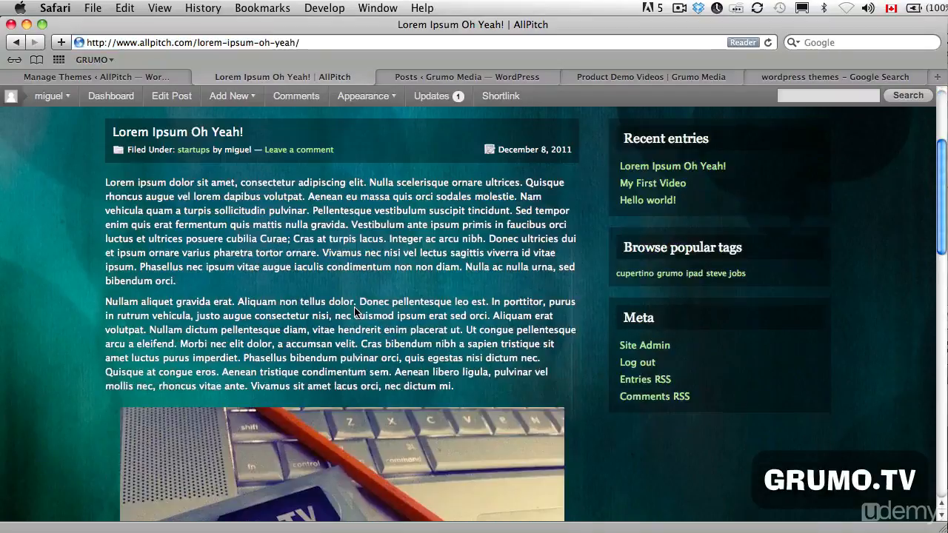
pyautogui.scroll(3)
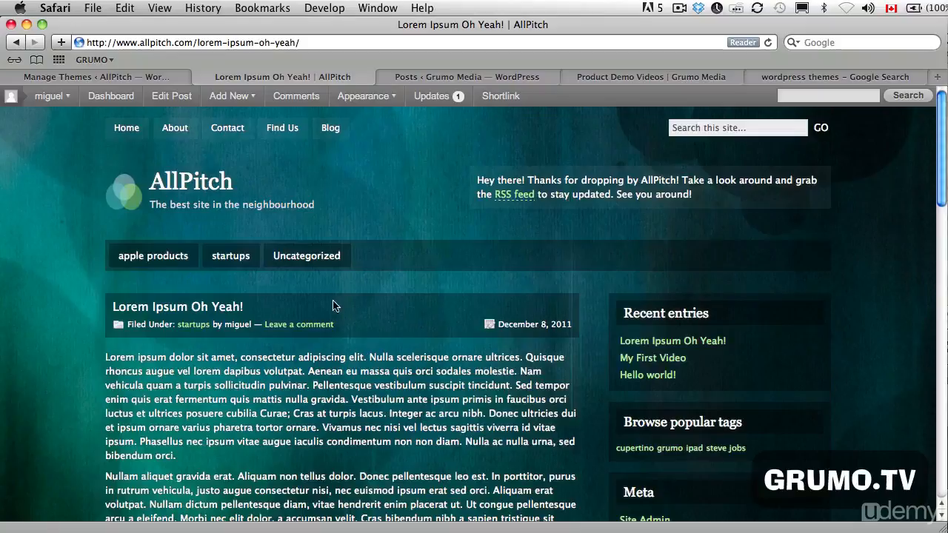
pyautogui.moveTo(634, 154)
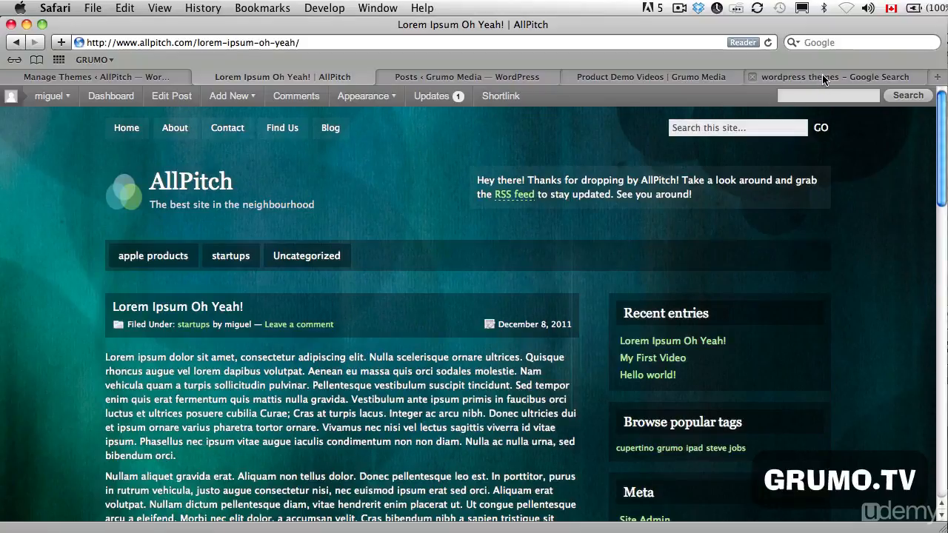
# - Return to the Google 'wordpress themes' results and open the ThemeForest.net sponsored link
pyautogui.click(830, 77)
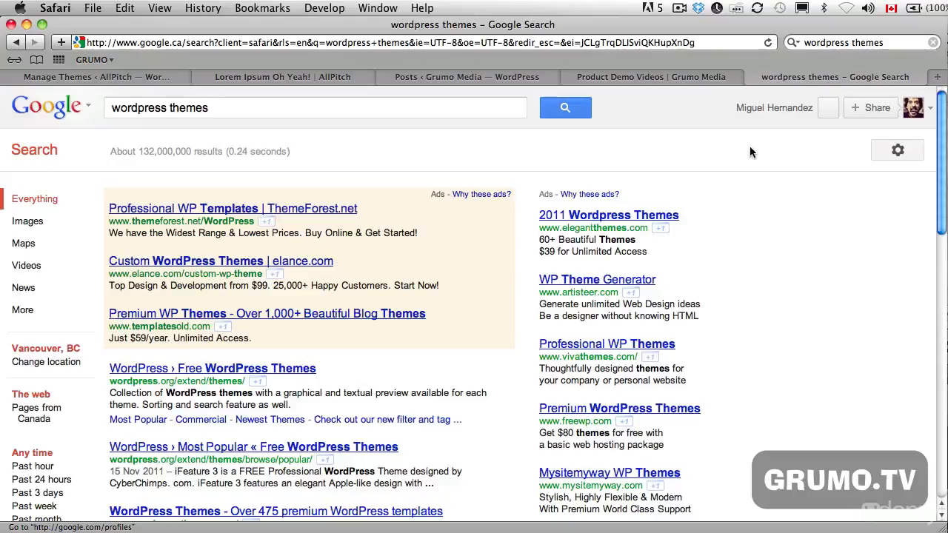
pyautogui.moveTo(752, 228)
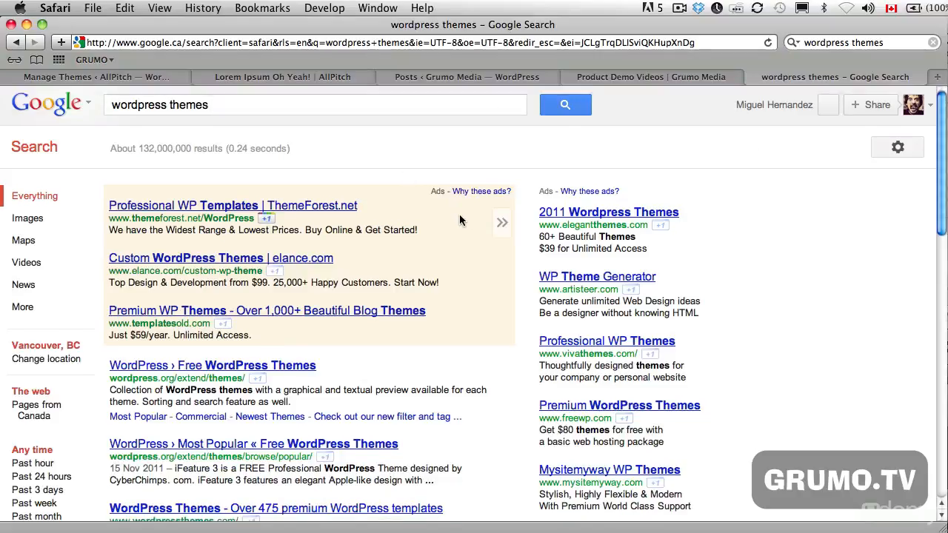
pyautogui.scroll(-3)
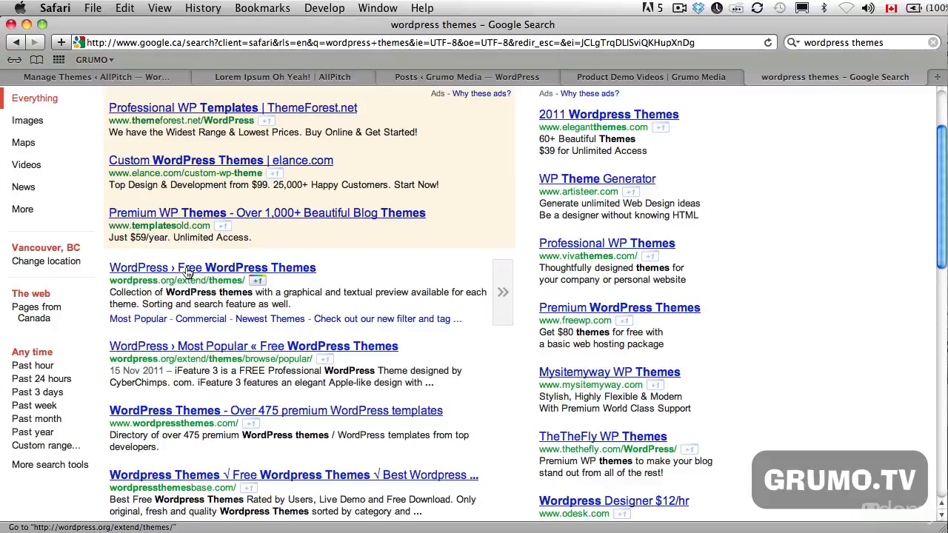
pyautogui.scroll(3)
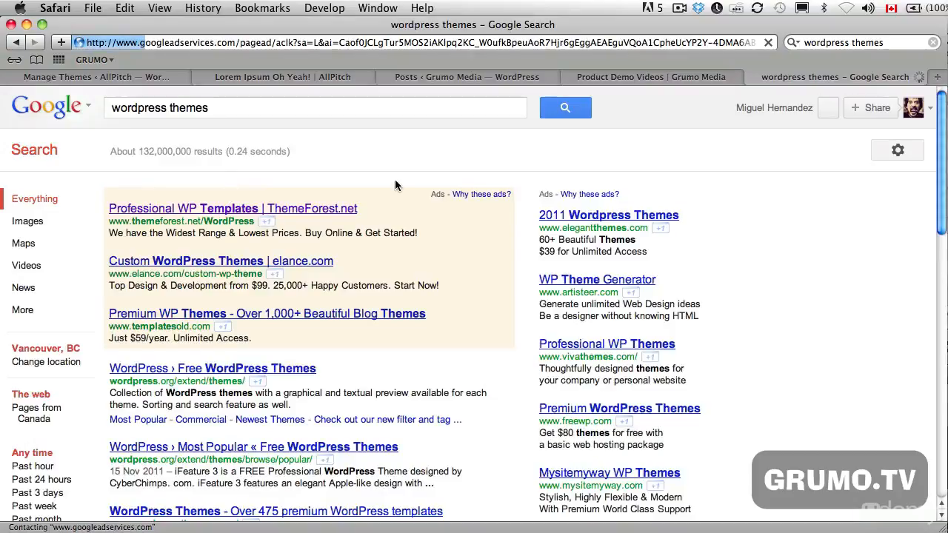
pyautogui.click(233, 208)
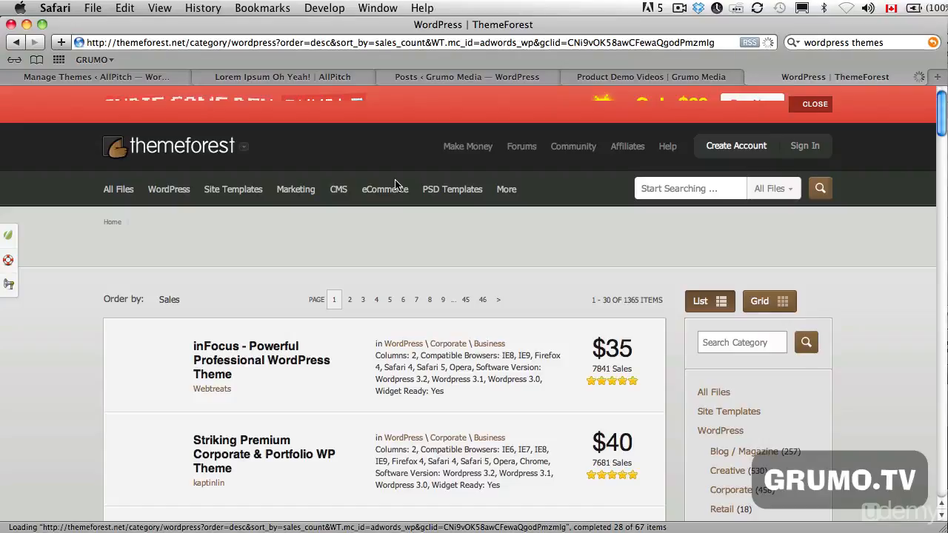
# - Dismiss the ThemeForest banner, browse the WordPress category, and open the inFocus item page
pyautogui.click(815, 103)
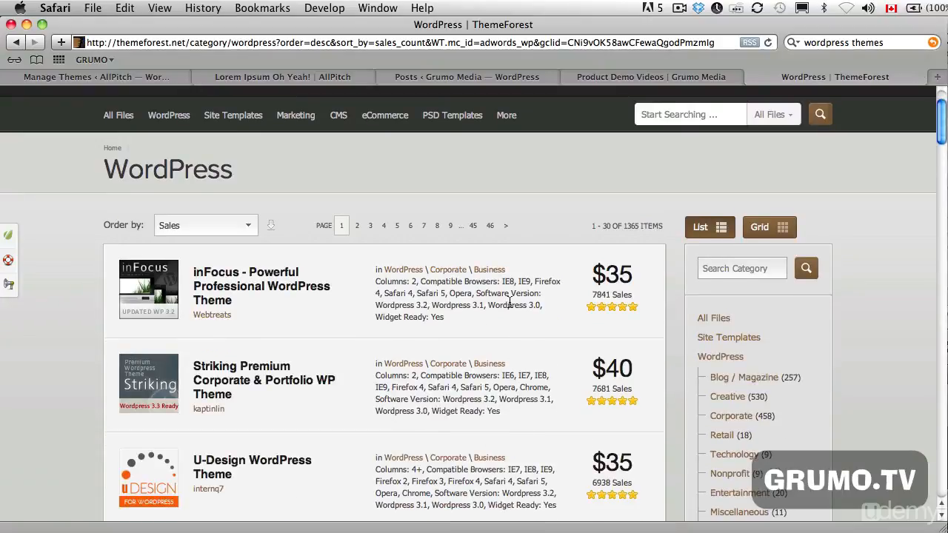
pyautogui.scroll(-3)
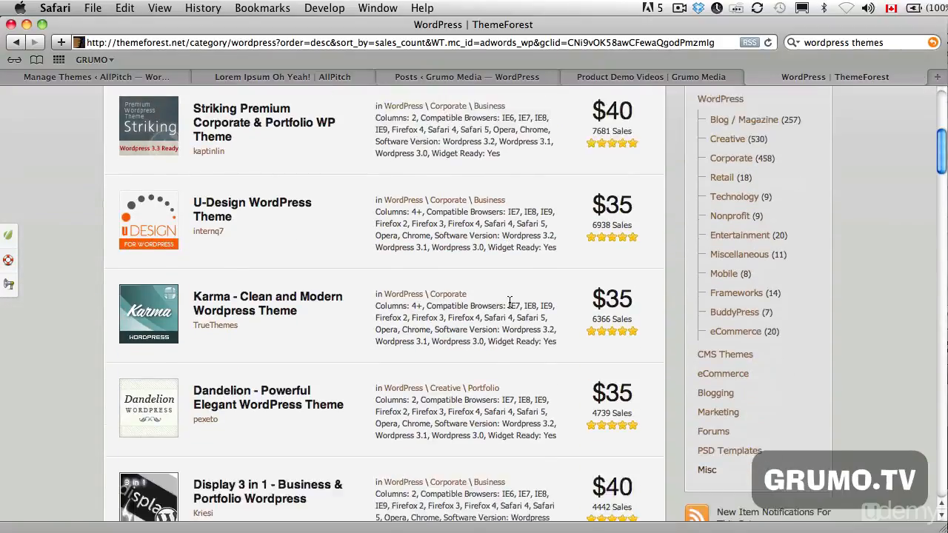
pyautogui.scroll(-3)
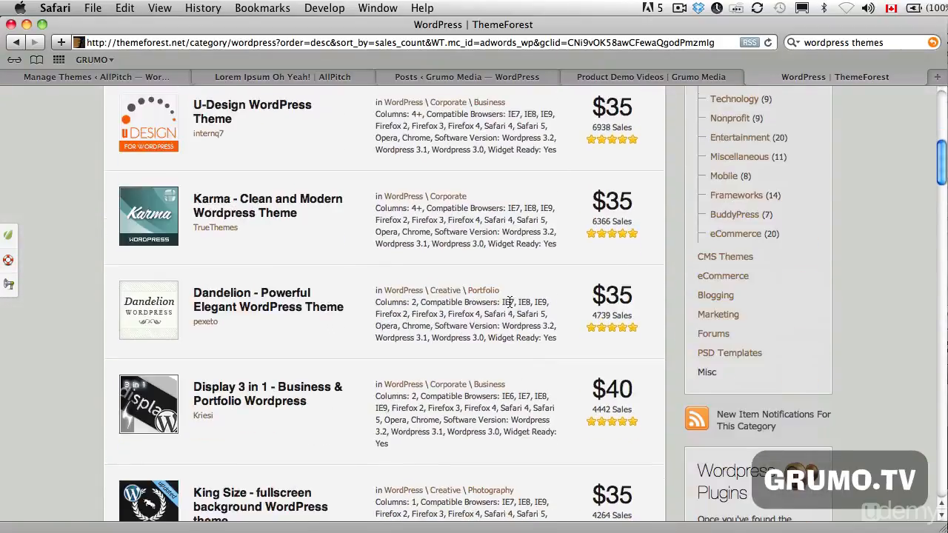
pyautogui.scroll(3)
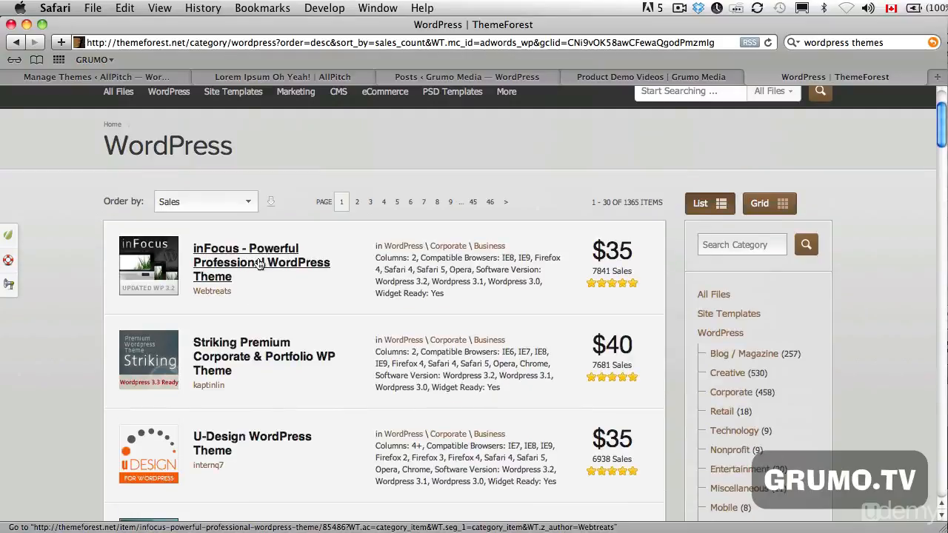
pyautogui.click(261, 262)
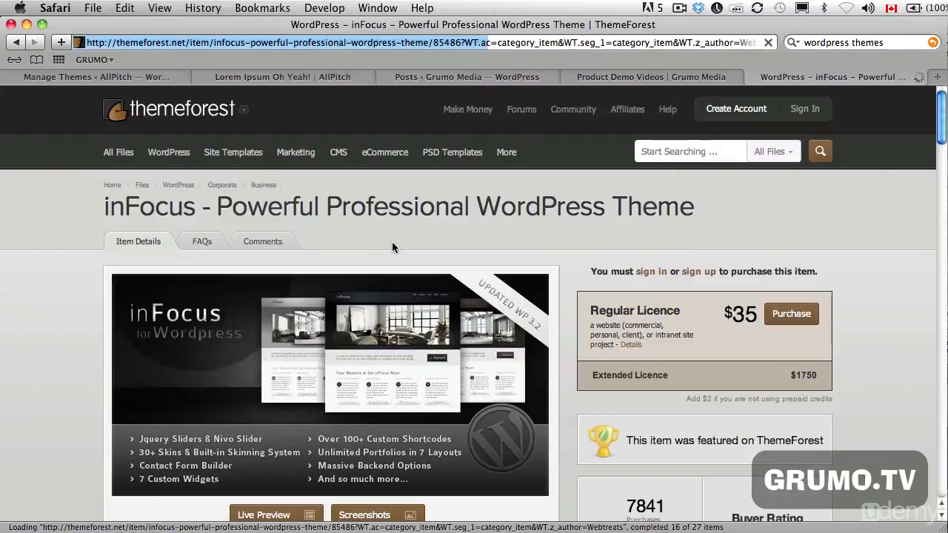
# - Launch the inFocus live preview on Mysitemyway
pyautogui.scroll(-3)
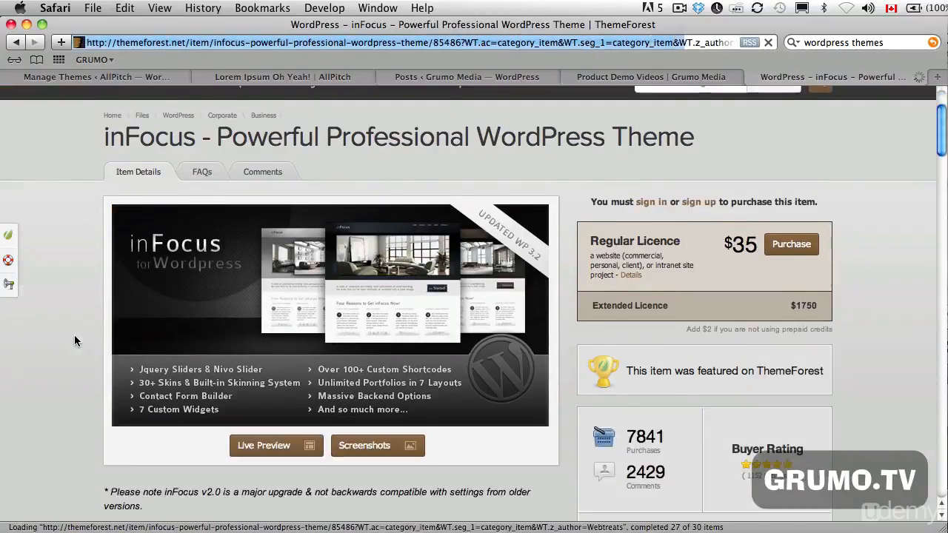
pyautogui.scroll(-3)
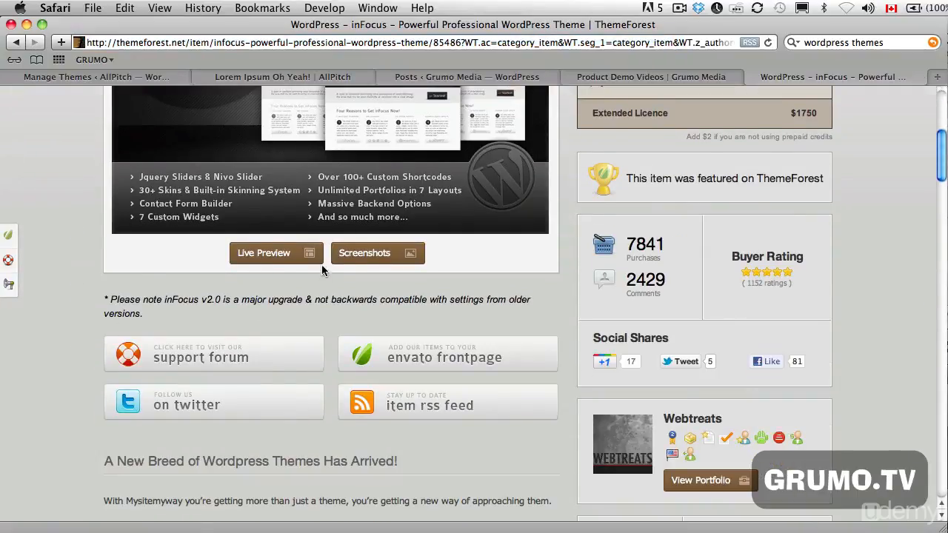
pyautogui.click(275, 252)
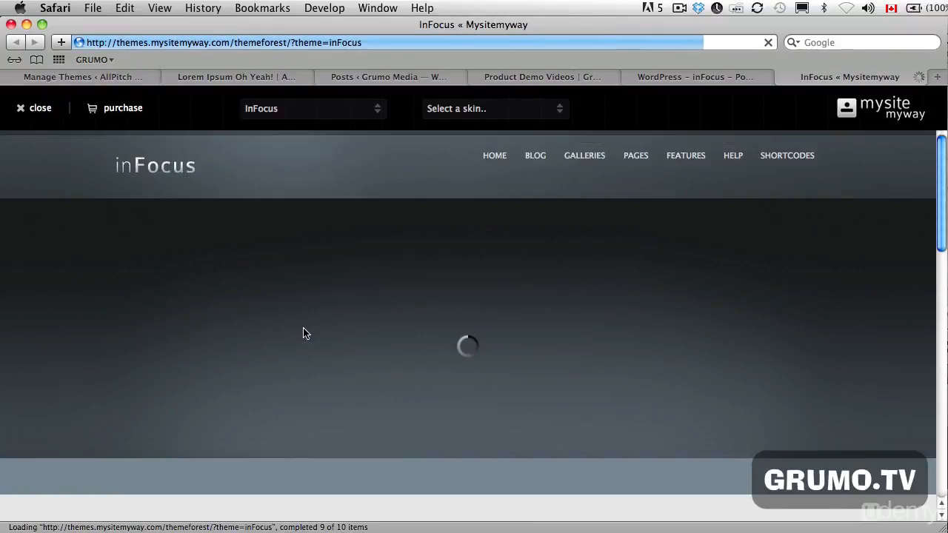
# - Browse a couple of slides in the inFocus demo slider, then return to the ThemeForest inFocus item page
pyautogui.scroll(-3)
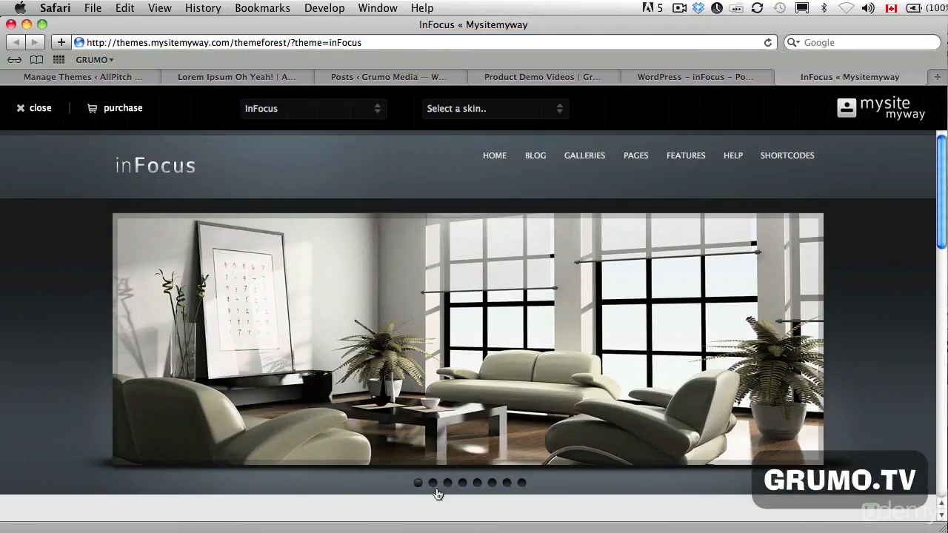
pyautogui.click(448, 483)
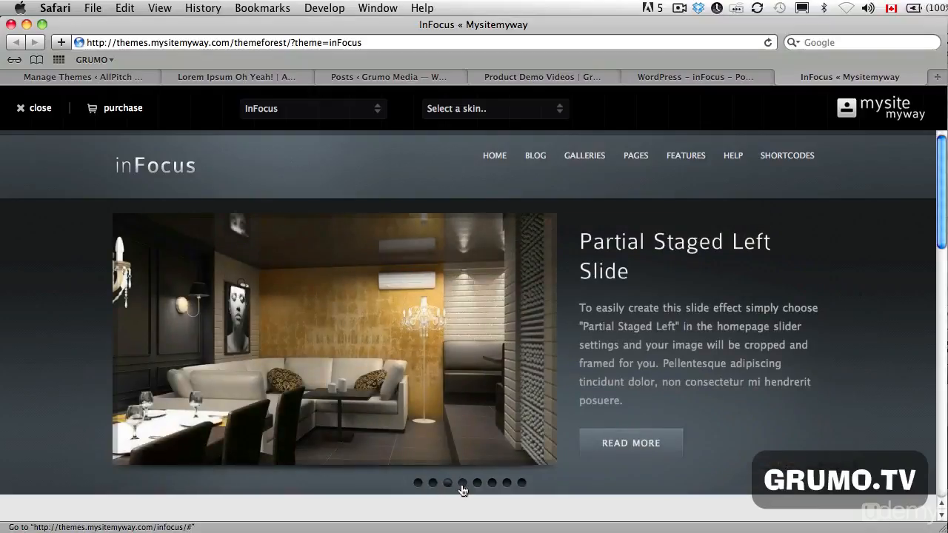
pyautogui.click(491, 483)
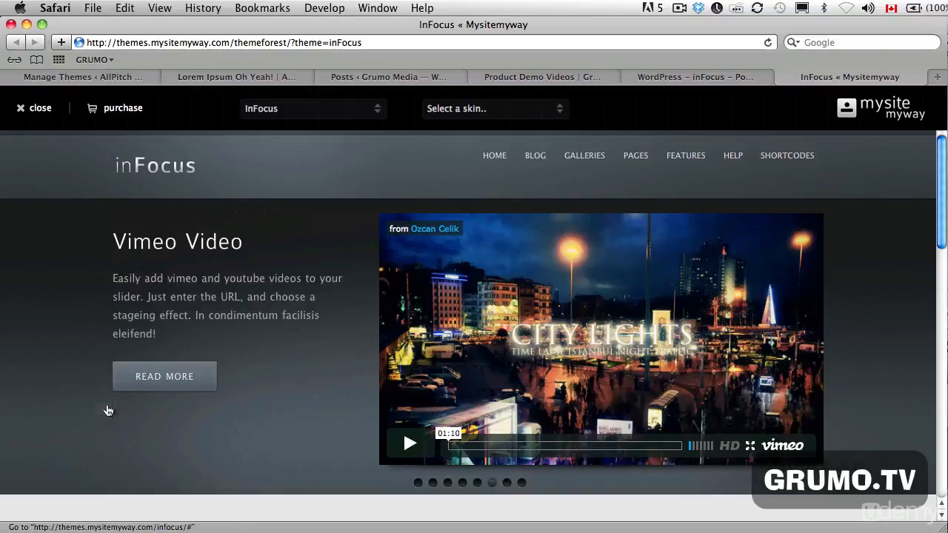
pyautogui.scroll(-3)
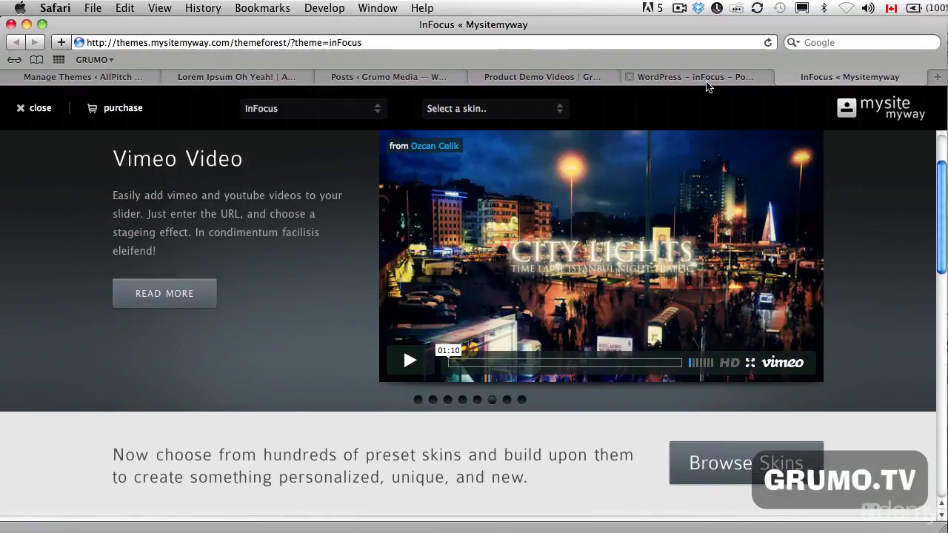
pyautogui.click(693, 77)
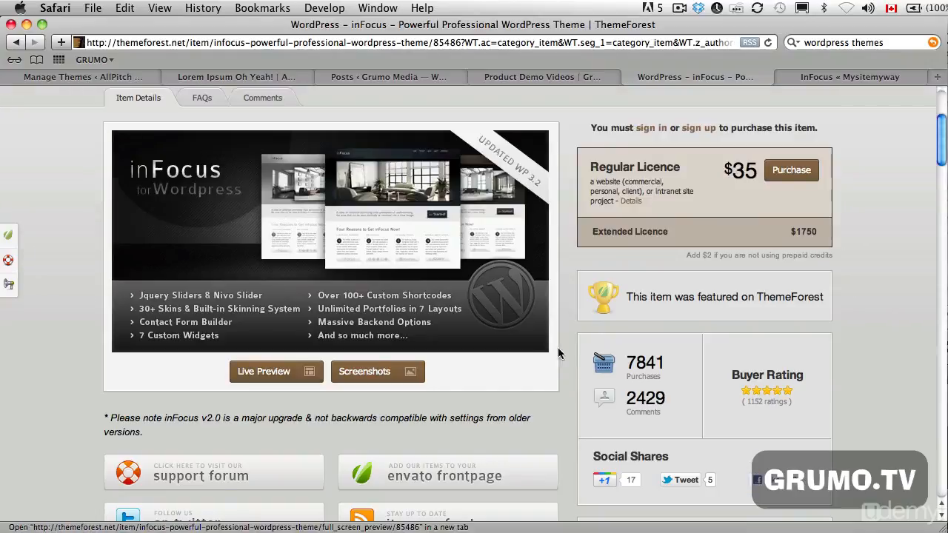
pyautogui.moveTo(800, 206)
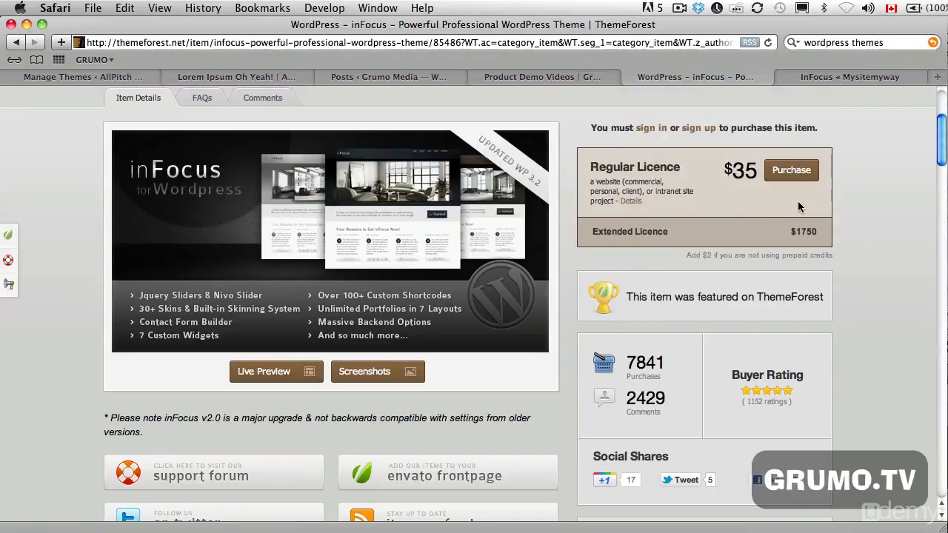
pyautogui.moveTo(812, 152)
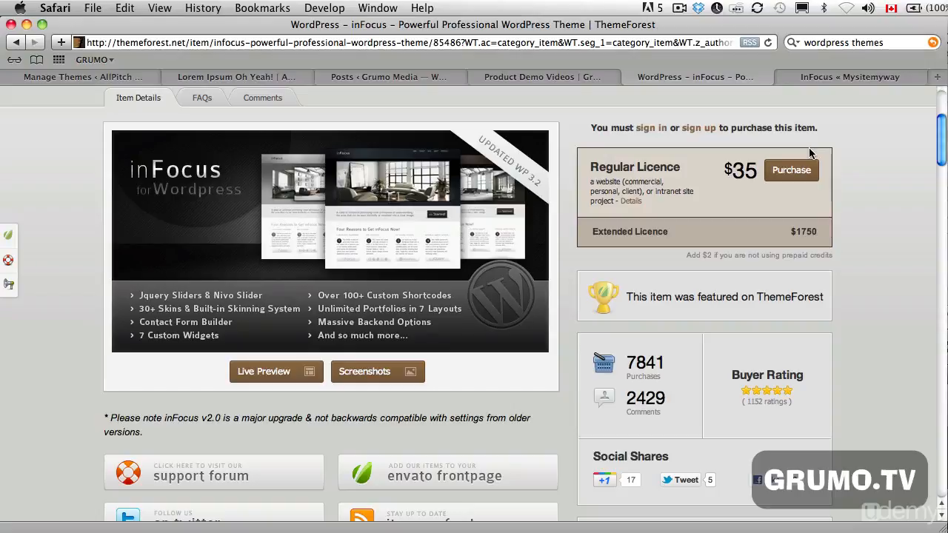
pyautogui.moveTo(206, 188)
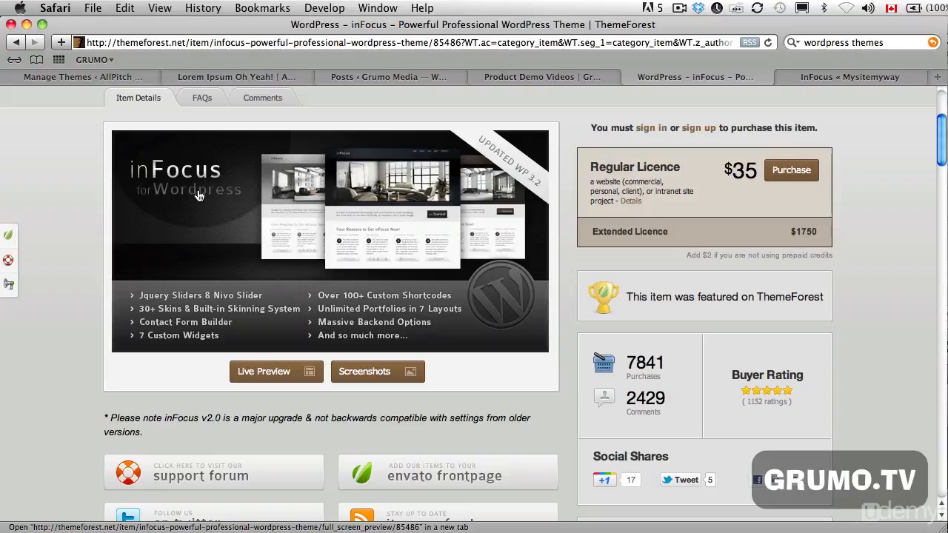
pyautogui.moveTo(471, 80)
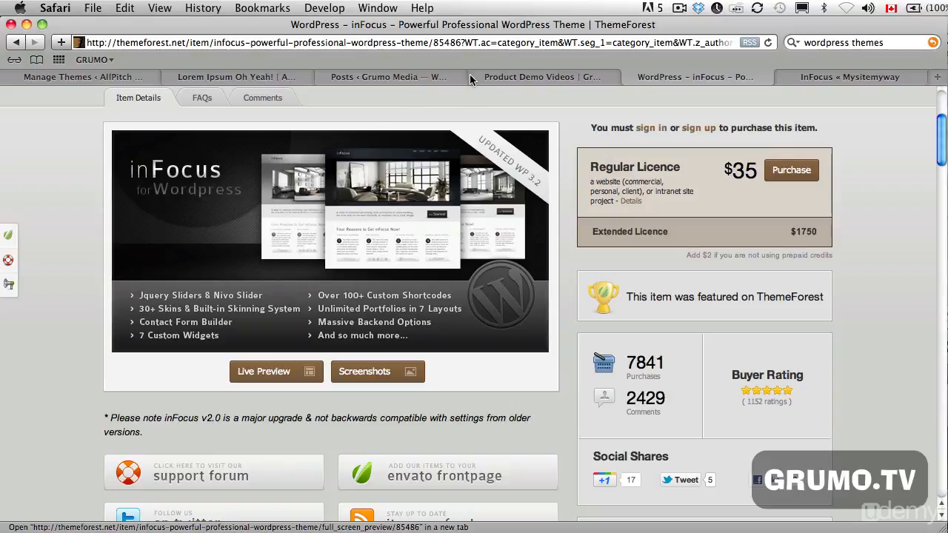
pyautogui.moveTo(397, 87)
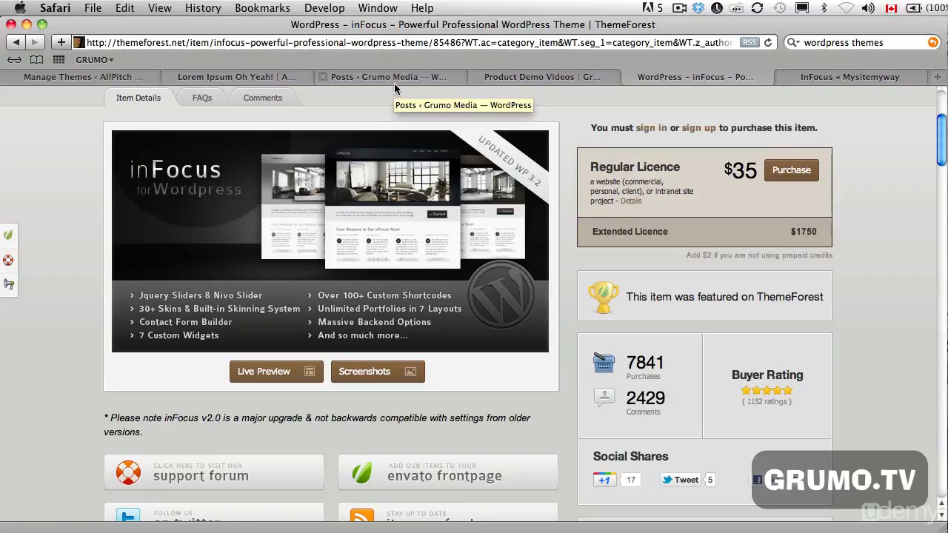
pyautogui.moveTo(274, 81)
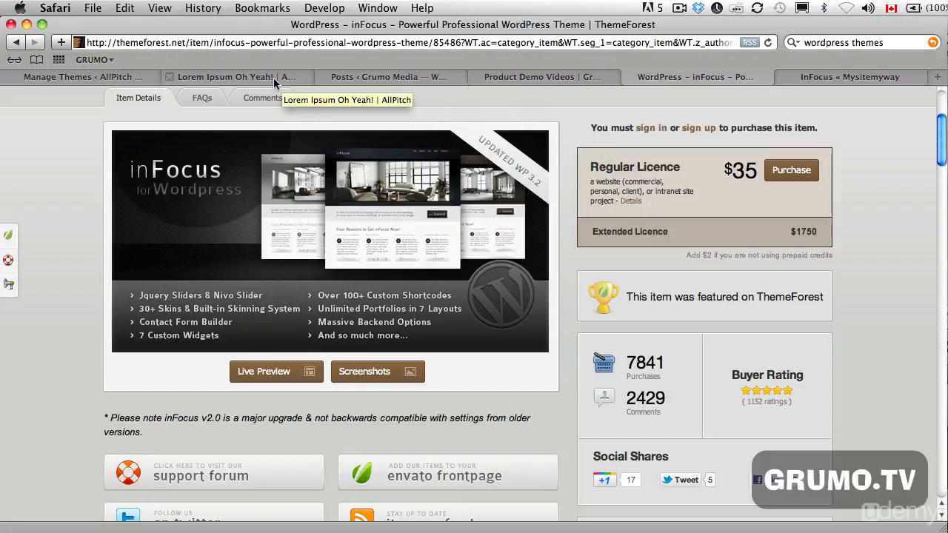
# - From AllPitch's Manage Themes page, go to Install Themes and reach the theme .zip upload form
pyautogui.click(82, 77)
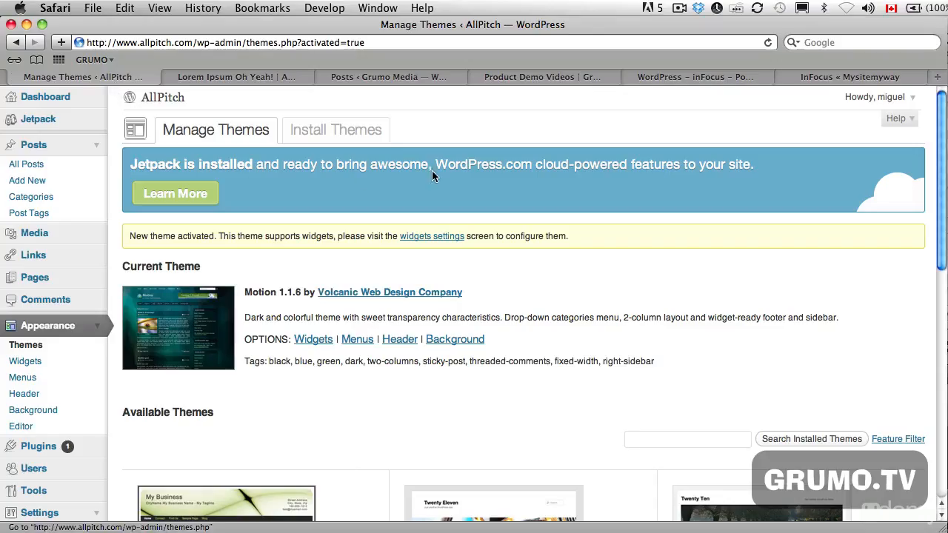
pyautogui.moveTo(392, 132)
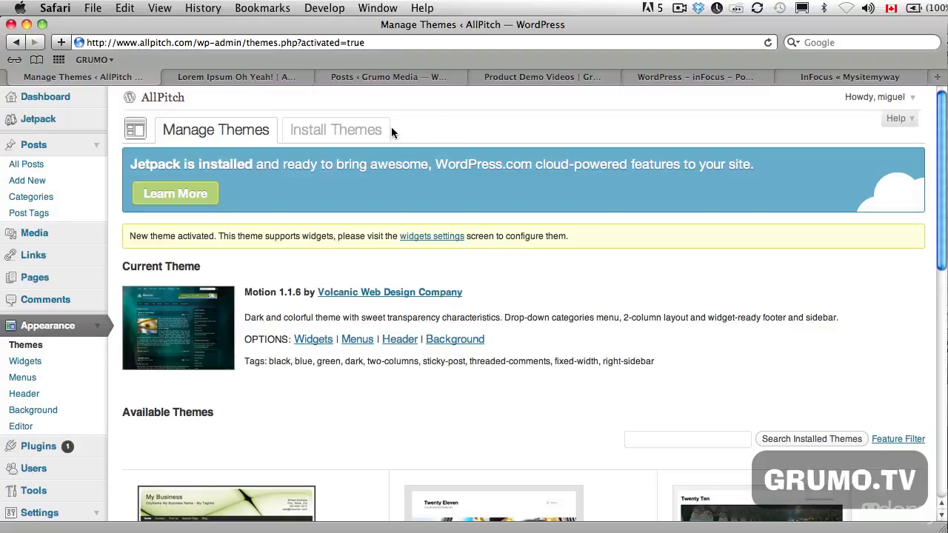
pyautogui.click(335, 131)
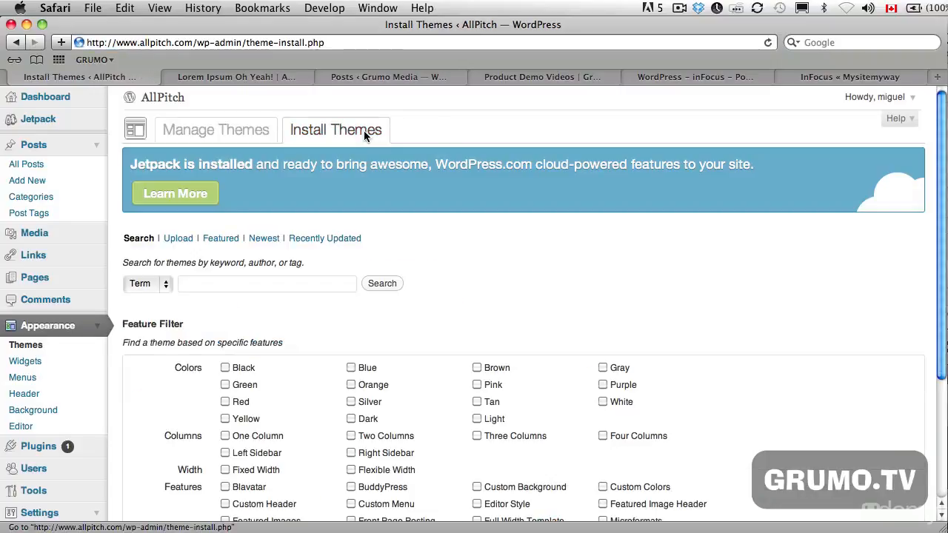
pyautogui.moveTo(181, 250)
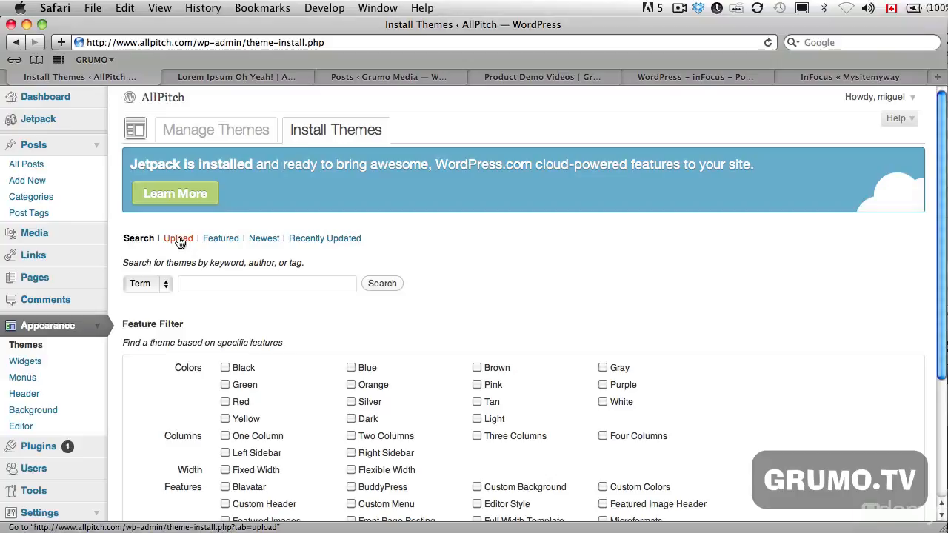
pyautogui.click(178, 237)
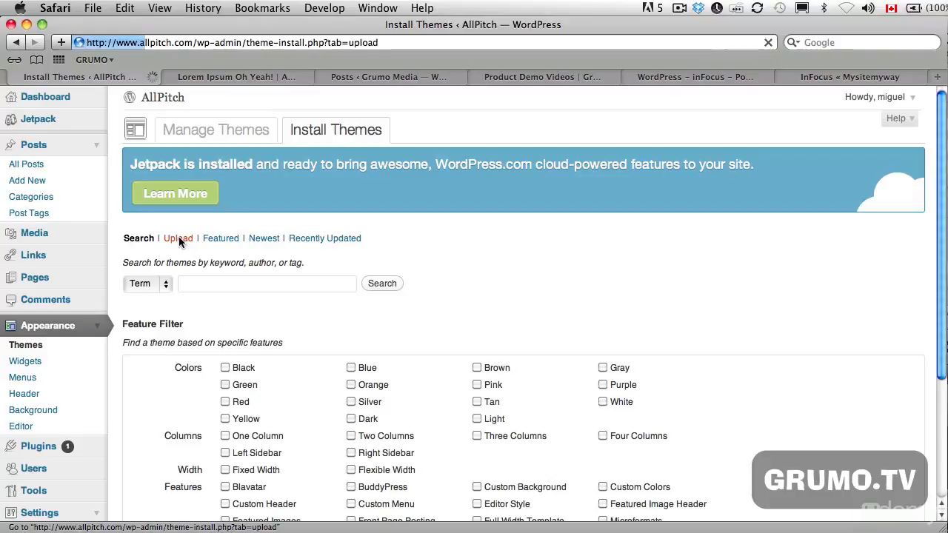
pyautogui.click(178, 237)
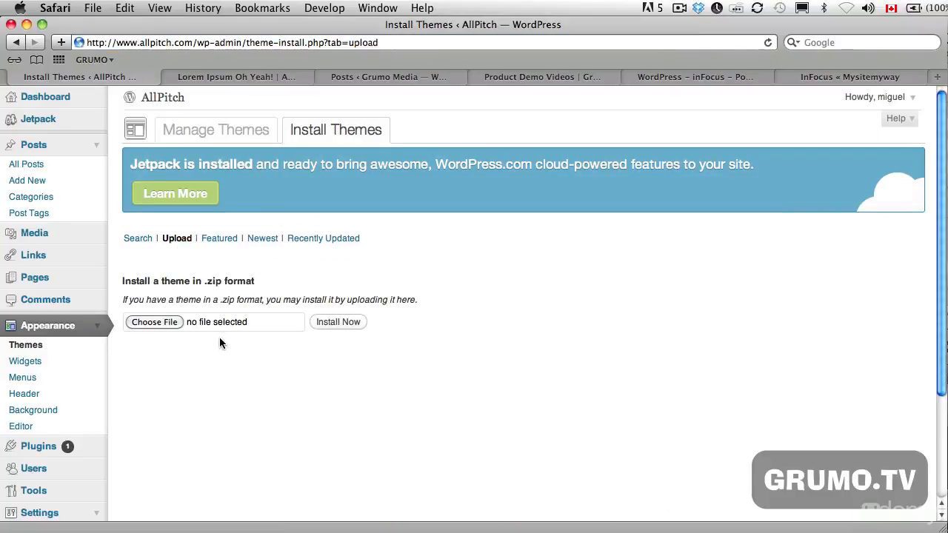
# - Browse for a theme file, navigating Documents > Wordpress into the templates folder
pyautogui.click(154, 321)
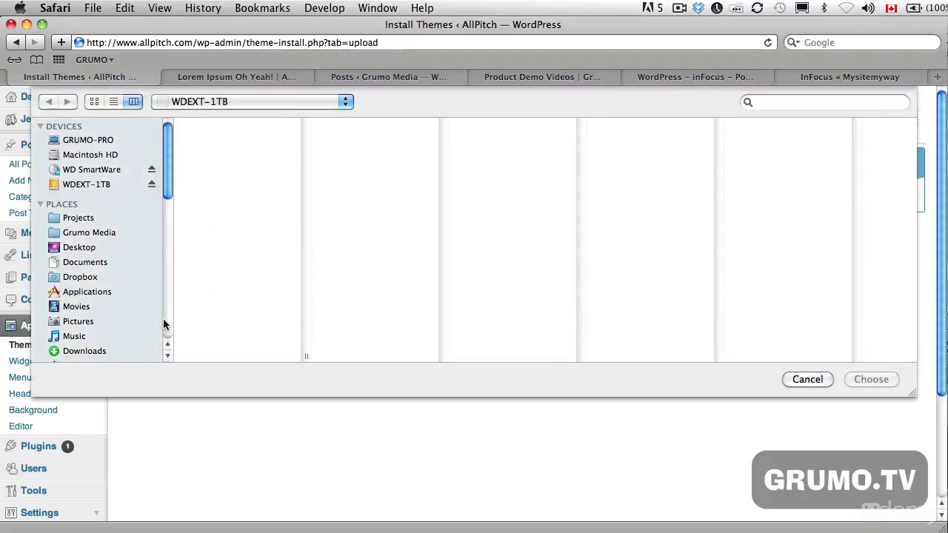
pyautogui.click(86, 184)
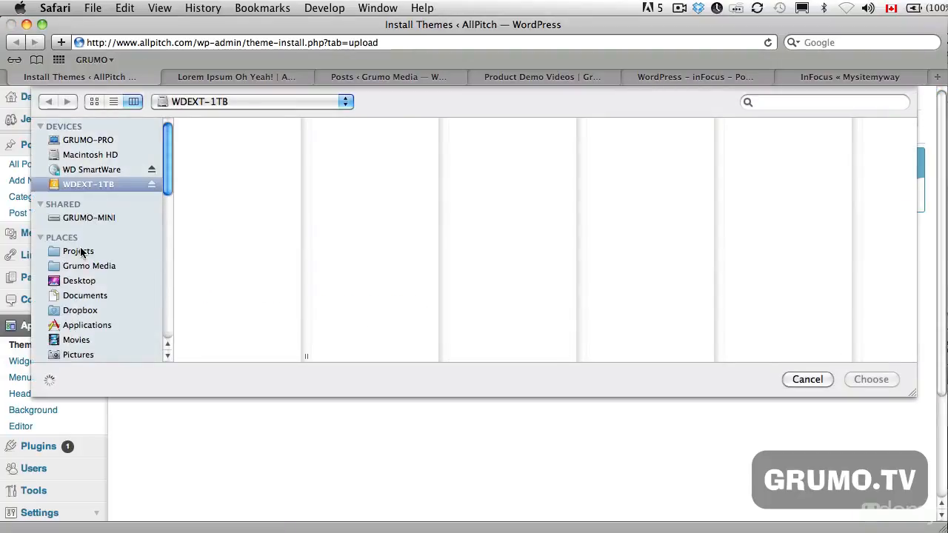
pyautogui.click(85, 295)
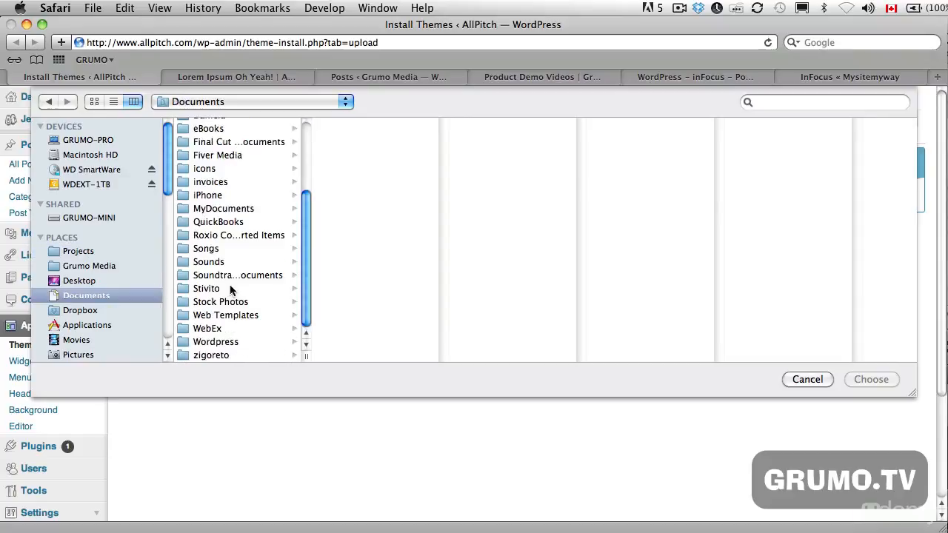
pyautogui.click(216, 341)
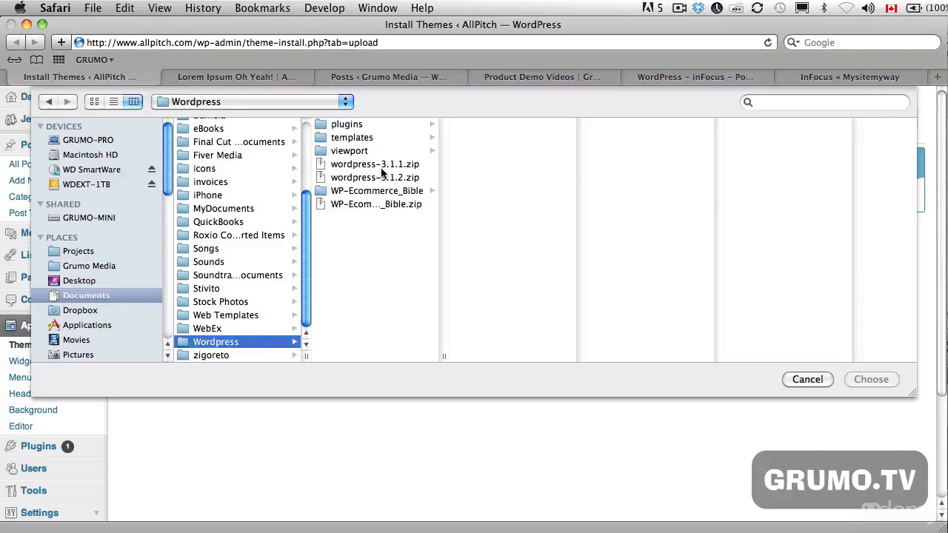
pyautogui.click(352, 136)
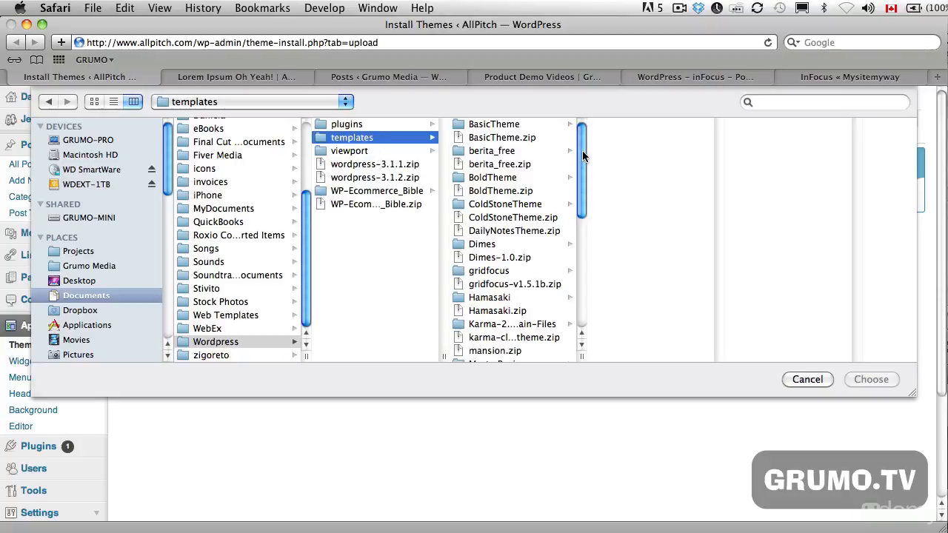
# - Choose mimbo3.zip from the templates folder as the theme archive to upload
pyautogui.scroll(-3)
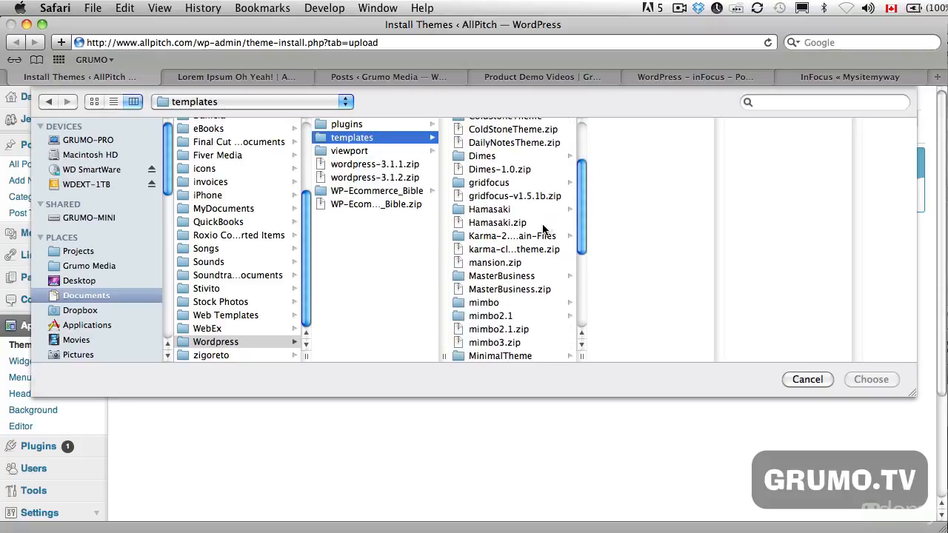
pyautogui.scroll(-3)
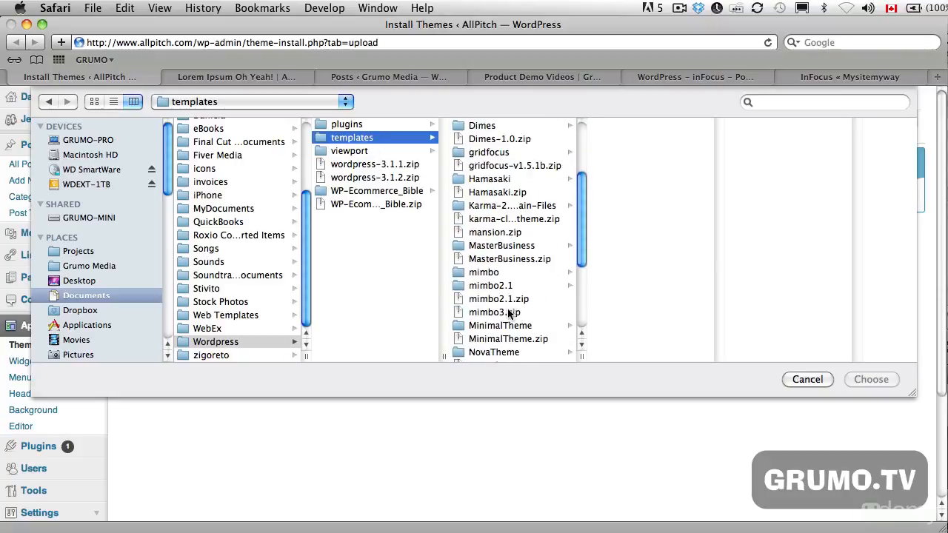
pyautogui.click(494, 311)
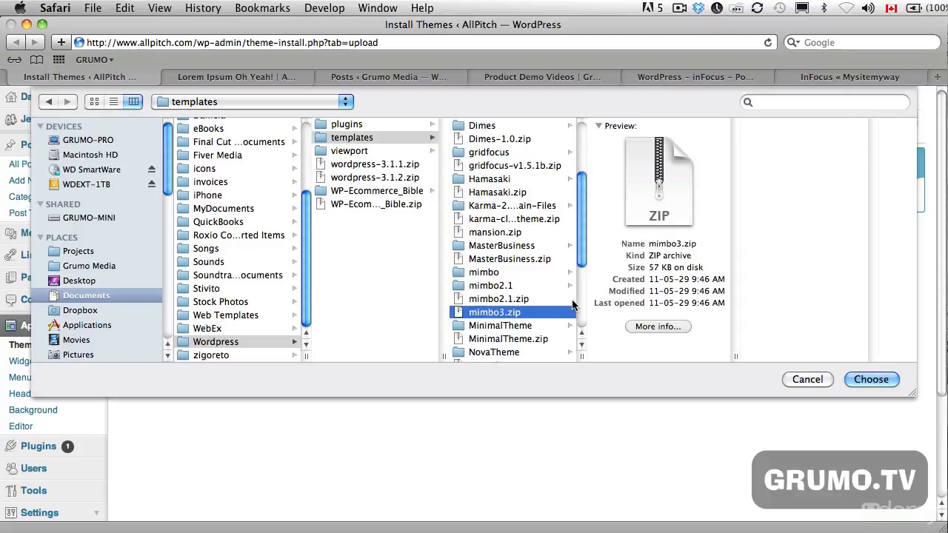
pyautogui.moveTo(837, 393)
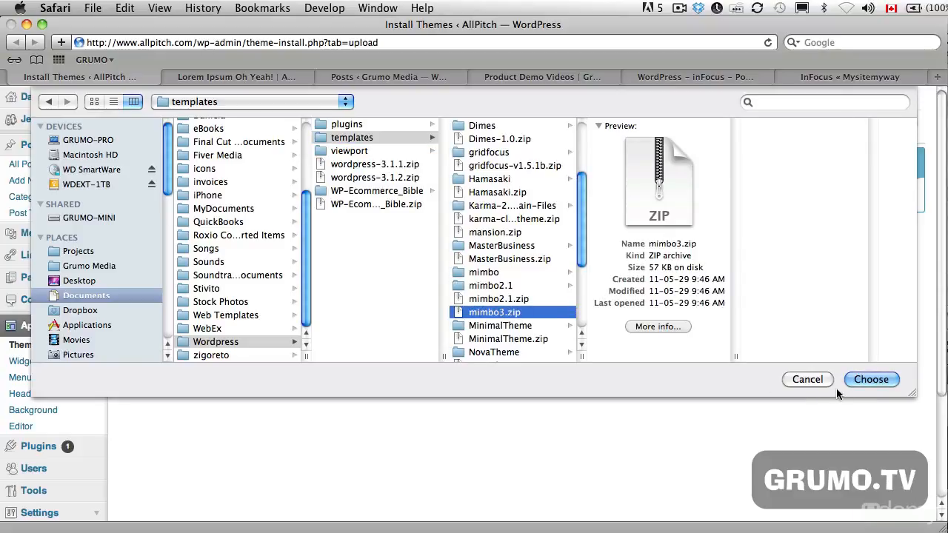
pyautogui.click(871, 379)
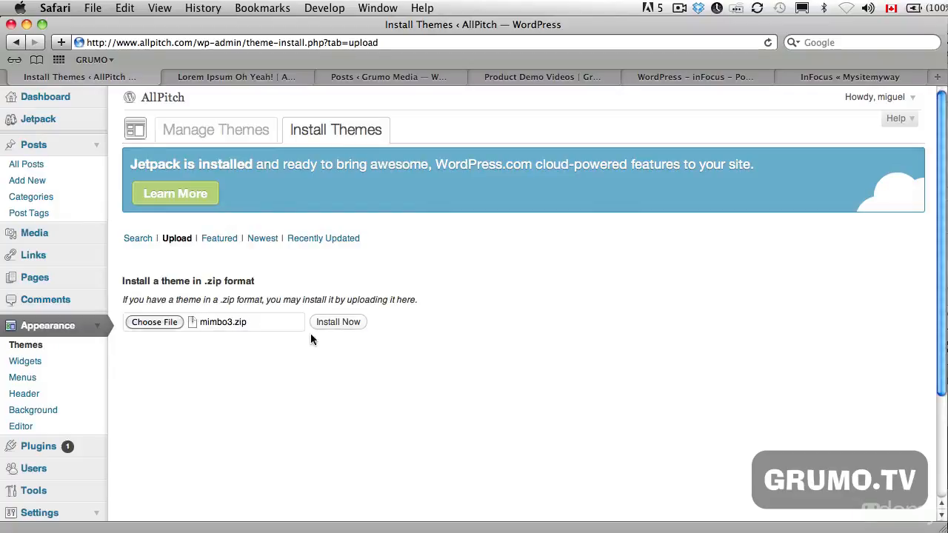
# - Install the uploaded mimbo3.zip theme, preview Mimbo on the AllPitch site, then activate it
pyautogui.click(338, 322)
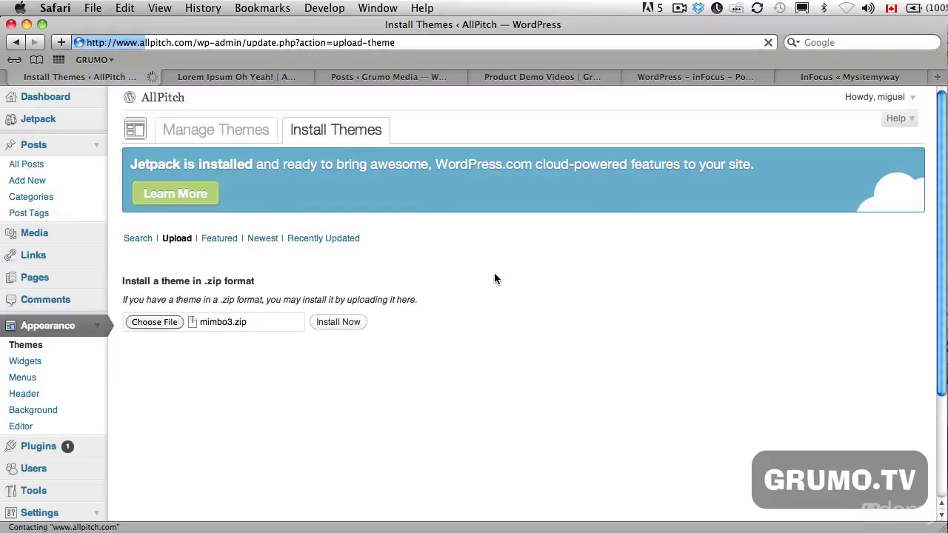
pyautogui.click(338, 322)
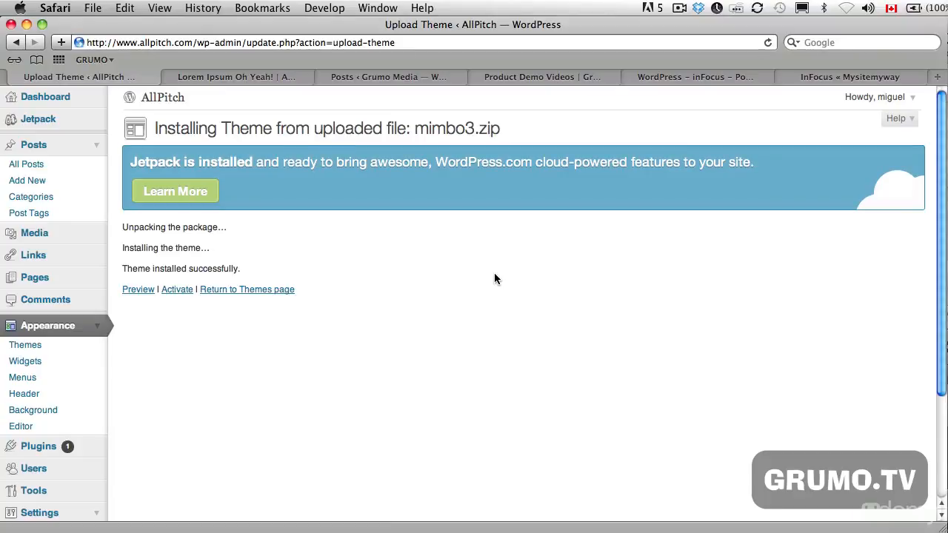
pyautogui.moveTo(176, 289)
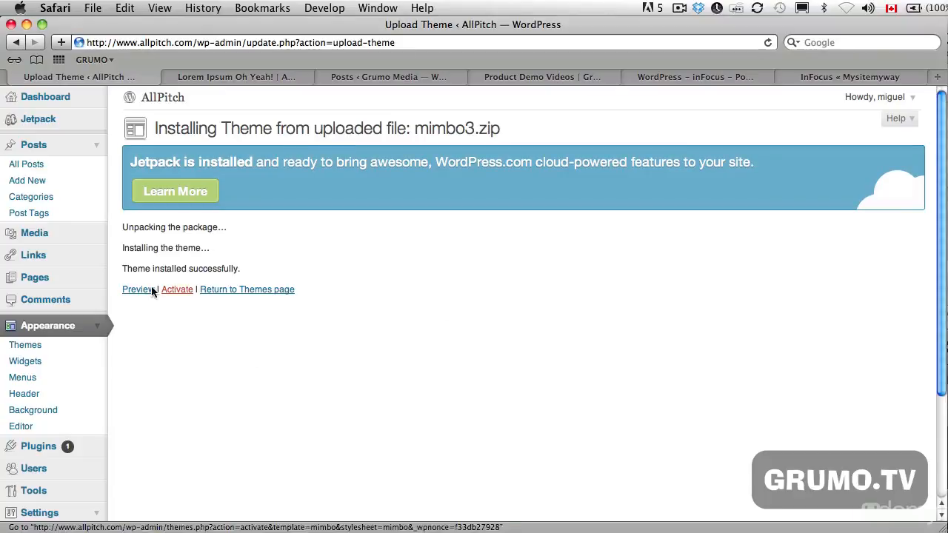
pyautogui.click(136, 289)
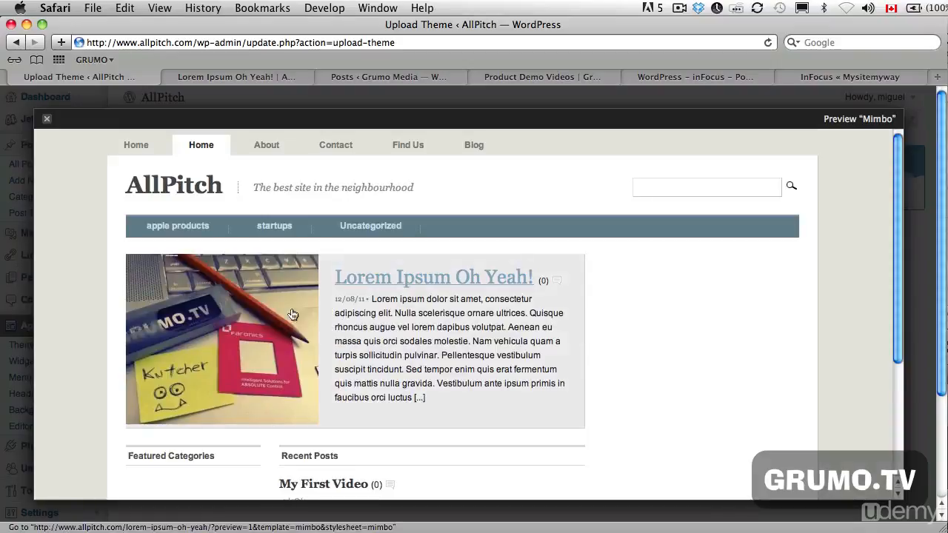
pyautogui.scroll(-3)
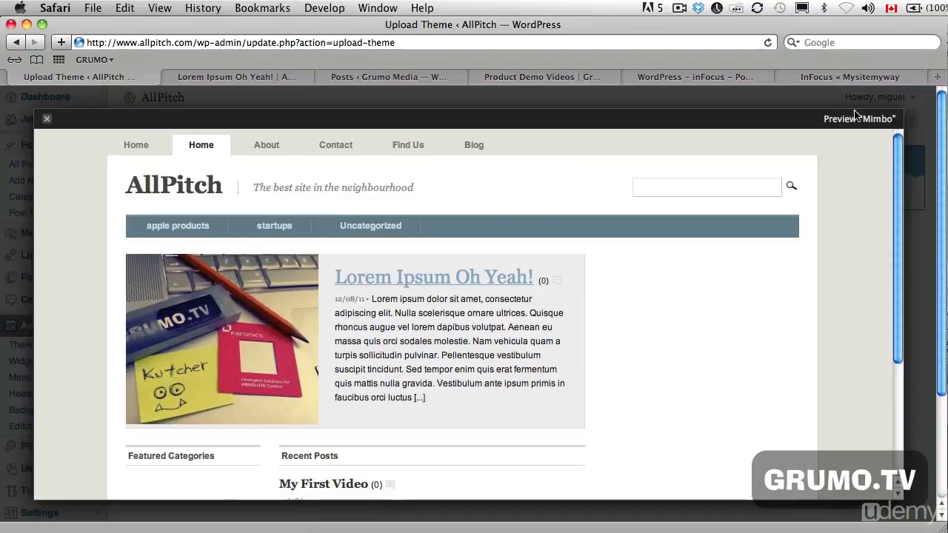
pyautogui.click(47, 118)
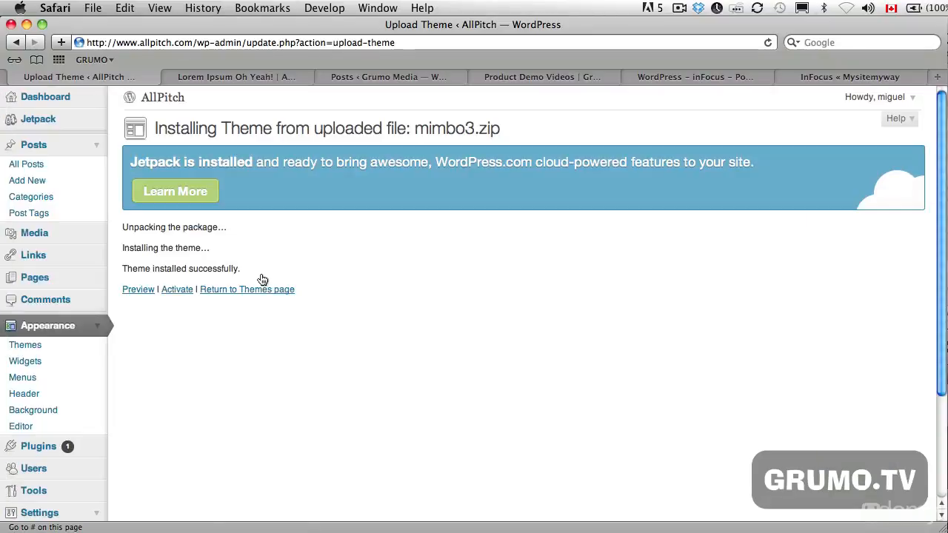
pyautogui.click(178, 289)
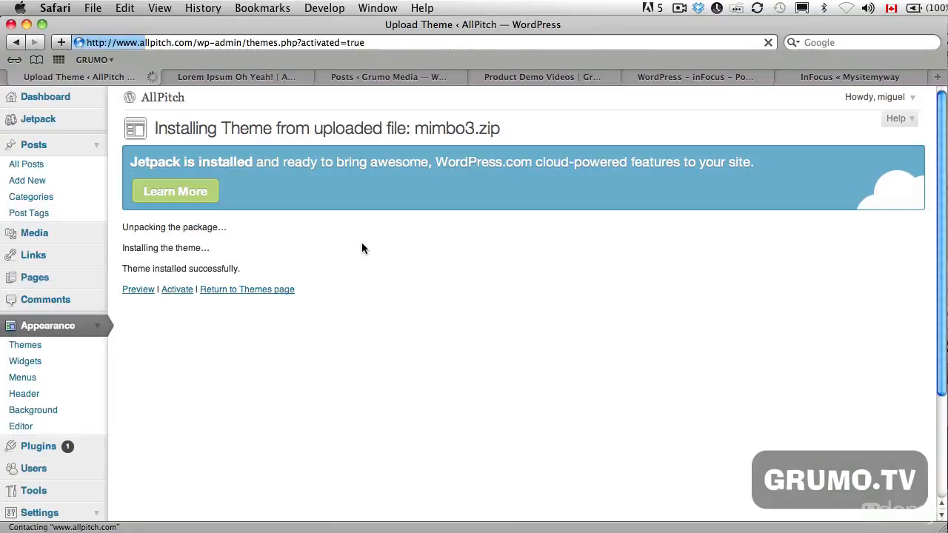
# - View the live Lorem Ipsum Oh Yeah! post in Mimbo's magazine-style design
pyautogui.click(176, 289)
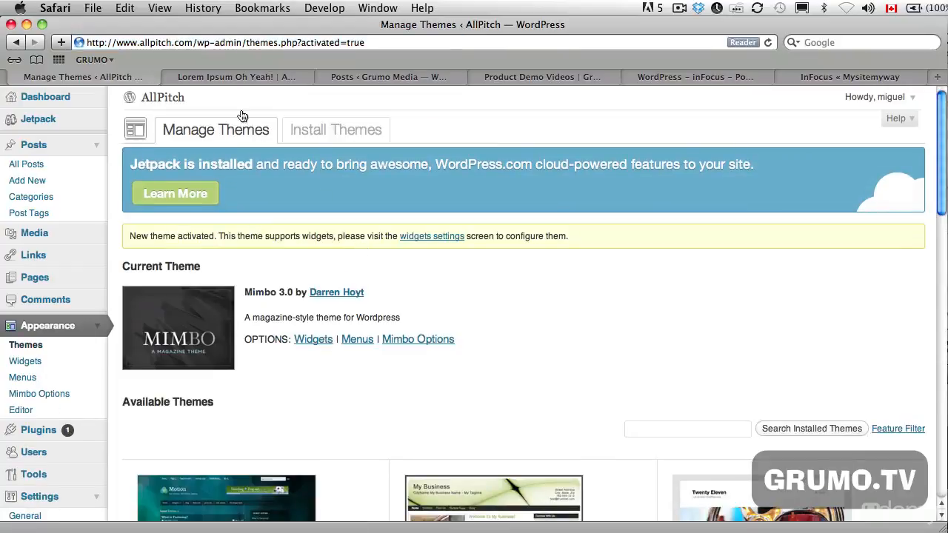
pyautogui.click(237, 77)
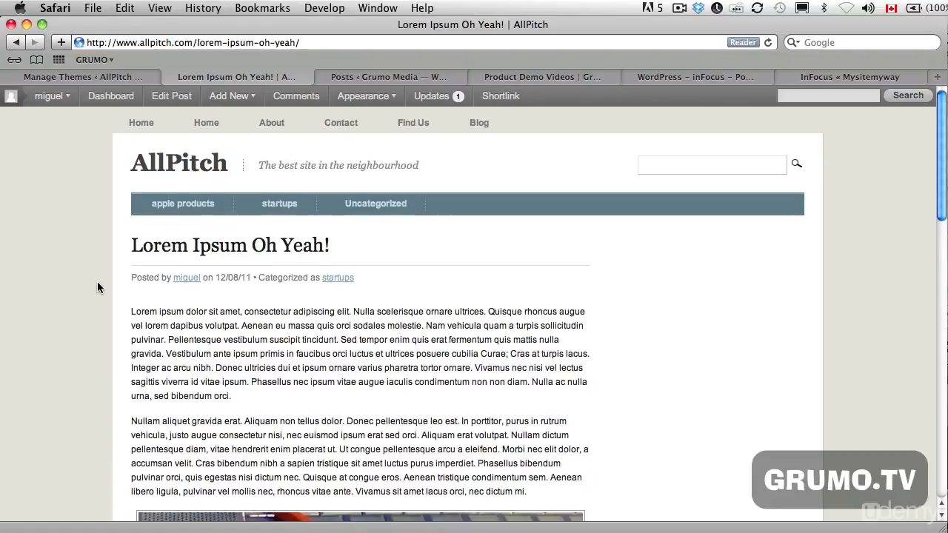
pyautogui.scroll(-3)
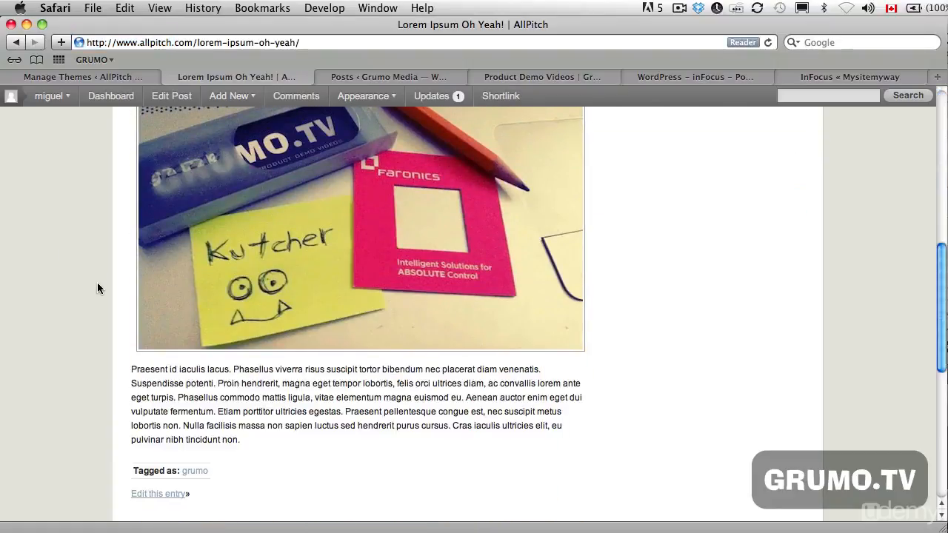
pyautogui.scroll(3)
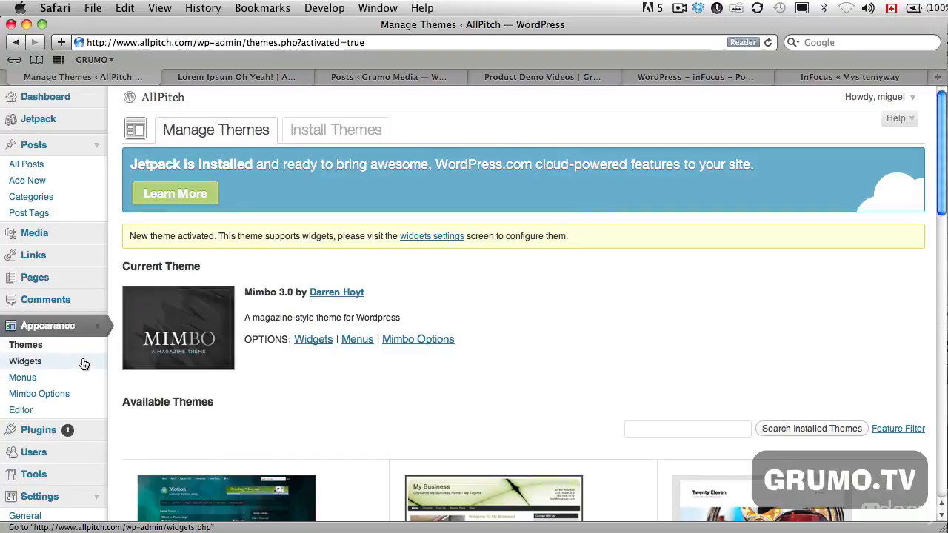
pyautogui.moveTo(82, 334)
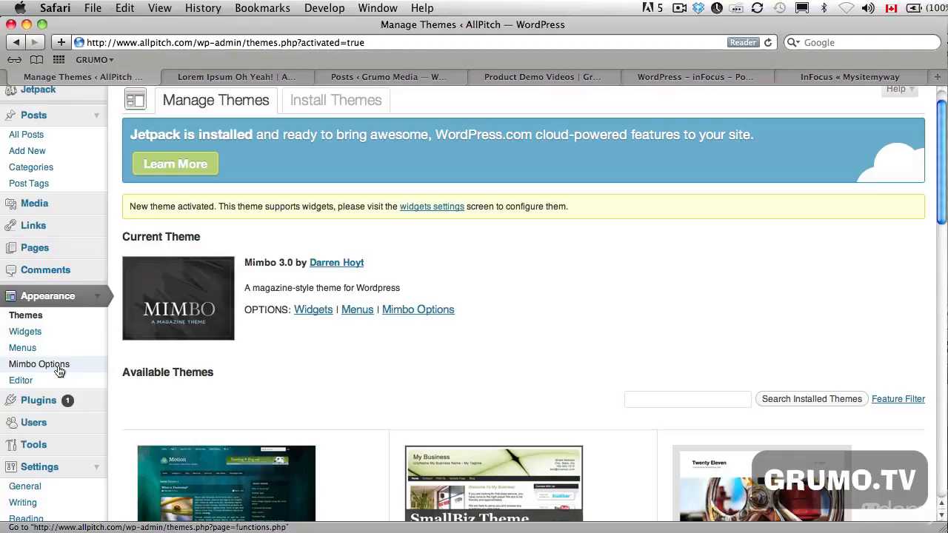
pyautogui.click(38, 364)
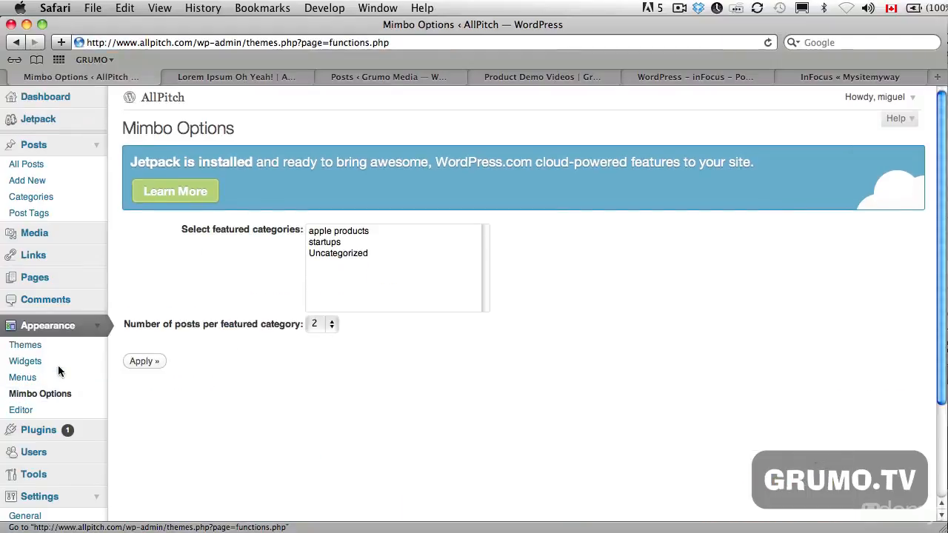
pyautogui.moveTo(252, 338)
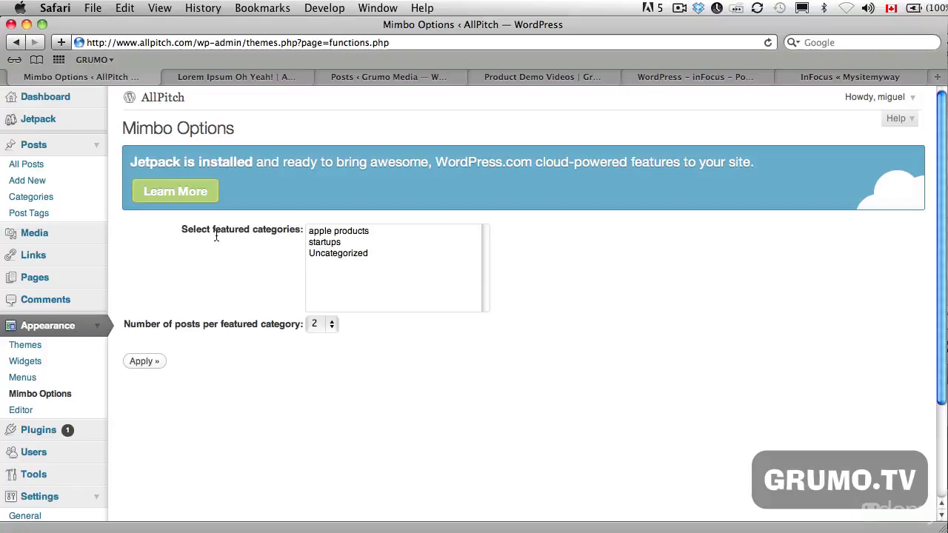
pyautogui.click(324, 243)
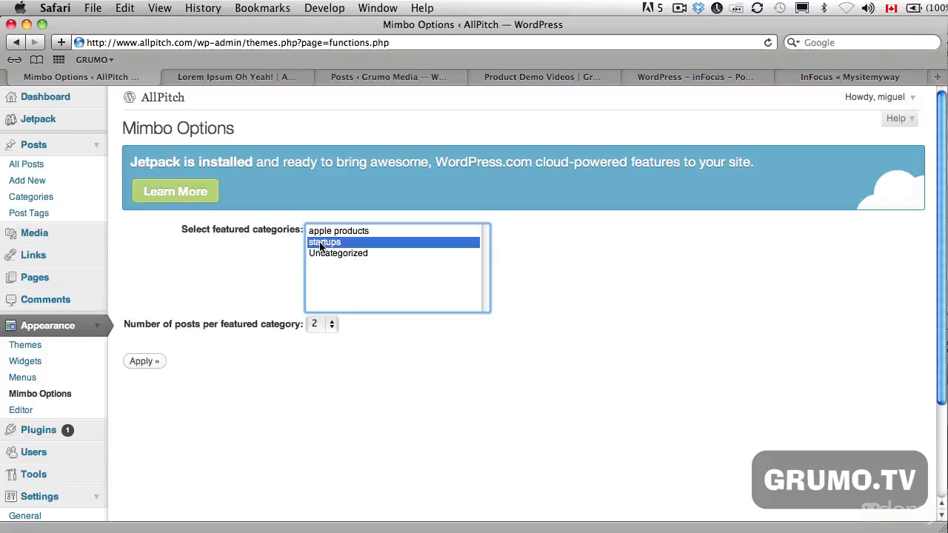
pyautogui.moveTo(205, 280)
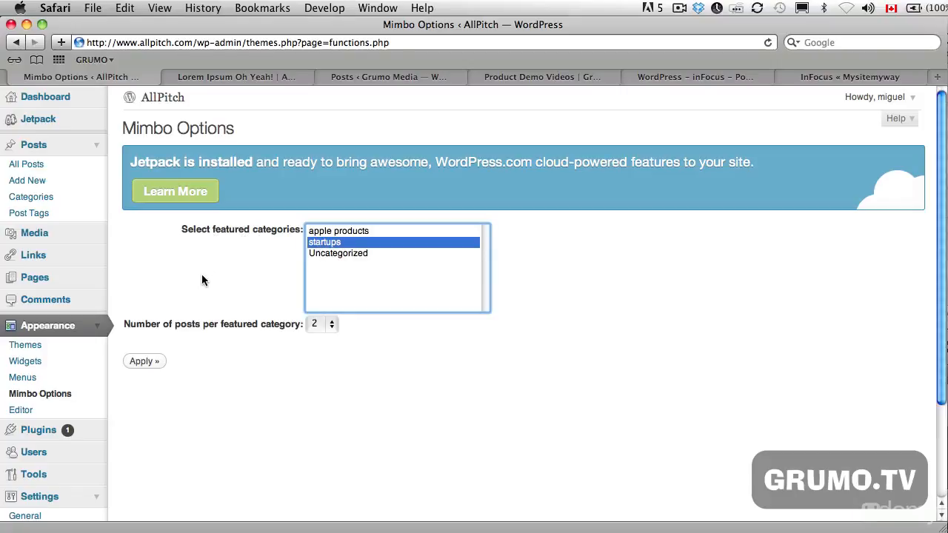
pyautogui.click(26, 344)
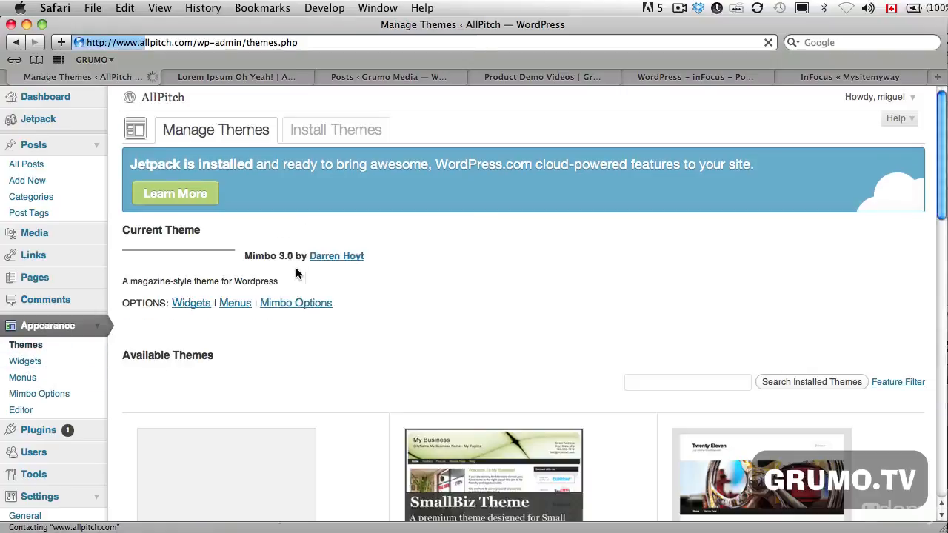
# - Activate SmallBiz from the Available Themes list to make it the current theme again
pyautogui.scroll(-3)
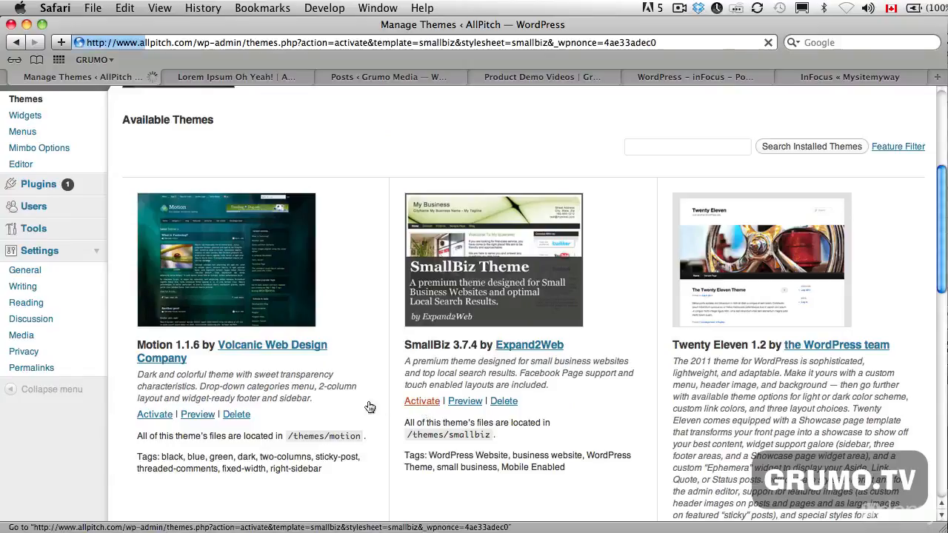
pyautogui.click(421, 400)
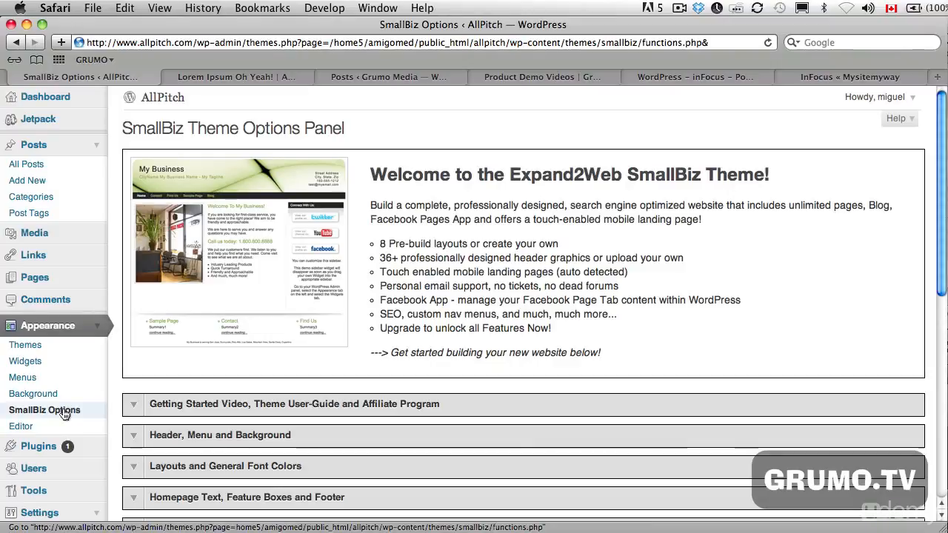
pyautogui.scroll(-3)
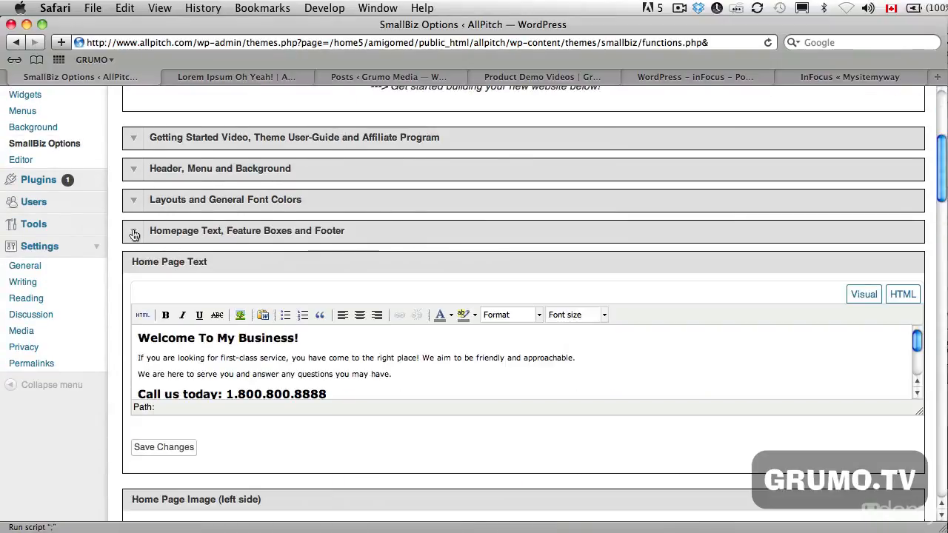
pyautogui.click(133, 231)
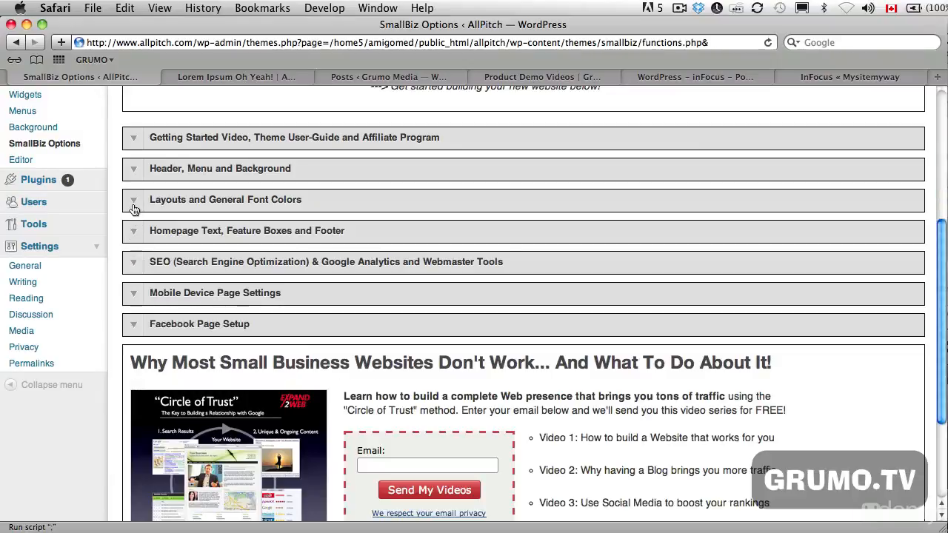
pyautogui.click(134, 198)
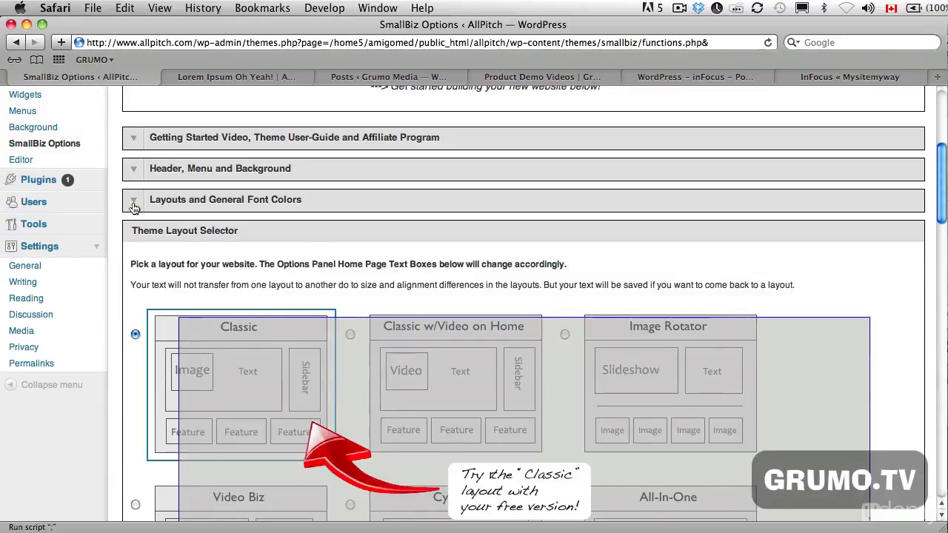
pyautogui.click(134, 198)
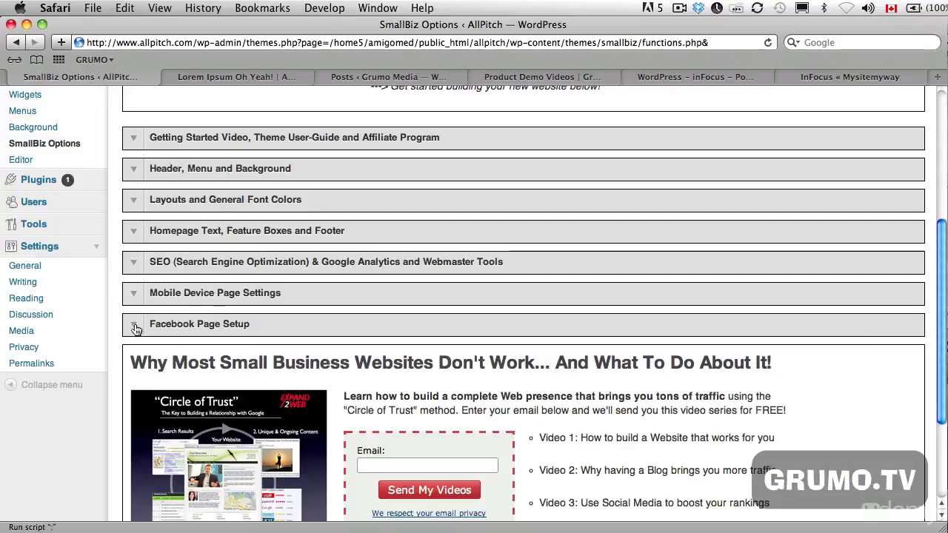
pyautogui.scroll(3)
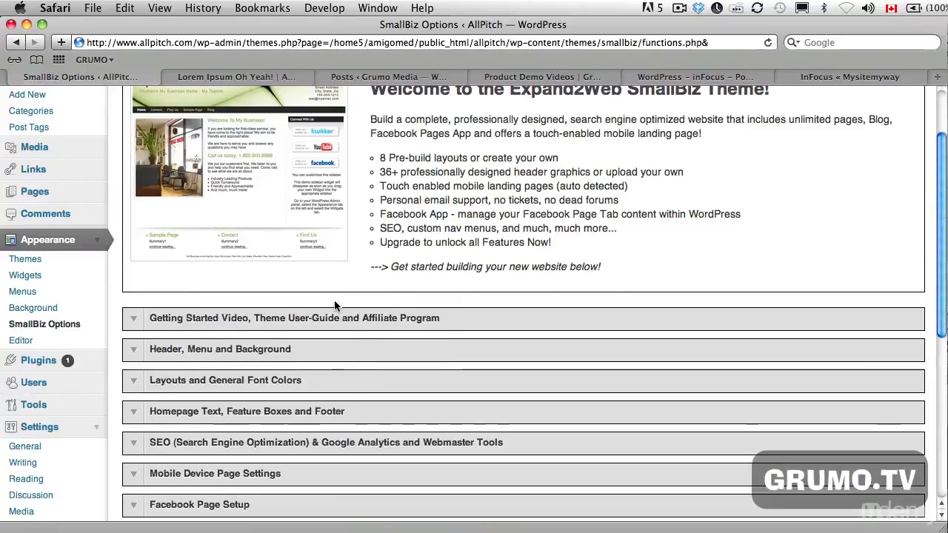
pyautogui.scroll(3)
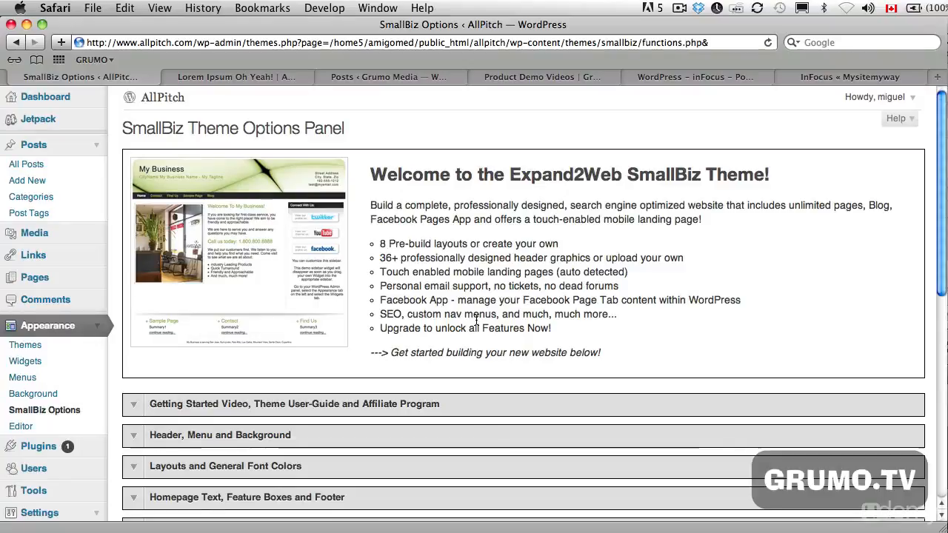